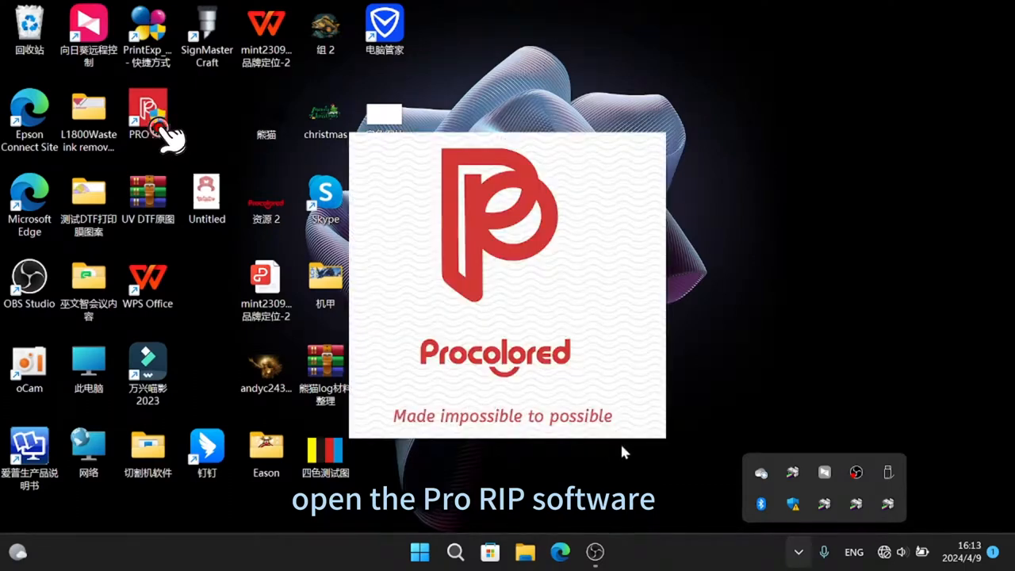
Launch PRO RIP, browse the menu options, and bring up the 13 × 40 inch canvas size settings.
{"action": "double_click", "coordinate": [147, 111]}
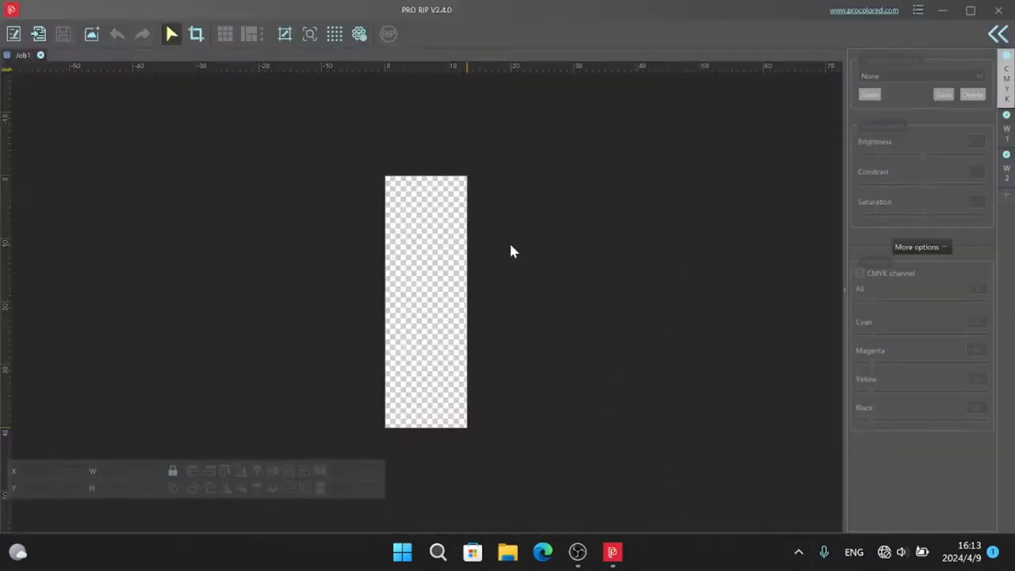
{"action": "left_click", "coordinate": [917, 10]}
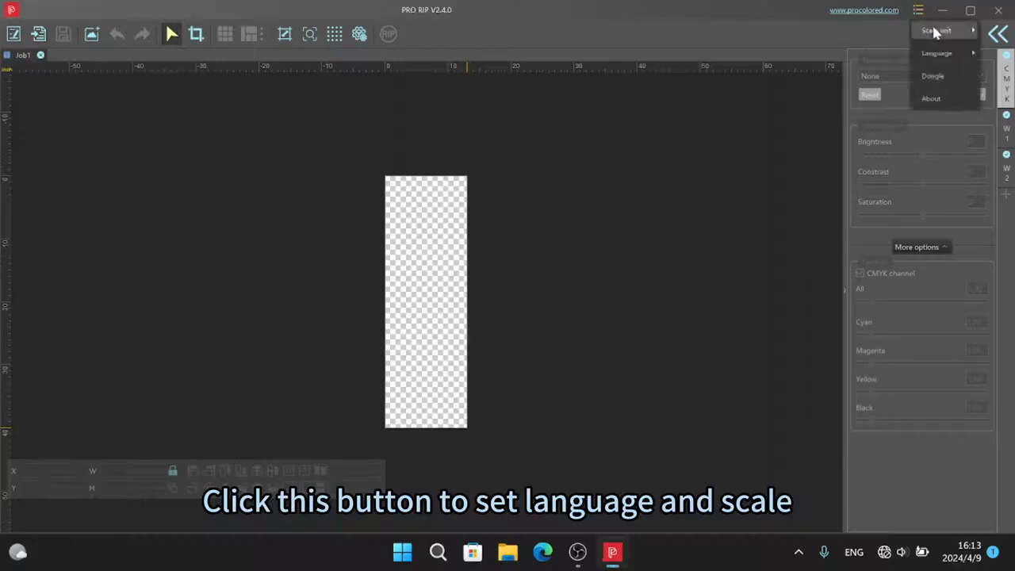
{"action": "left_click", "coordinate": [937, 30]}
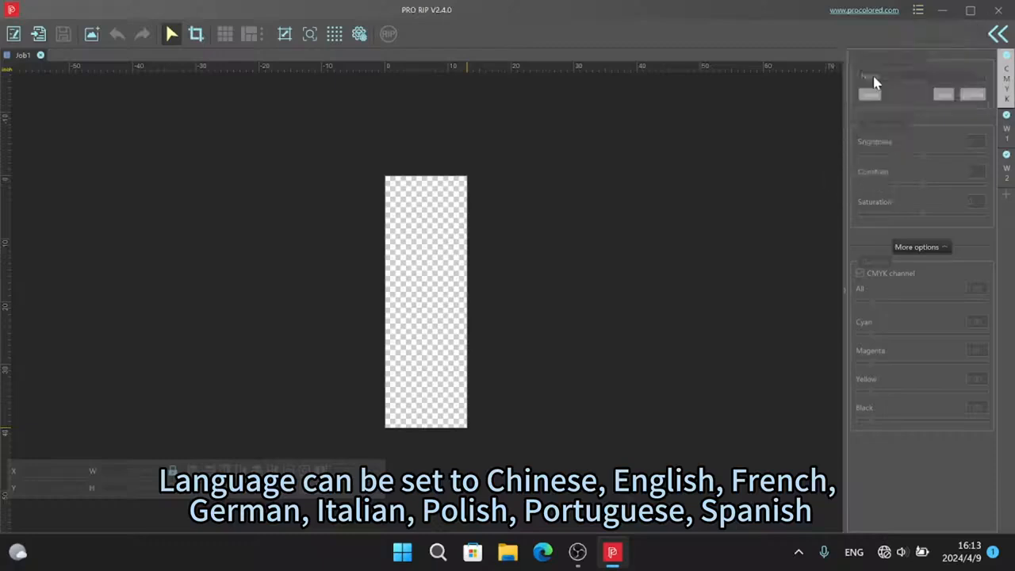
{"action": "left_click", "coordinate": [284, 34]}
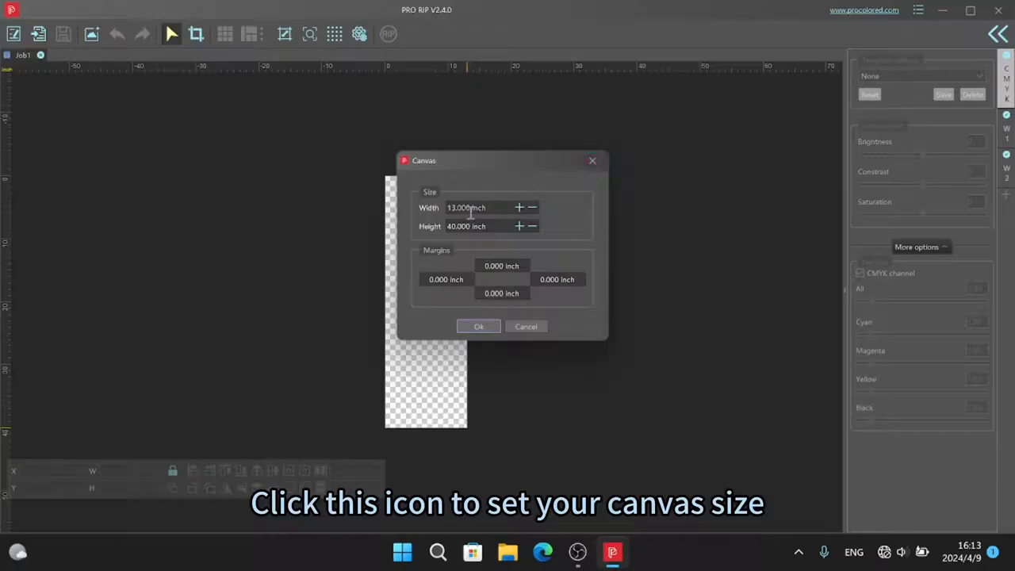
Set the Job1 canvas to 11.8 × 29 inches and zoom the view.
{"action": "triple_click", "coordinate": [472, 207]}
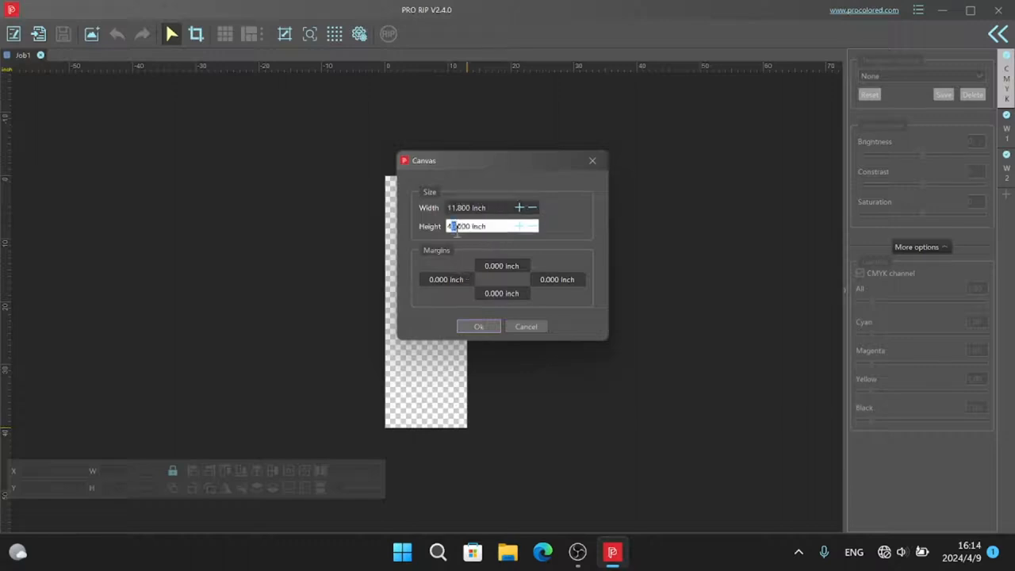
{"action": "type", "text": "2.000"}
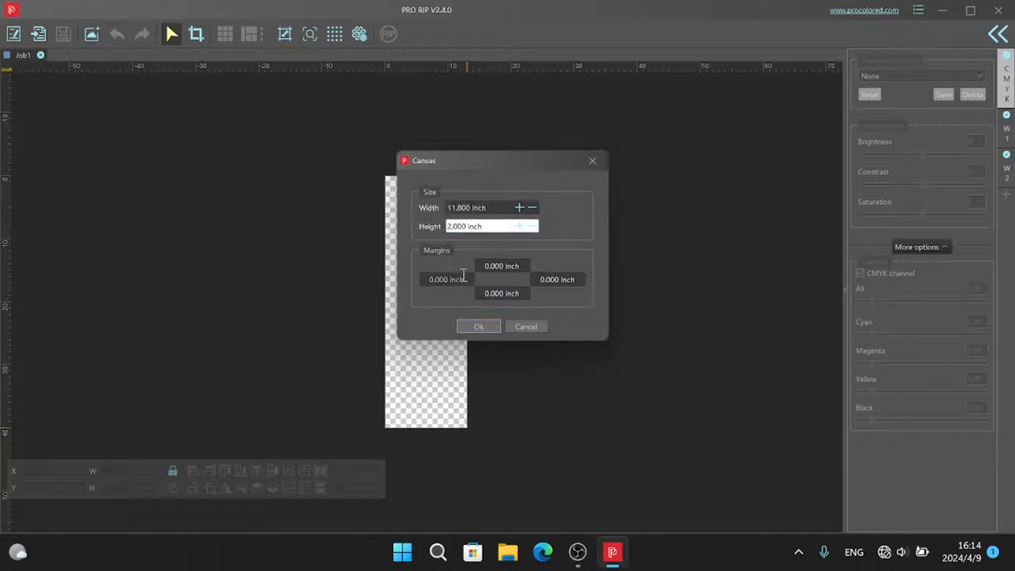
{"action": "type", "text": "29.000"}
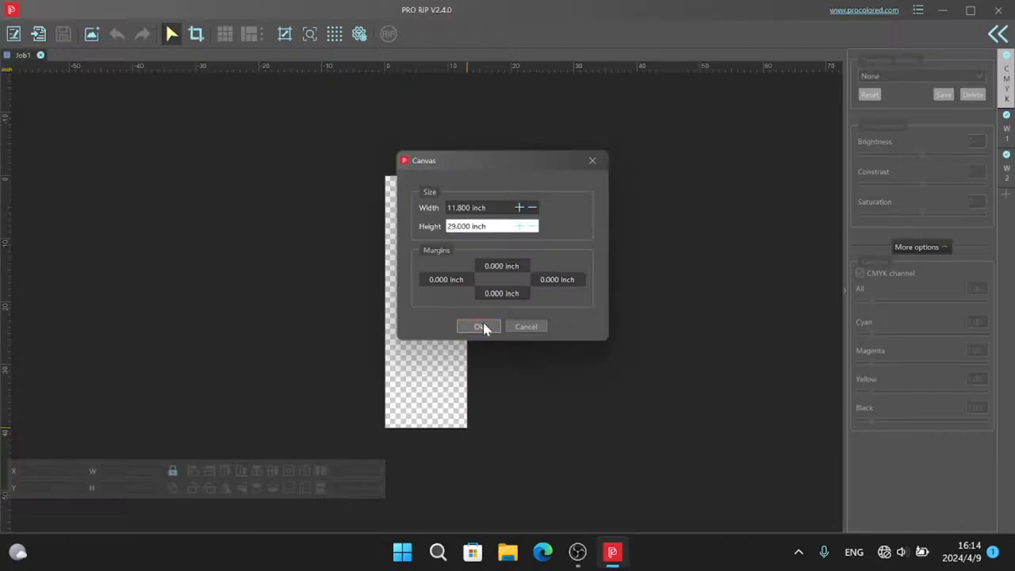
{"action": "left_click", "coordinate": [478, 326]}
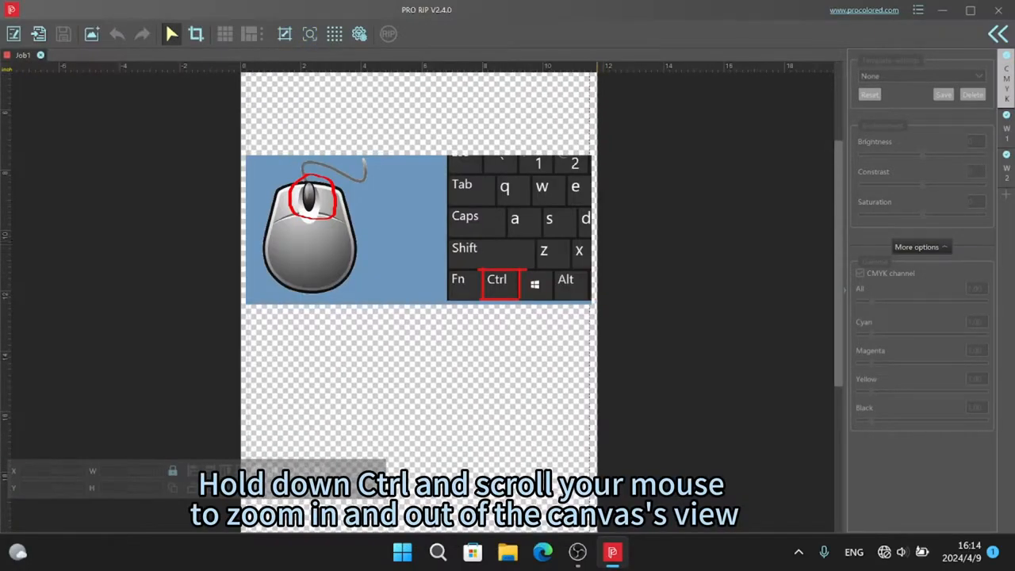
{"action": "scroll", "scroll_direction": "up", "scroll_amount": 3}
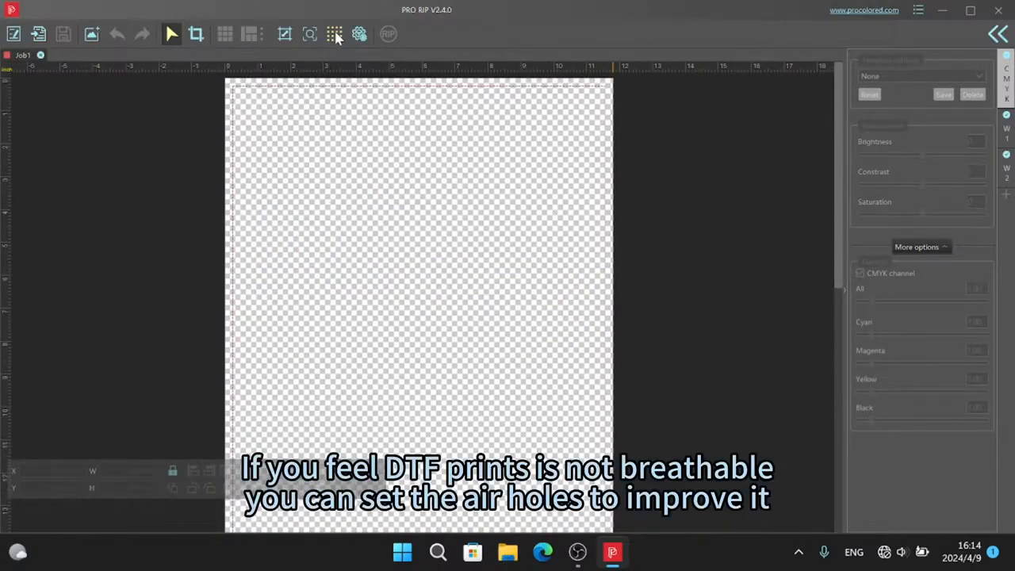
Show air hole options: color and spot layers checked, circle shape, 0.10 mm size and spacing.
{"action": "left_click", "coordinate": [334, 34]}
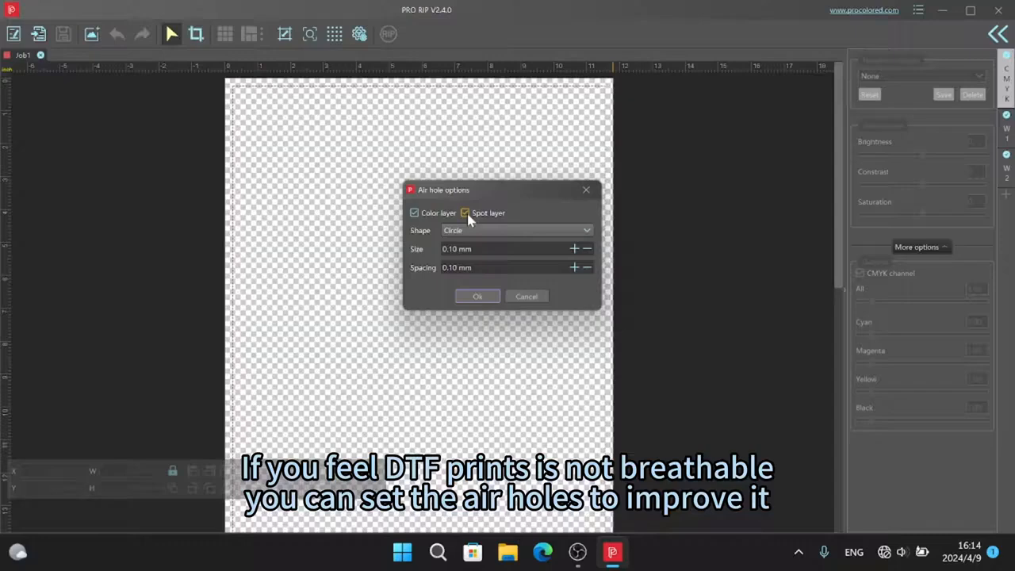
{"action": "mouse_move", "coordinate": [456, 260]}
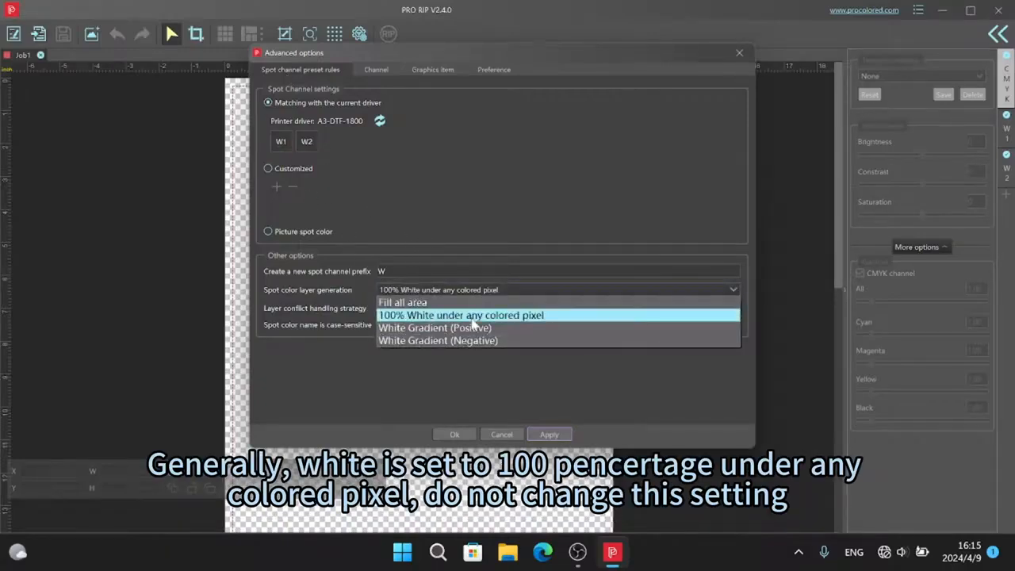
Keep 100% white under colored pixels, choose CMYK color mode, review the remaining tabs, and confirm.
{"action": "left_click", "coordinate": [460, 315]}
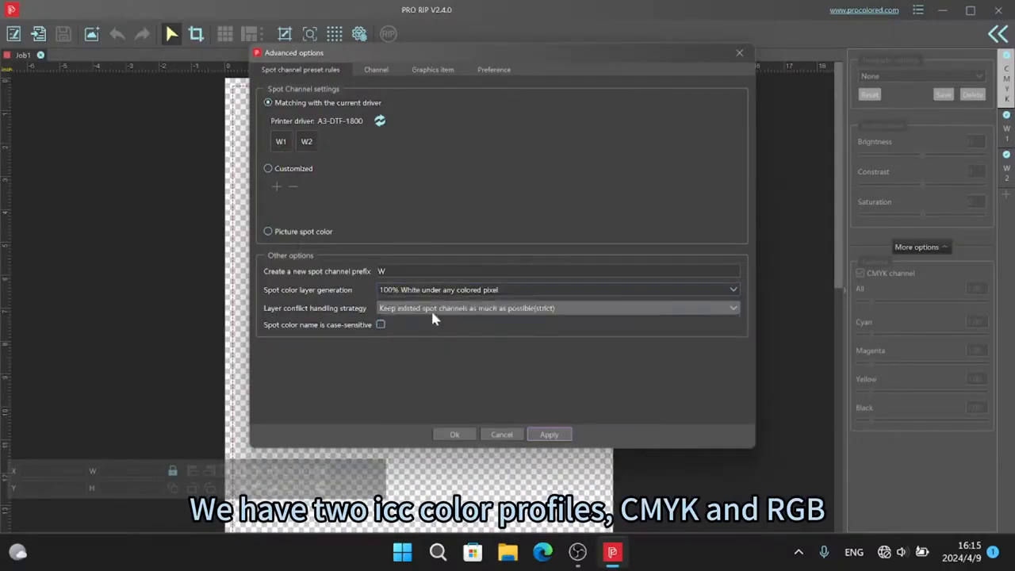
{"action": "left_click", "coordinate": [375, 69]}
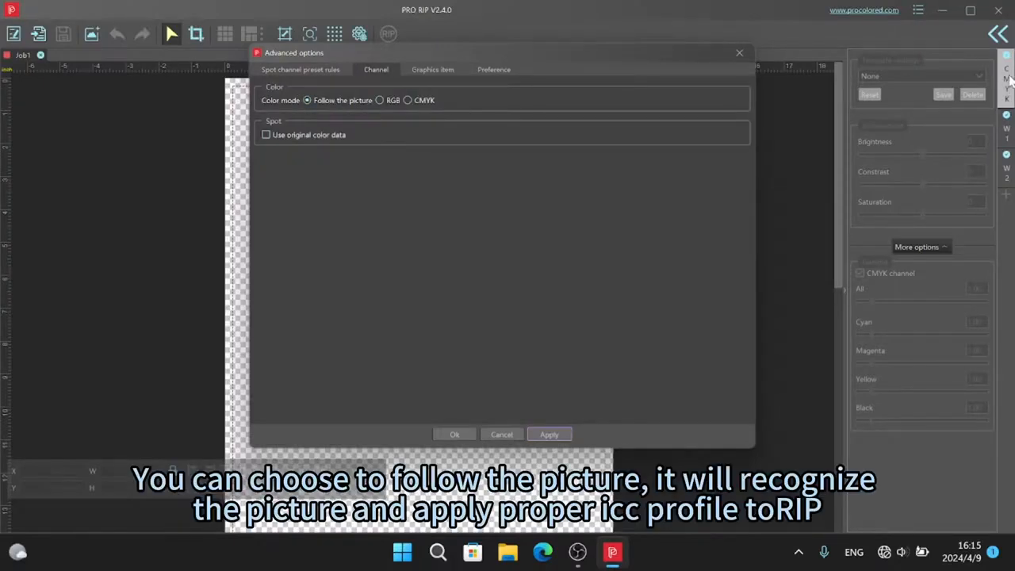
{"action": "left_click", "coordinate": [407, 100]}
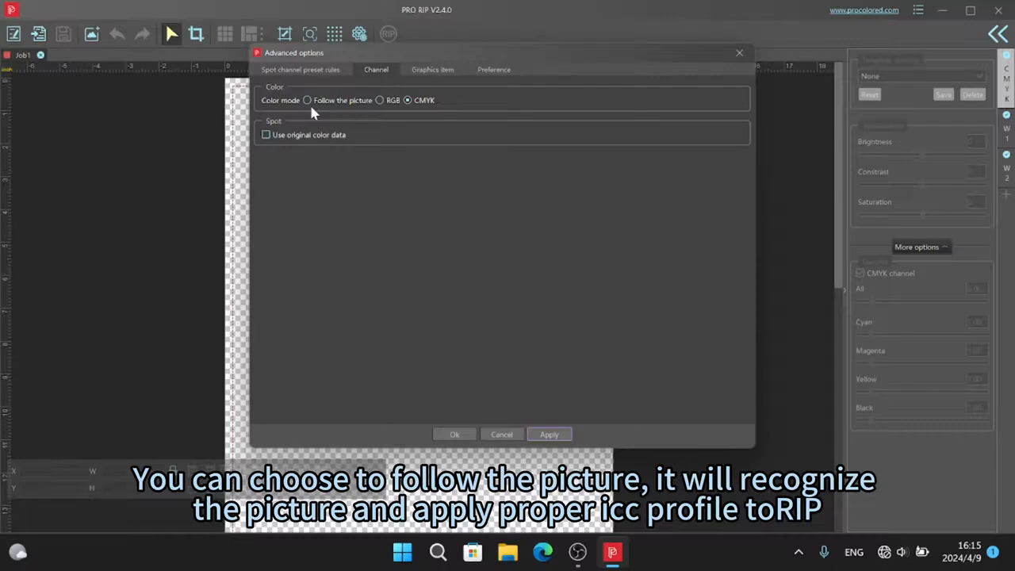
{"action": "left_click", "coordinate": [432, 69]}
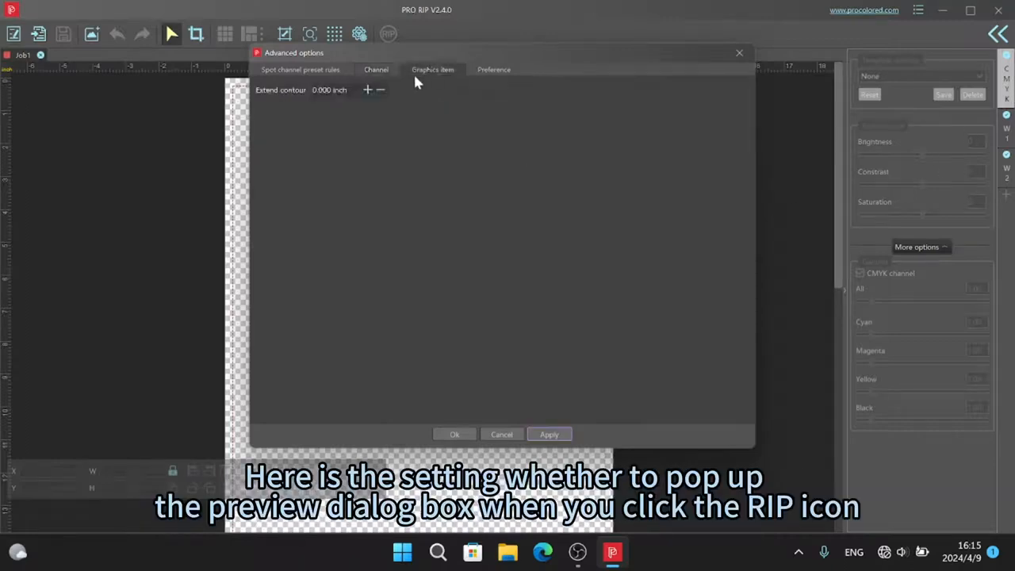
{"action": "left_click", "coordinate": [494, 70]}
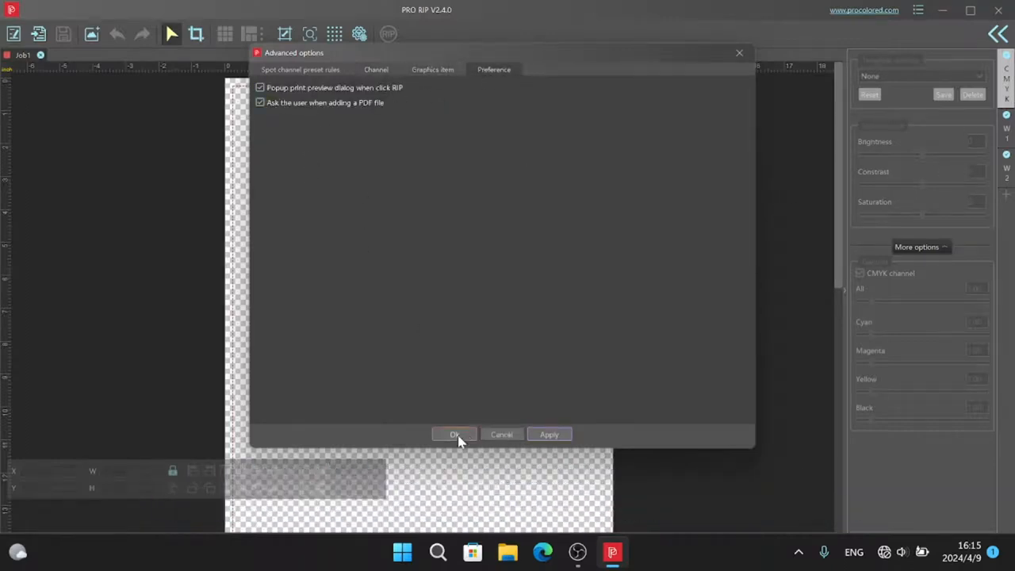
{"action": "left_click", "coordinate": [454, 434]}
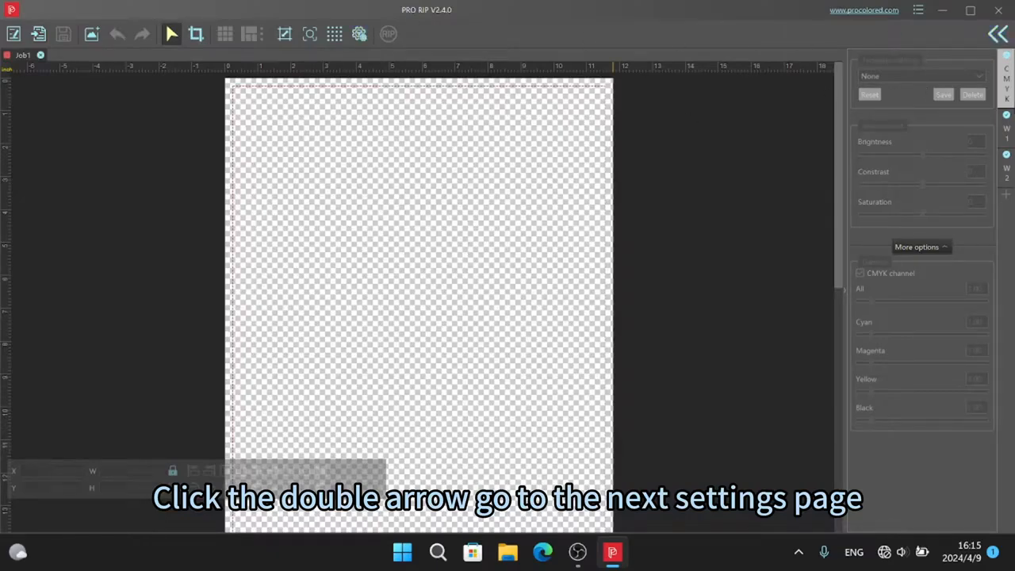
Switch to the job queue and select EPSON L1800 Series as the installed printer.
{"action": "left_click", "coordinate": [997, 34]}
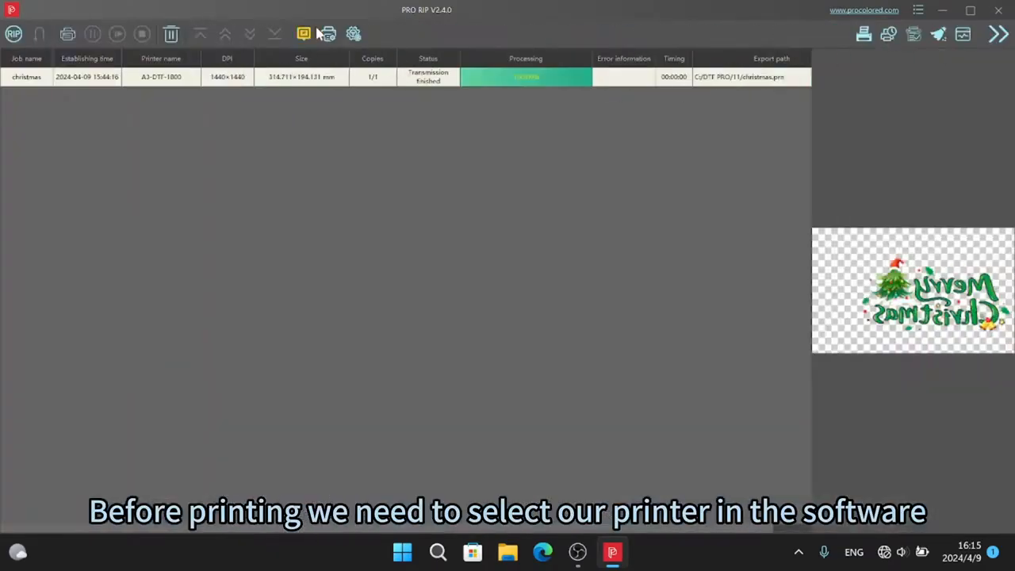
{"action": "left_click", "coordinate": [303, 33]}
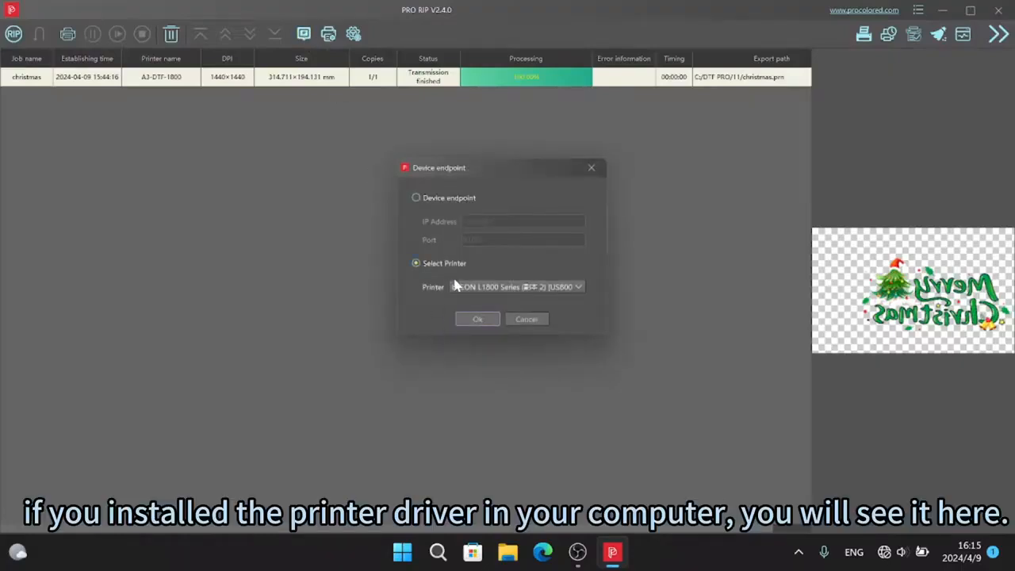
{"action": "left_click", "coordinate": [578, 287]}
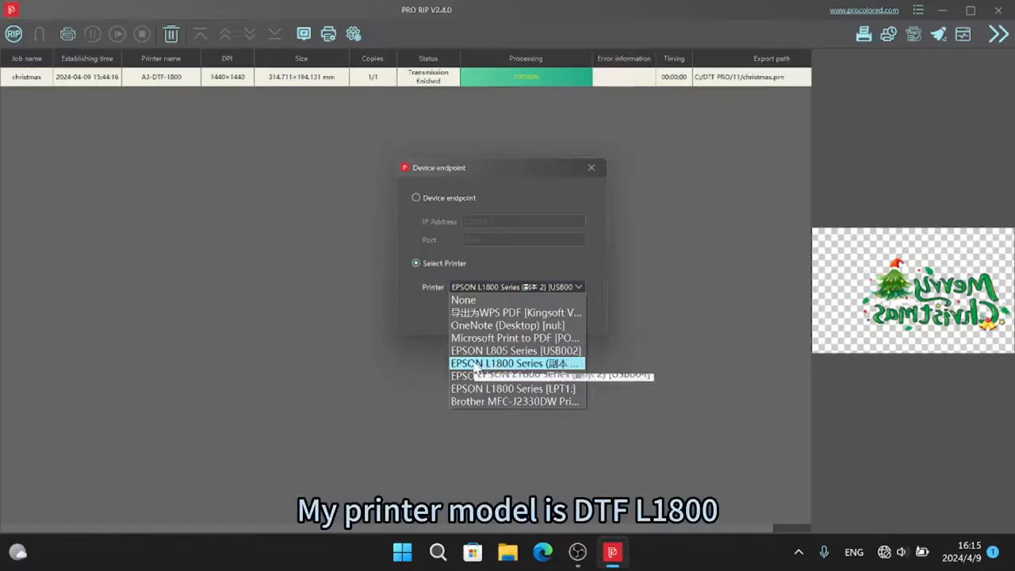
{"action": "left_click", "coordinate": [514, 363]}
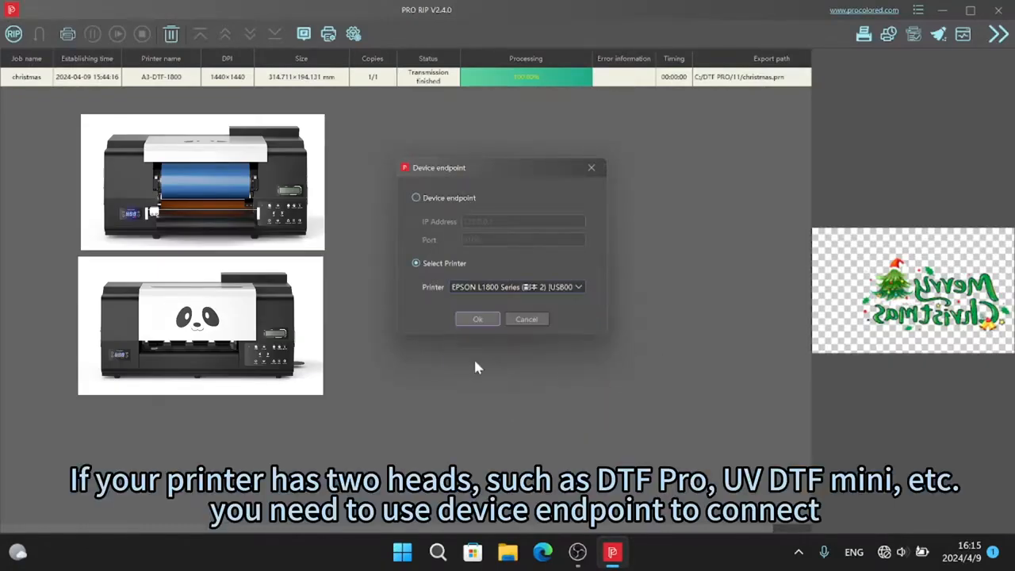
{"action": "left_click", "coordinate": [416, 197]}
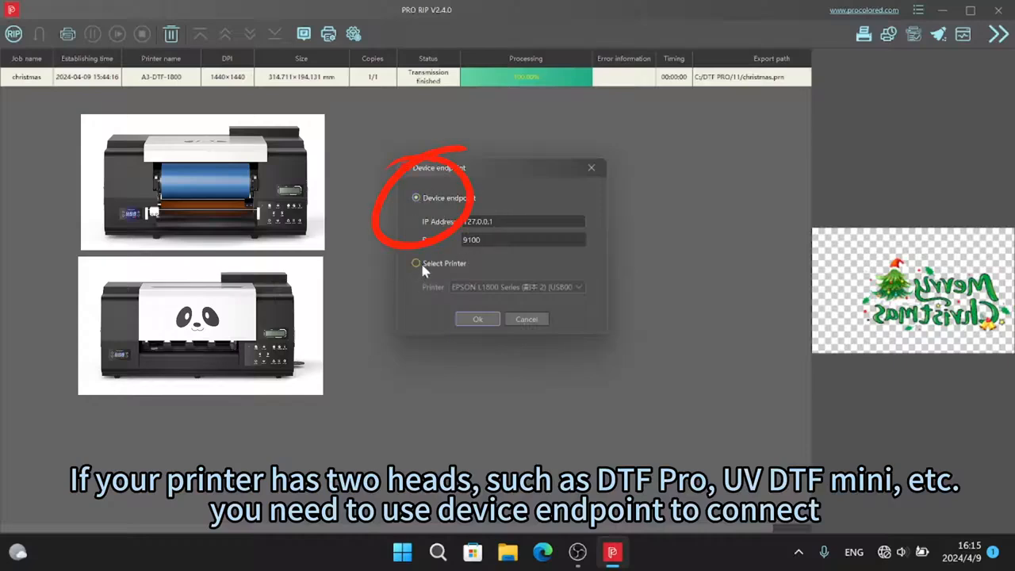
{"action": "left_click", "coordinate": [416, 262]}
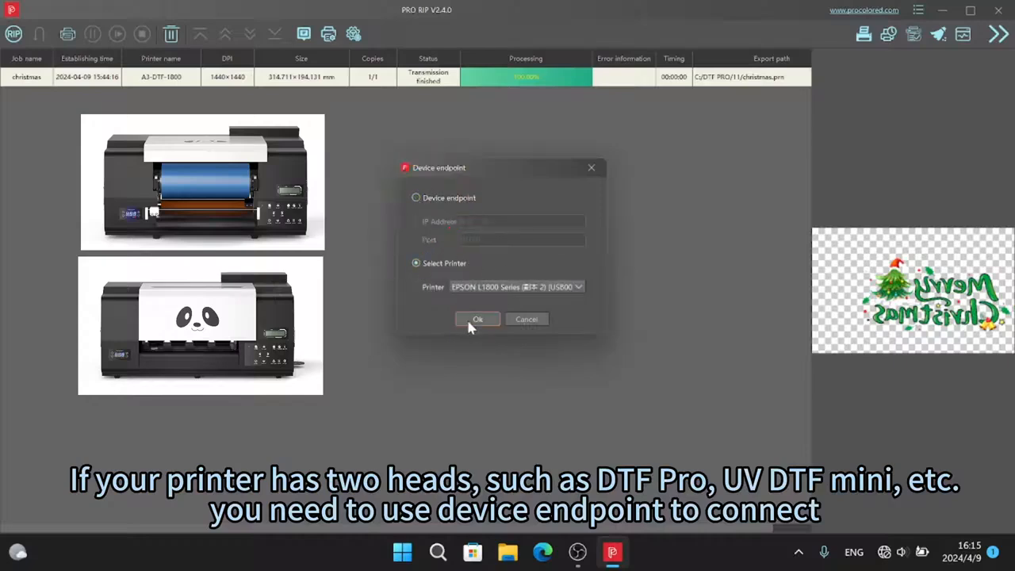
Confirm the printer connection, briefly default A3-UV-1390, restore A3-DTF-1800 as default, and quit.
{"action": "left_click", "coordinate": [477, 318]}
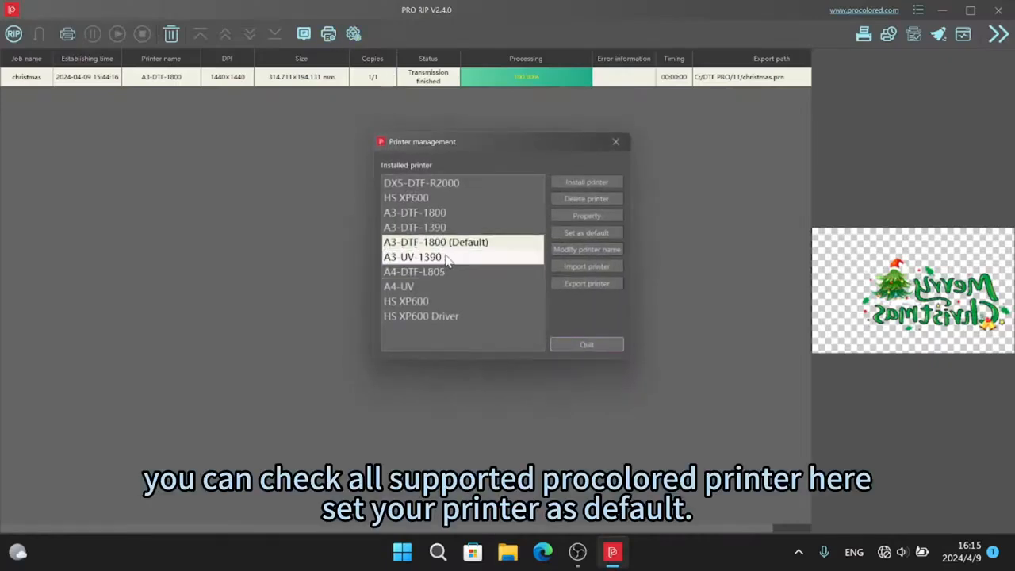
{"action": "left_click", "coordinate": [434, 242]}
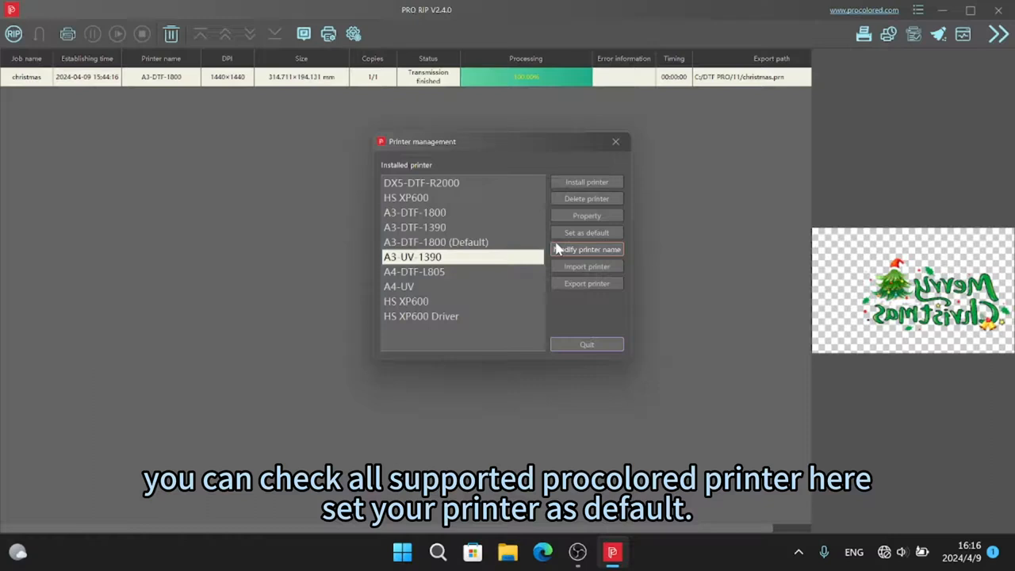
{"action": "left_click", "coordinate": [586, 233]}
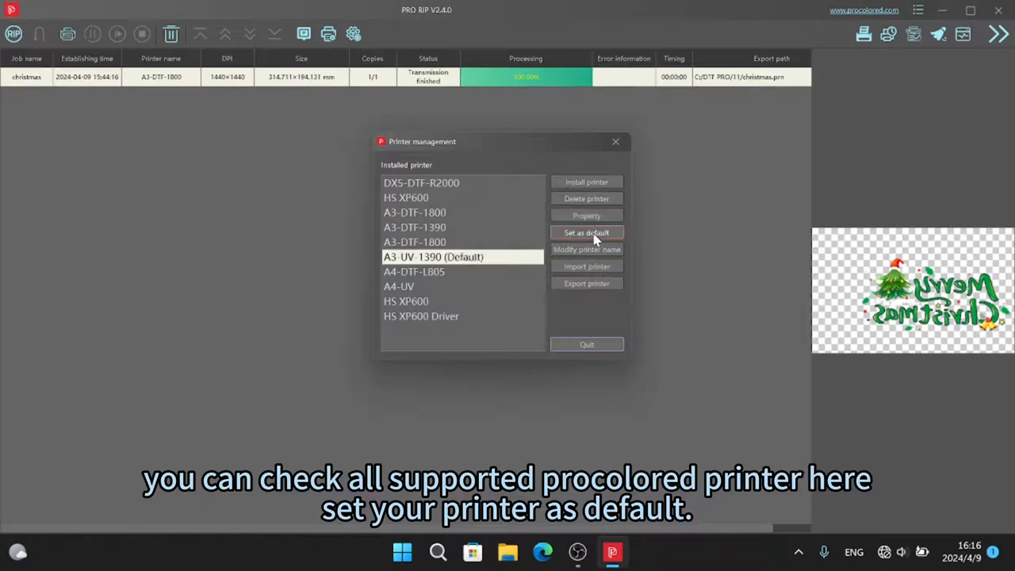
{"action": "left_click", "coordinate": [586, 232]}
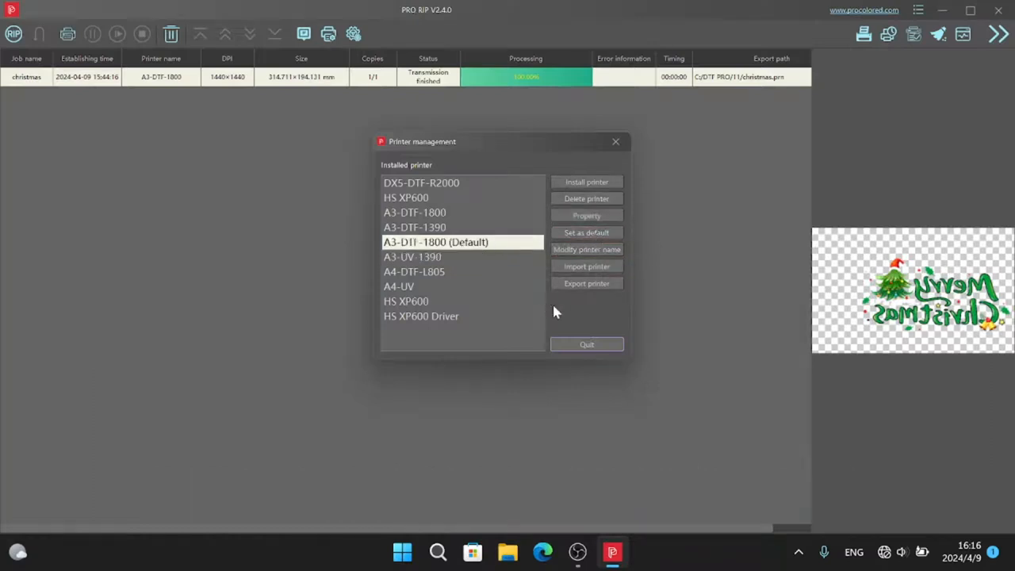
{"action": "left_click", "coordinate": [586, 344]}
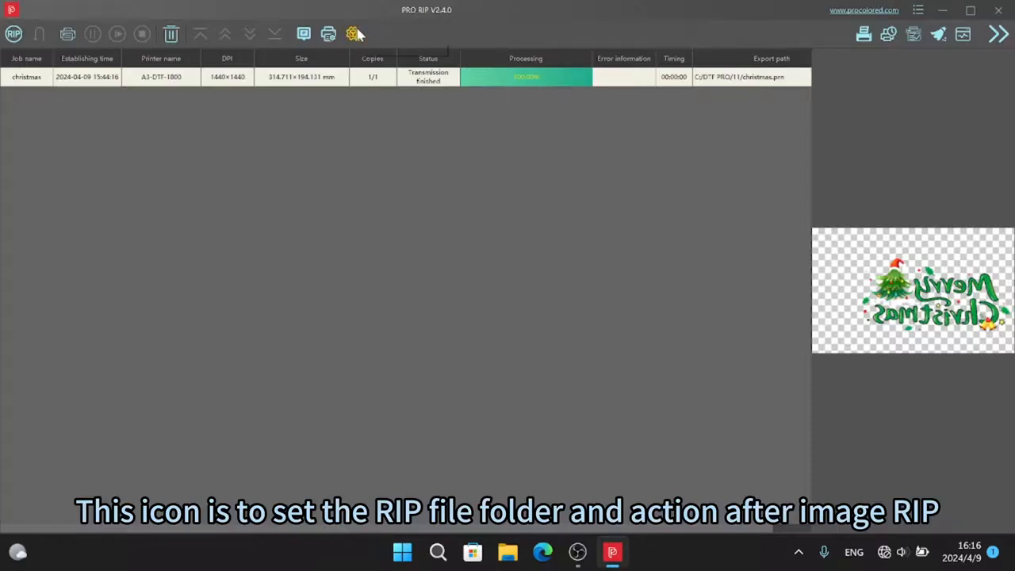
Set print mode to manual print after RIP, with prn folder C:/DTF PRO/11.
{"action": "left_click", "coordinate": [353, 33]}
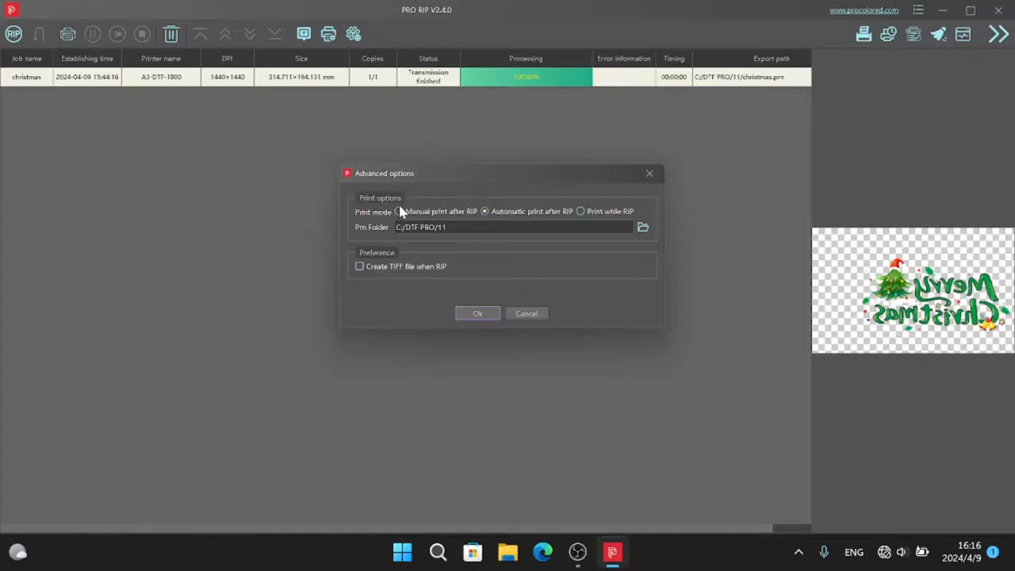
{"action": "left_click", "coordinate": [484, 211]}
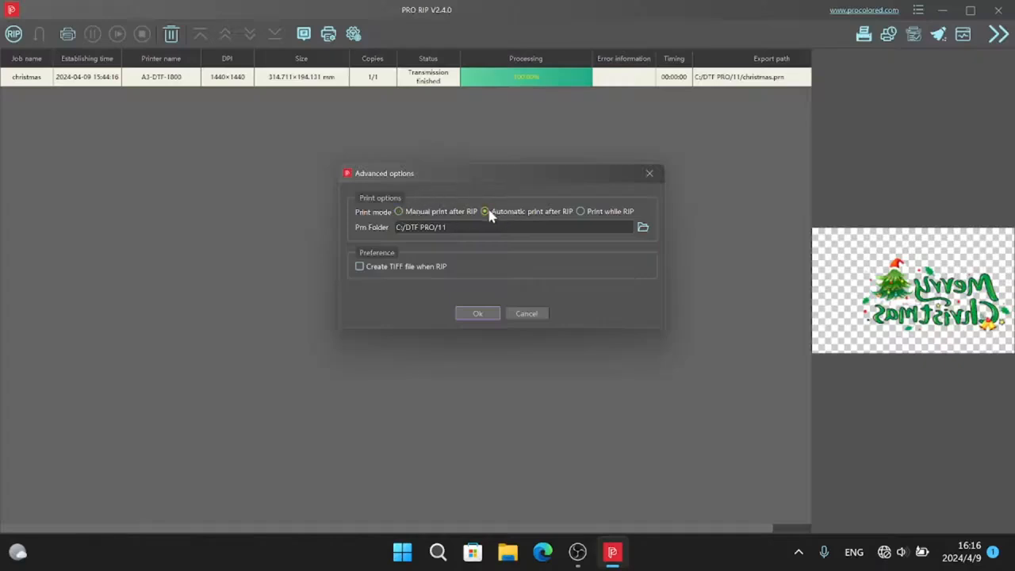
{"action": "left_click", "coordinate": [399, 211]}
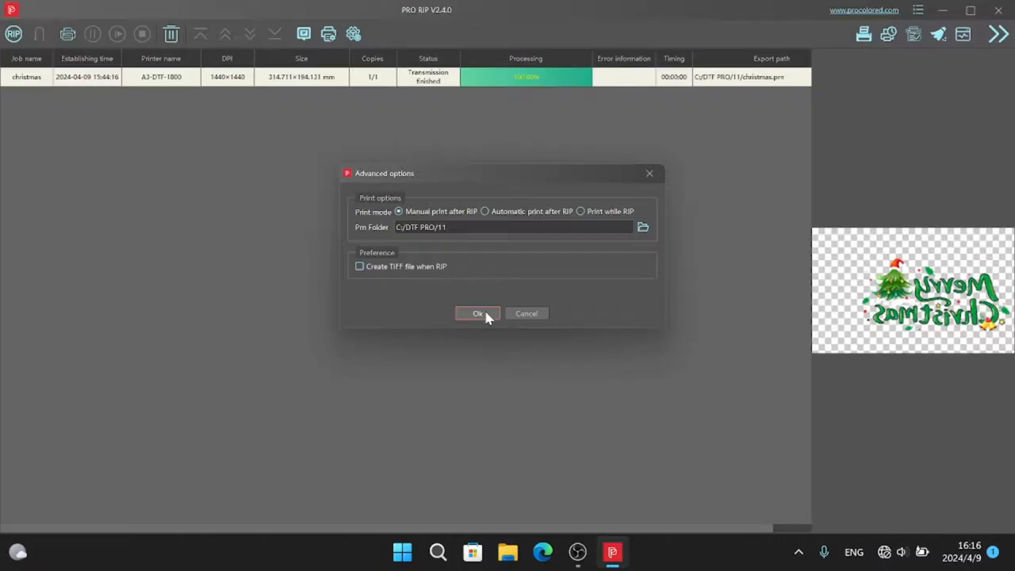
{"action": "left_click", "coordinate": [477, 313]}
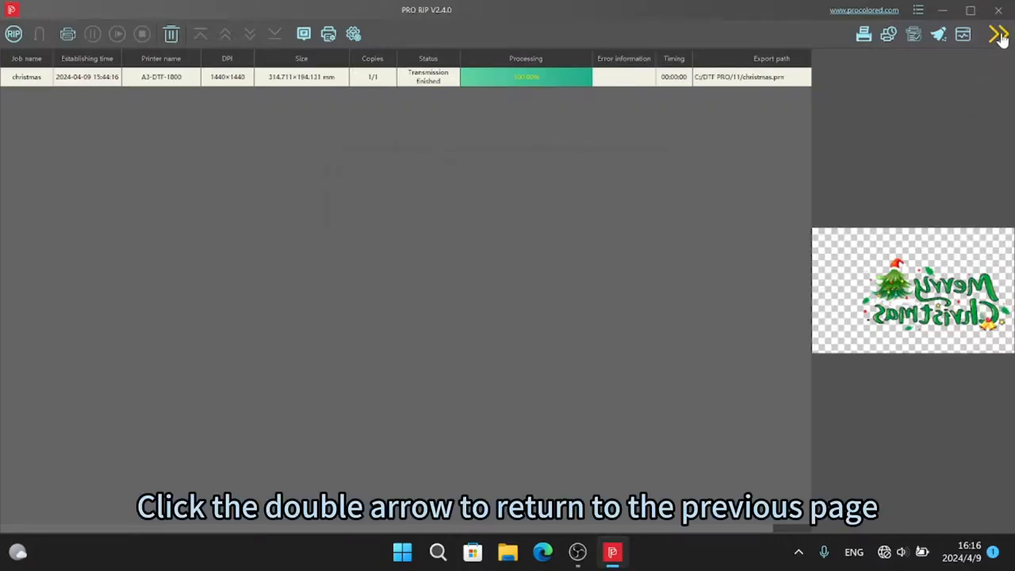
Import the christmas picture into Job1 and position it at the page's top-left.
{"action": "left_click", "coordinate": [998, 35]}
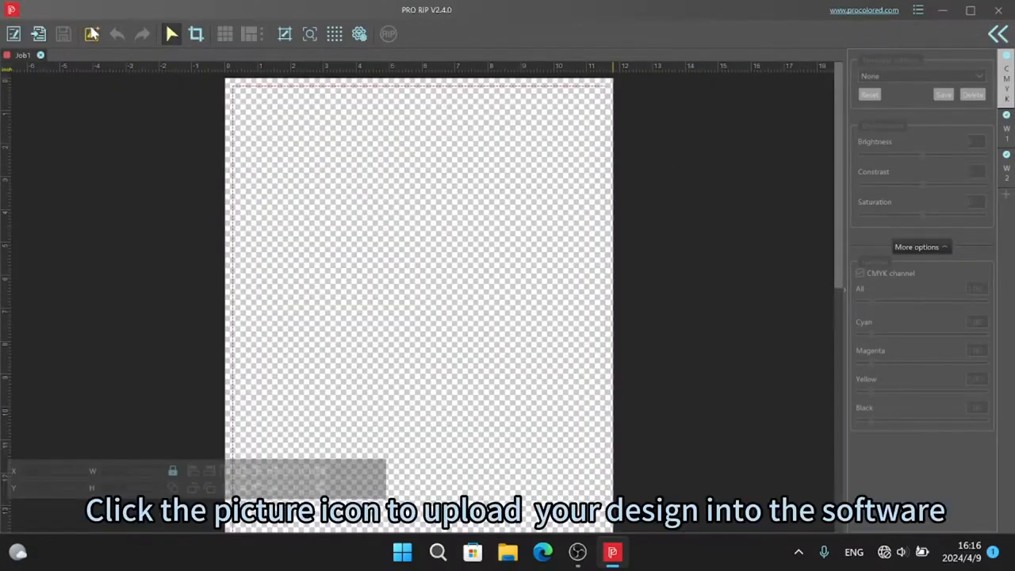
{"action": "left_click", "coordinate": [91, 34]}
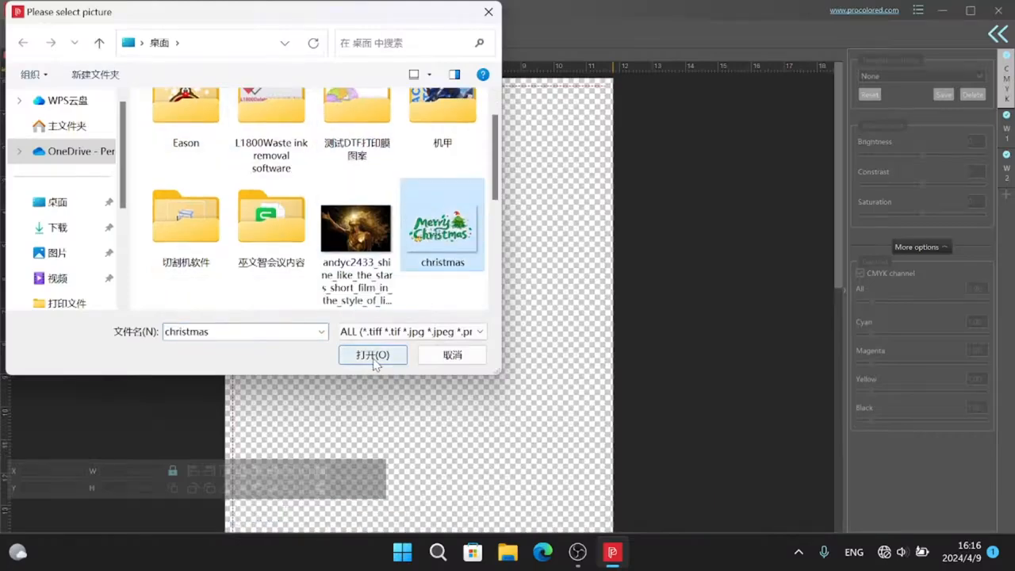
{"action": "left_click", "coordinate": [372, 354]}
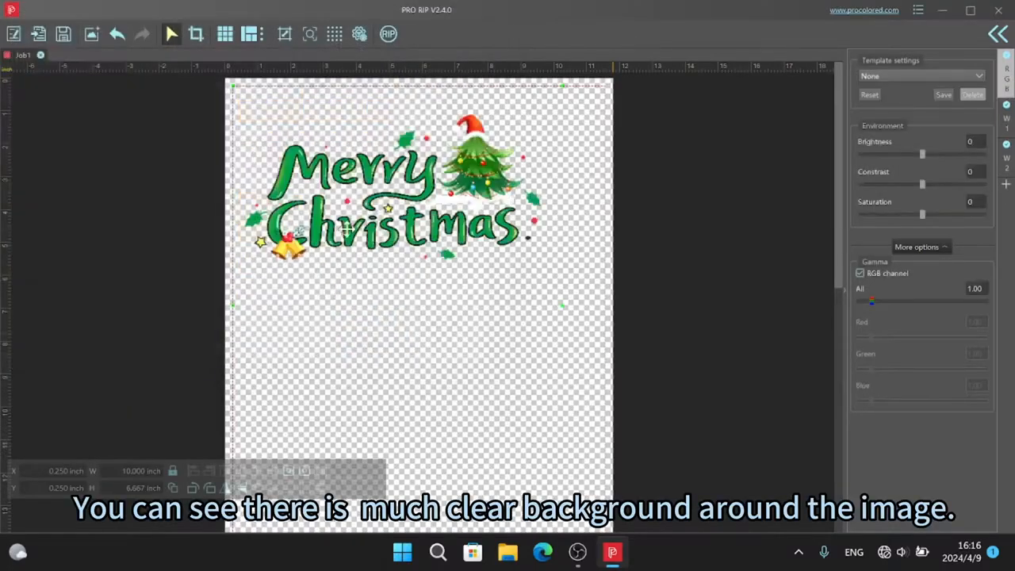
{"action": "left_click_drag", "start_coordinate": [388, 194], "coordinate": [397, 230]}
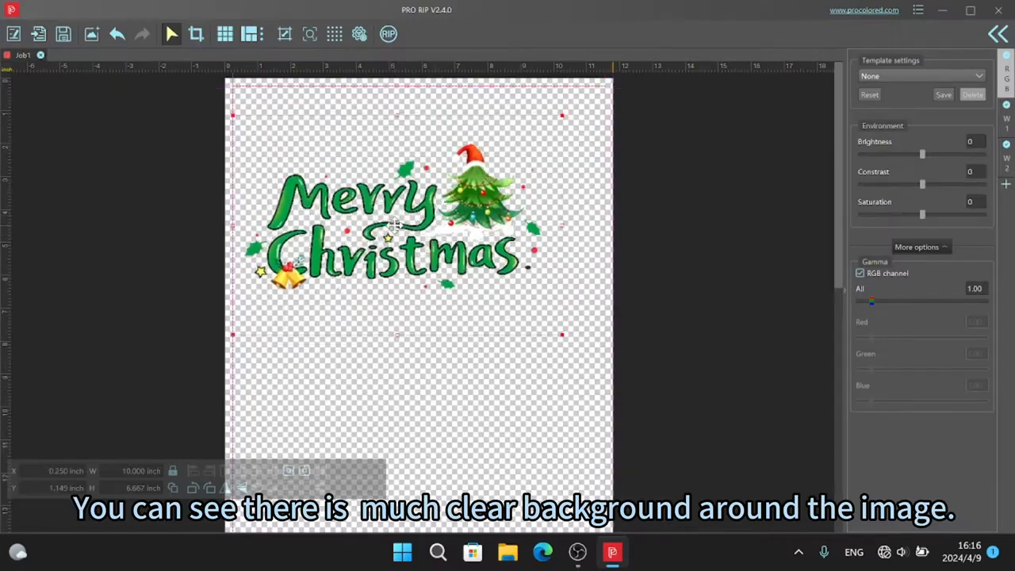
{"action": "left_click_drag", "start_coordinate": [397, 221], "coordinate": [389, 190]}
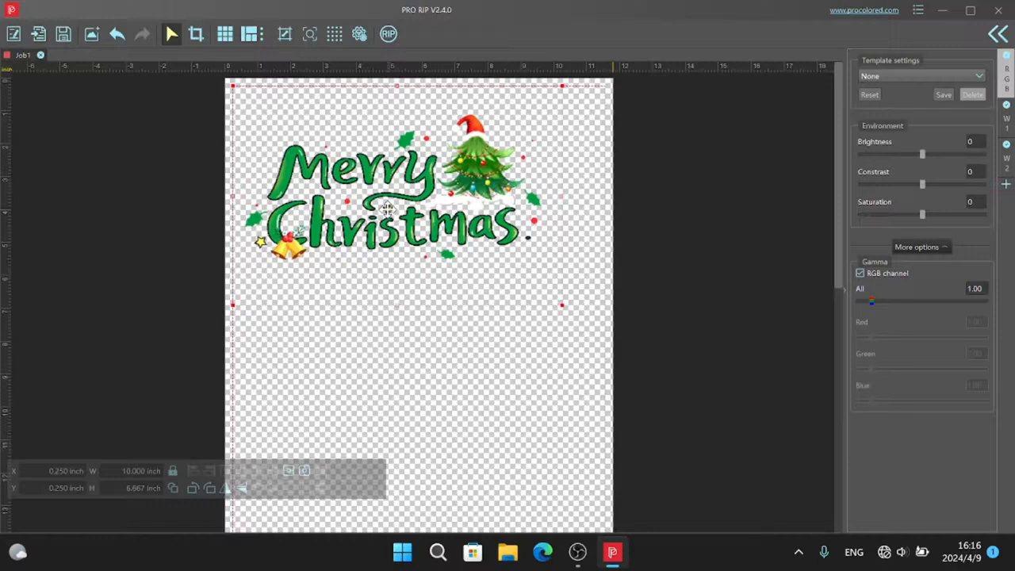
{"action": "mouse_move", "coordinate": [219, 24]}
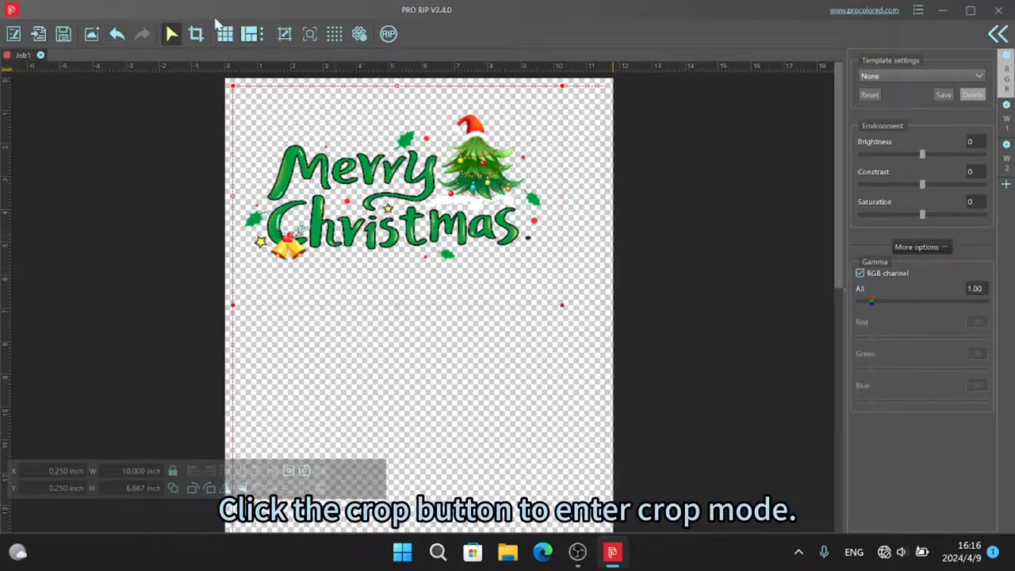
Crop the Merry Christmas design to about 9.6 × 4.9 inches.
{"action": "left_click", "coordinate": [196, 34]}
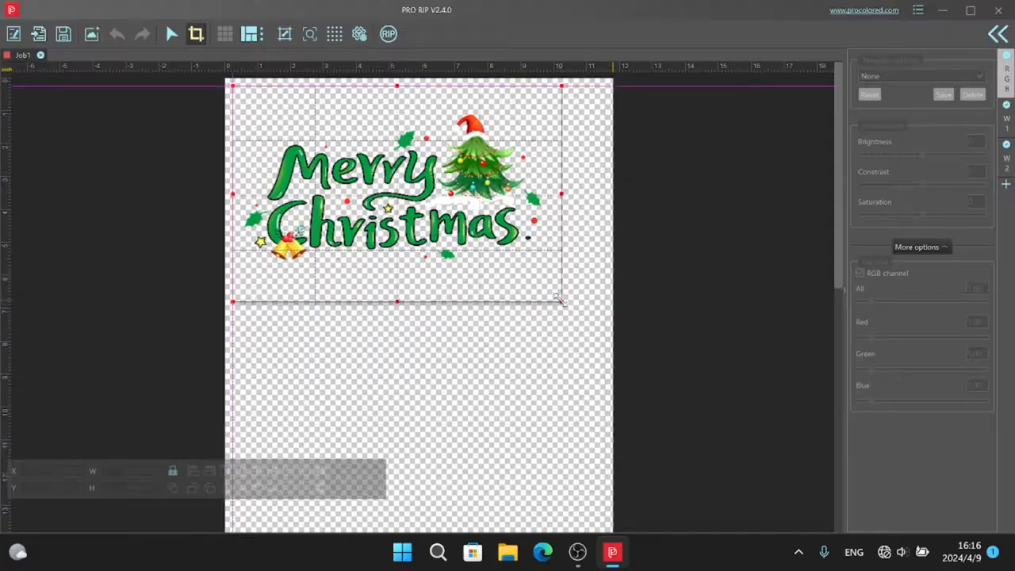
{"action": "left_click_drag", "start_coordinate": [559, 301], "coordinate": [550, 265]}
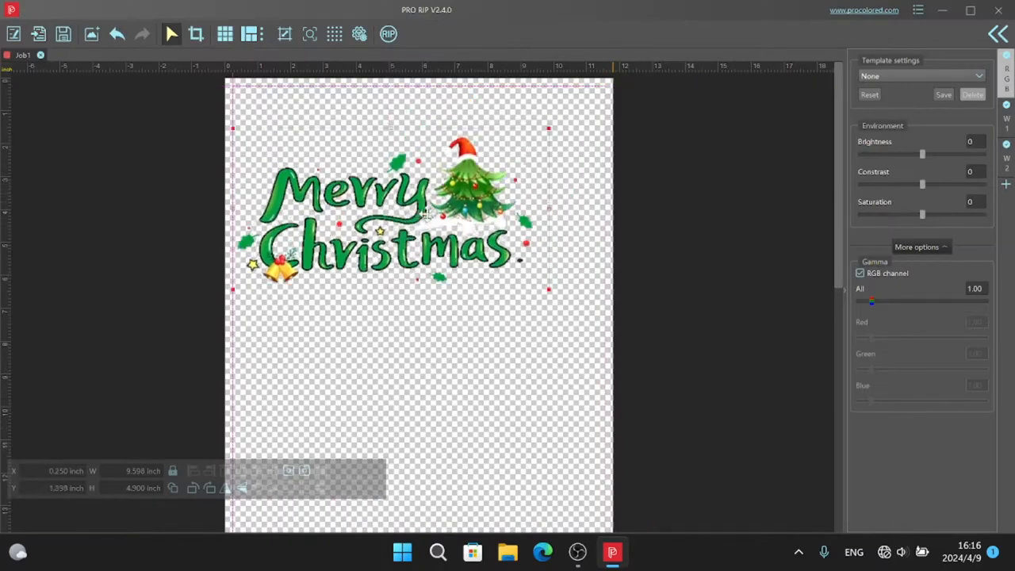
Shift the design right, undo the move, then nudge it down to about 1.2 inches.
{"action": "left_click_drag", "start_coordinate": [389, 214], "coordinate": [444, 199]}
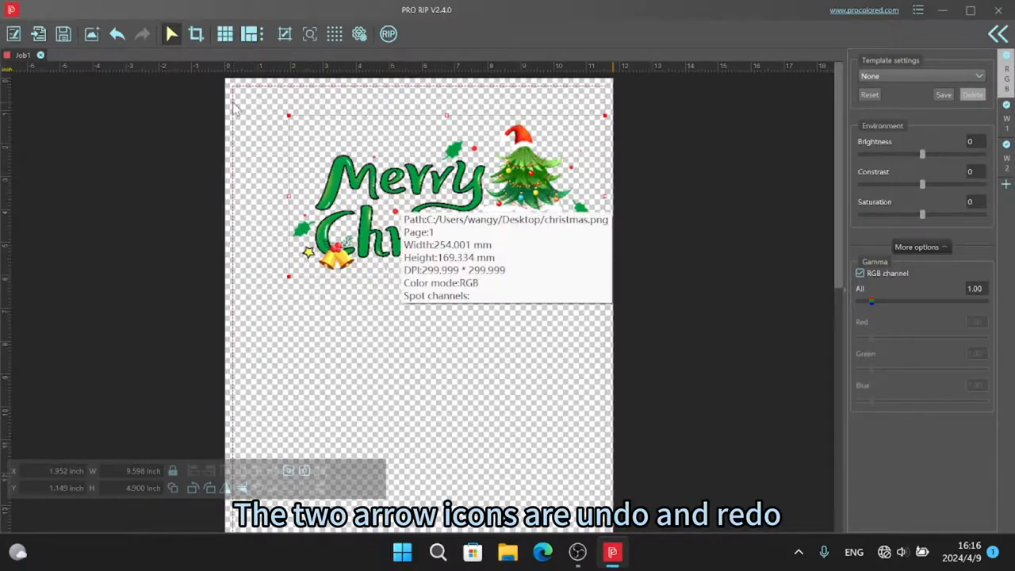
{"action": "left_click", "coordinate": [116, 34]}
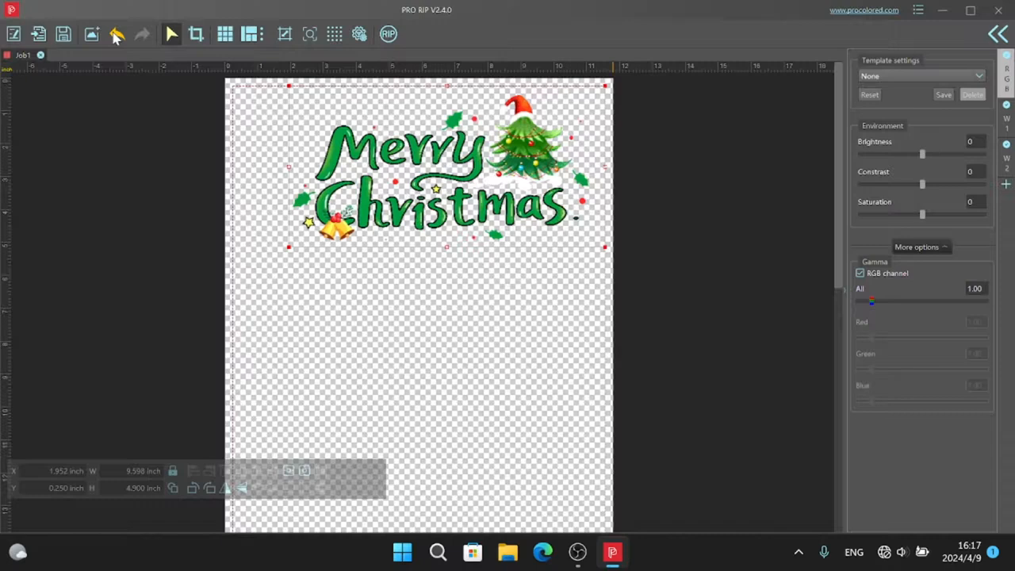
{"action": "left_click", "coordinate": [117, 34]}
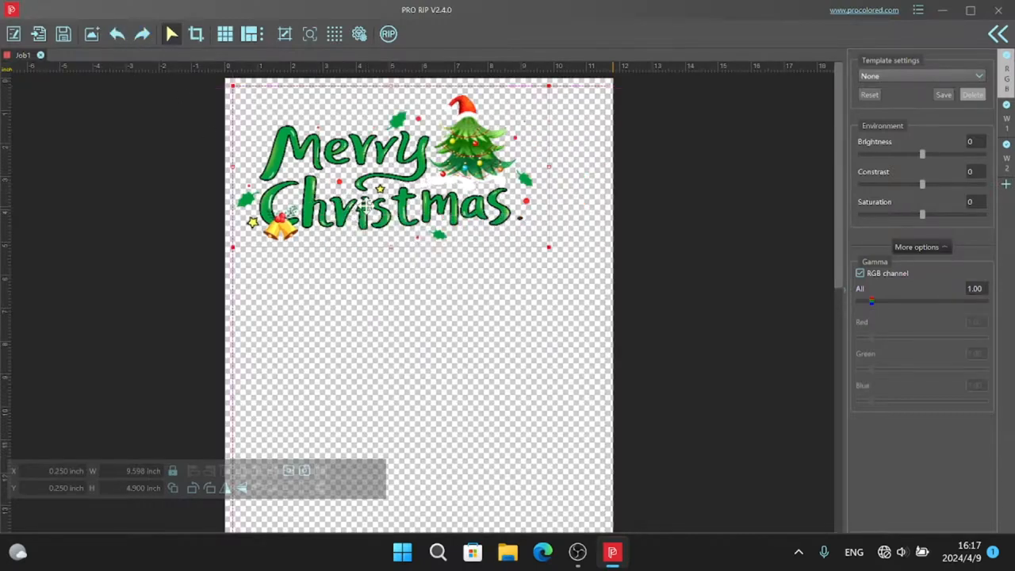
{"action": "left_click_drag", "start_coordinate": [388, 166], "coordinate": [389, 190]}
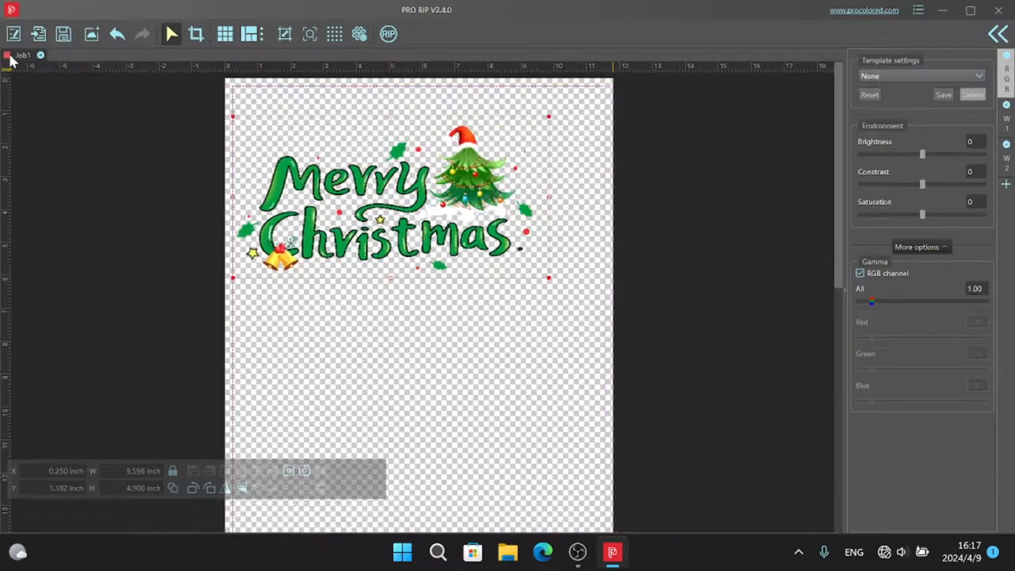
{"action": "left_click", "coordinate": [14, 34]}
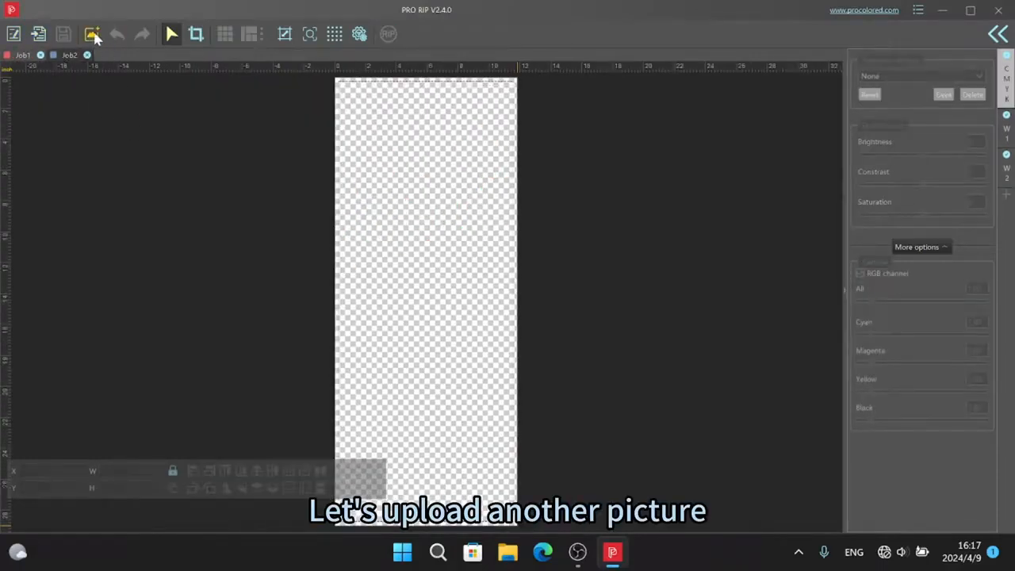
{"action": "left_click", "coordinate": [92, 34]}
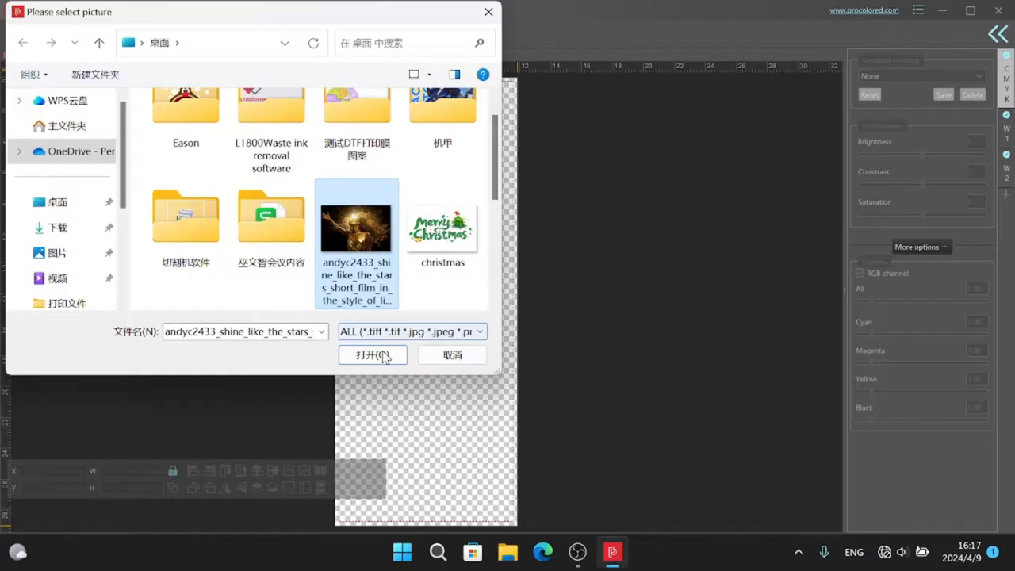
{"action": "left_click", "coordinate": [372, 354]}
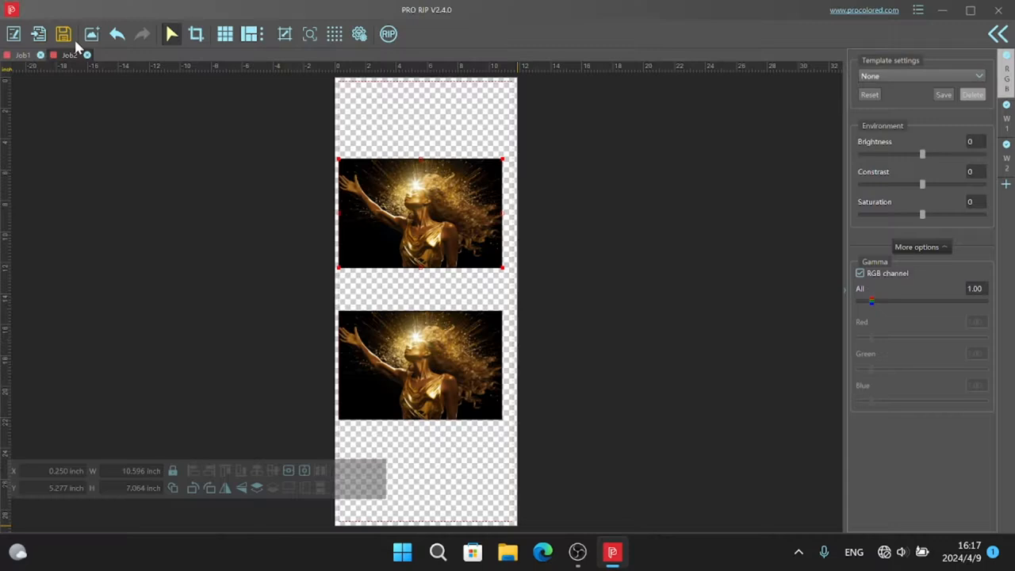
Save the job as 'test', close its tab, and add a new blank job.
{"action": "left_click", "coordinate": [62, 33]}
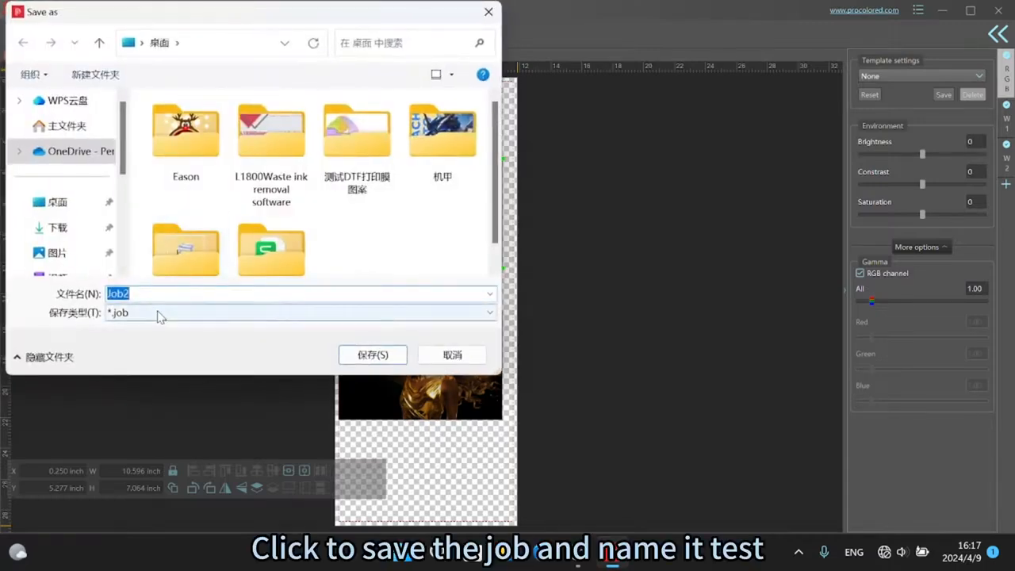
{"action": "type", "text": "t"}
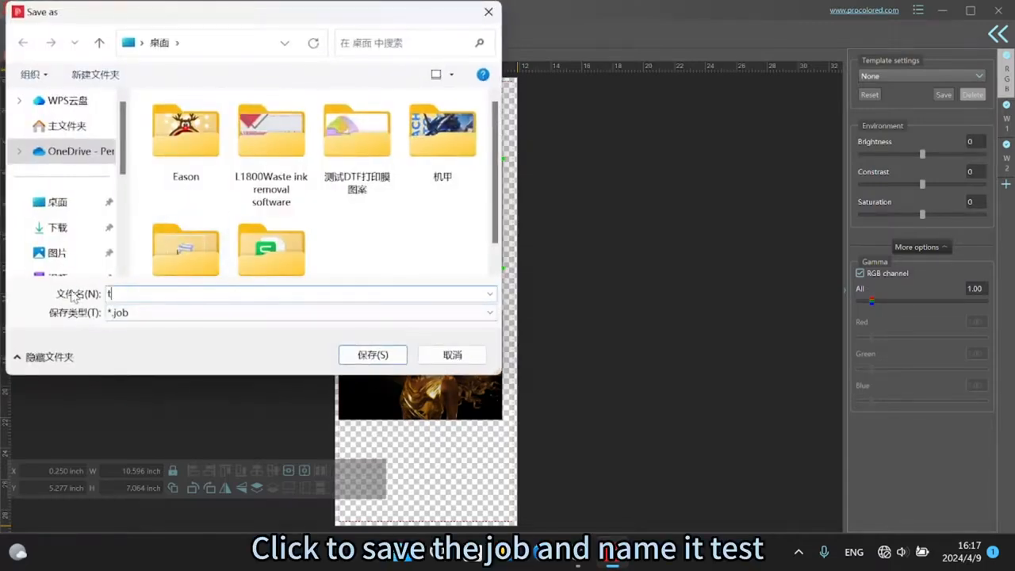
{"action": "type", "text": "est"}
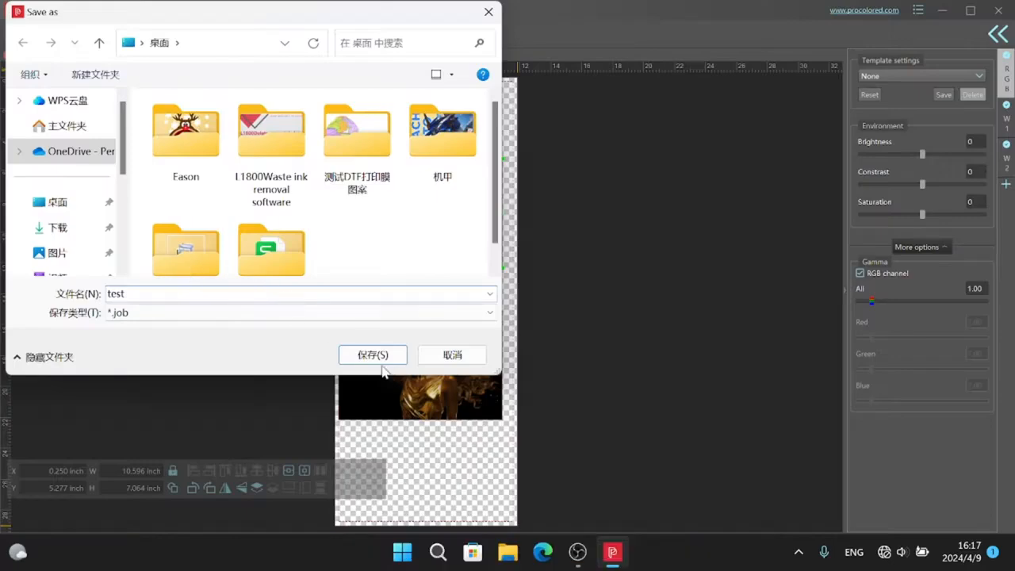
{"action": "left_click", "coordinate": [372, 354]}
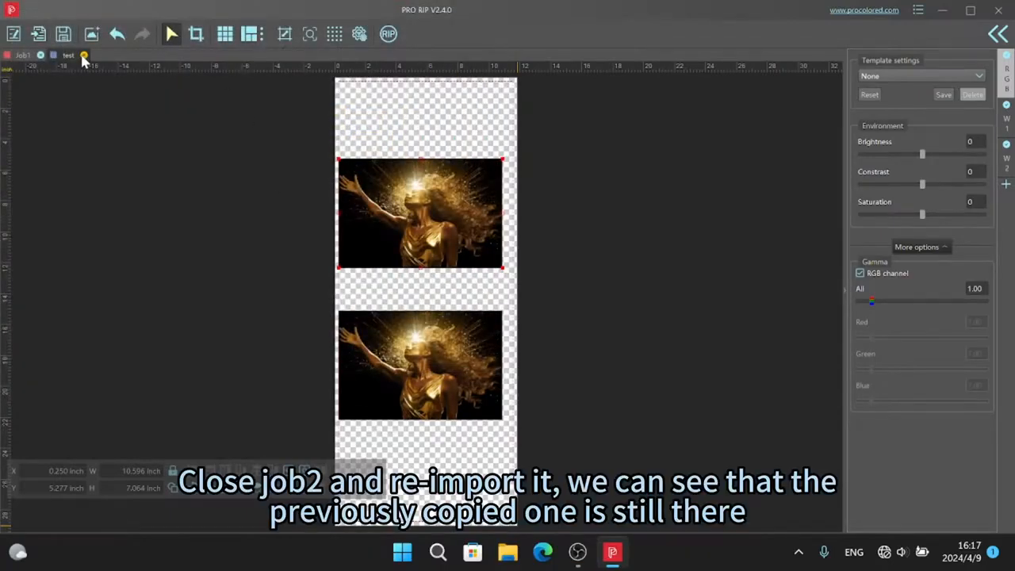
{"action": "left_click", "coordinate": [83, 55]}
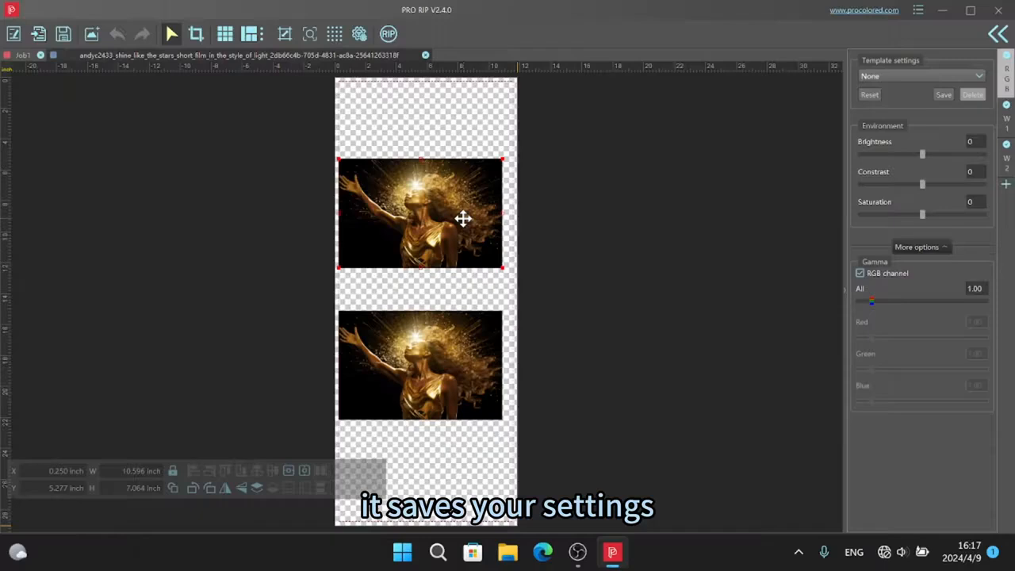
{"action": "mouse_move", "coordinate": [426, 55]}
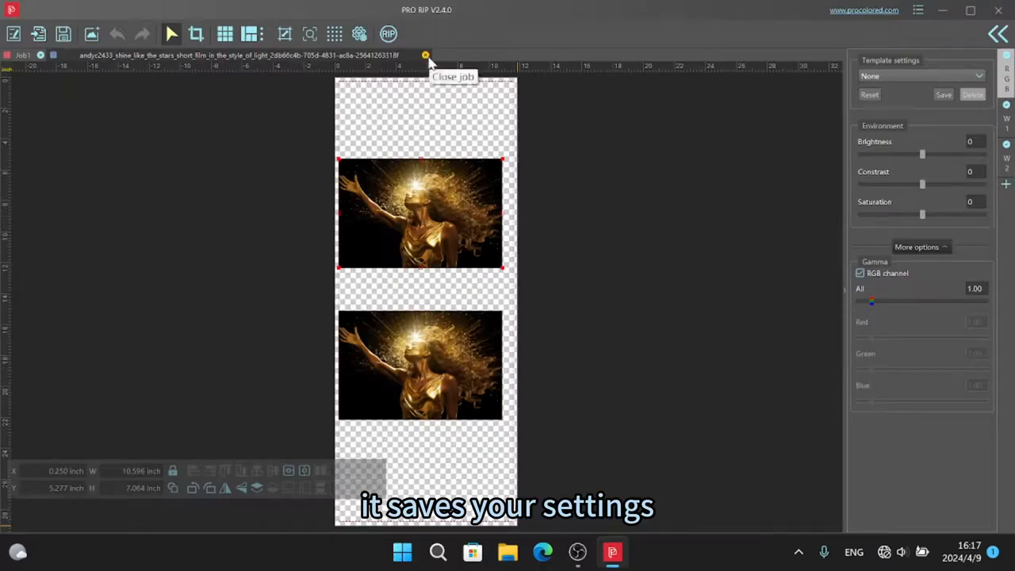
{"action": "mouse_move", "coordinate": [13, 60]}
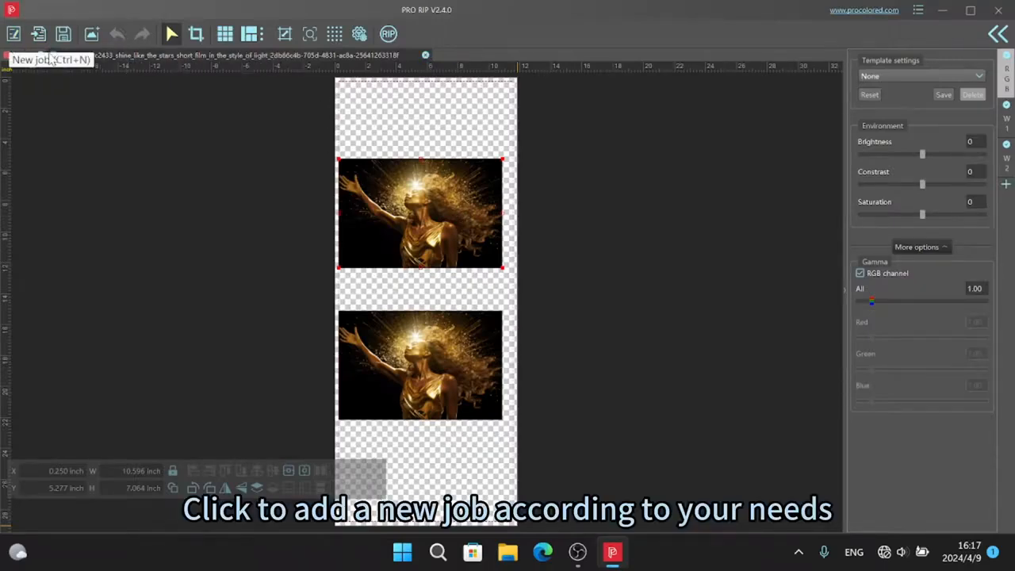
{"action": "left_click", "coordinate": [14, 34]}
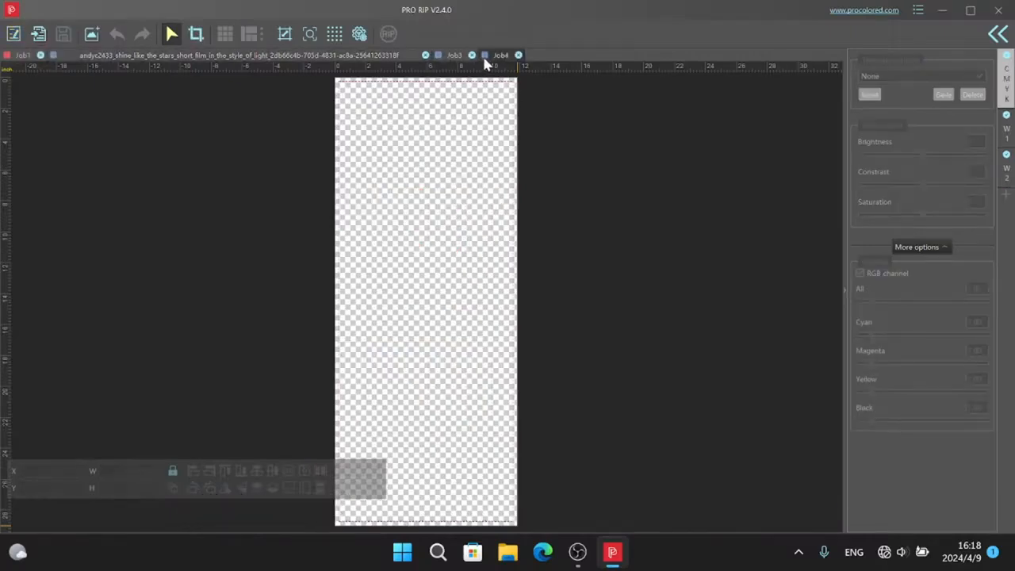
Close a blank job and resize Merry Christmas to about 7.37 × 3.76 inches, ratio locked.
{"action": "left_click", "coordinate": [22, 55]}
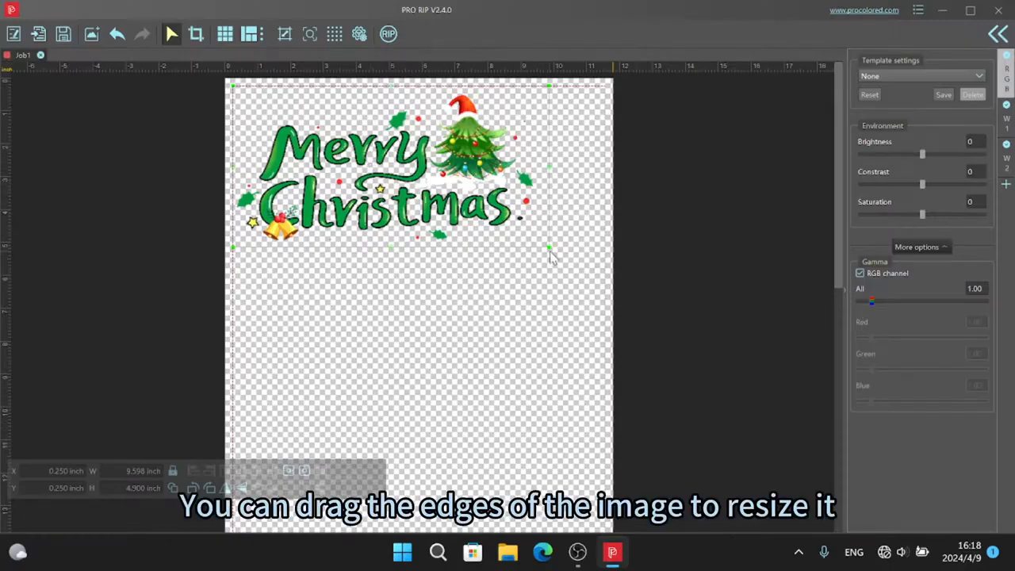
{"action": "left_click_drag", "start_coordinate": [549, 247], "coordinate": [452, 220]}
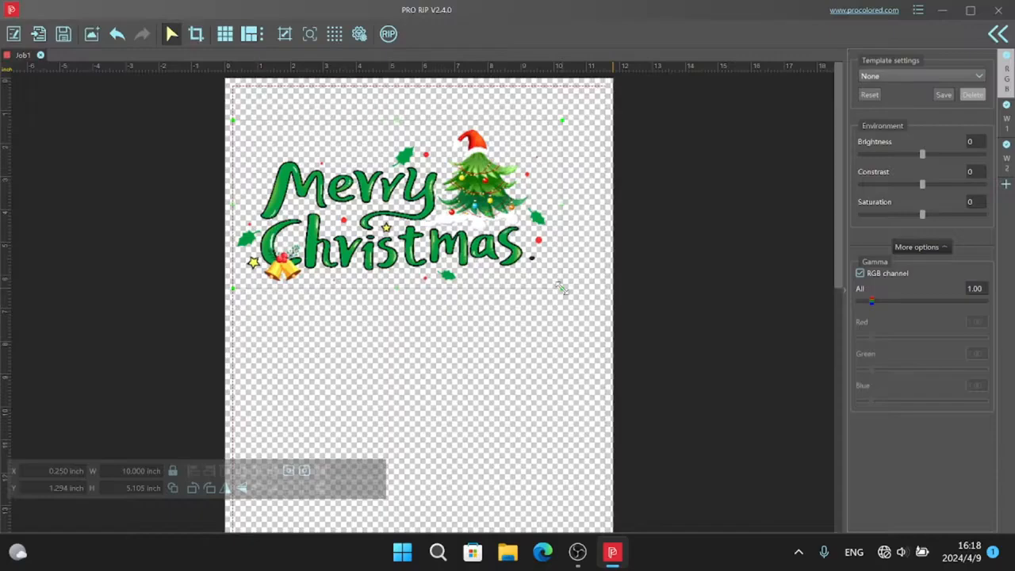
{"action": "left_click_drag", "start_coordinate": [561, 289], "coordinate": [480, 247]}
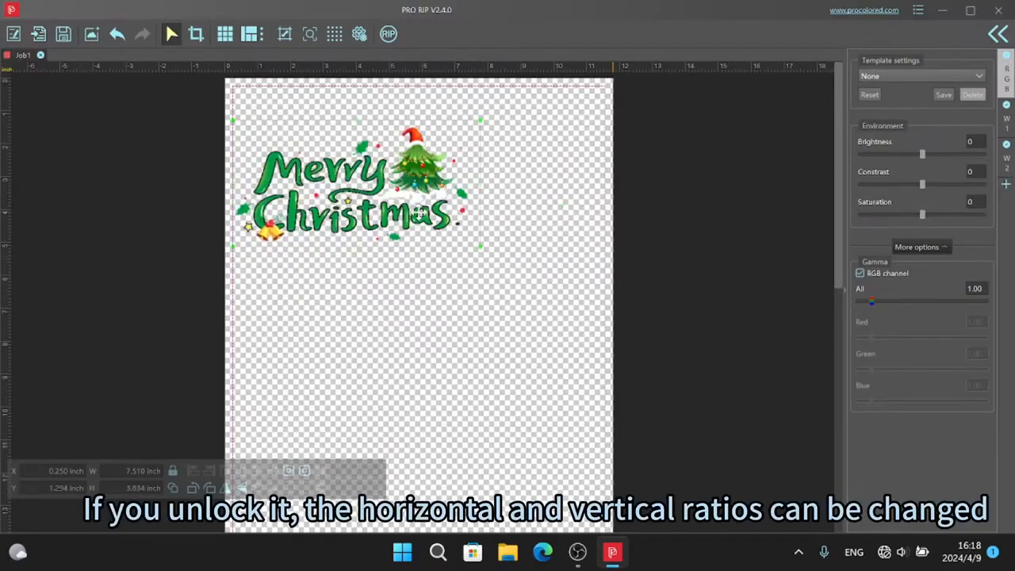
{"action": "left_click", "coordinate": [173, 470]}
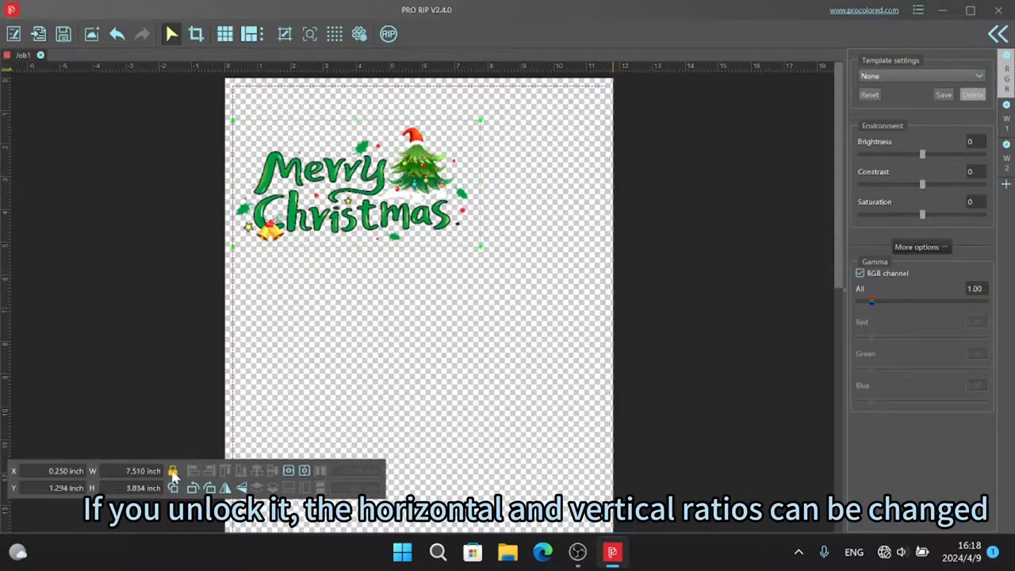
{"action": "left_click", "coordinate": [173, 470]}
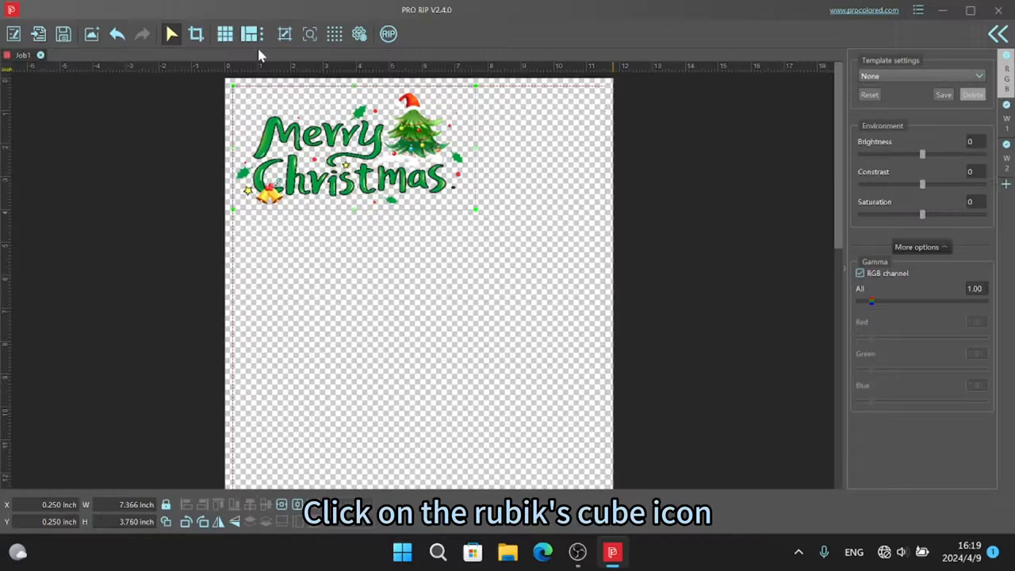
{"action": "mouse_move", "coordinate": [225, 34]}
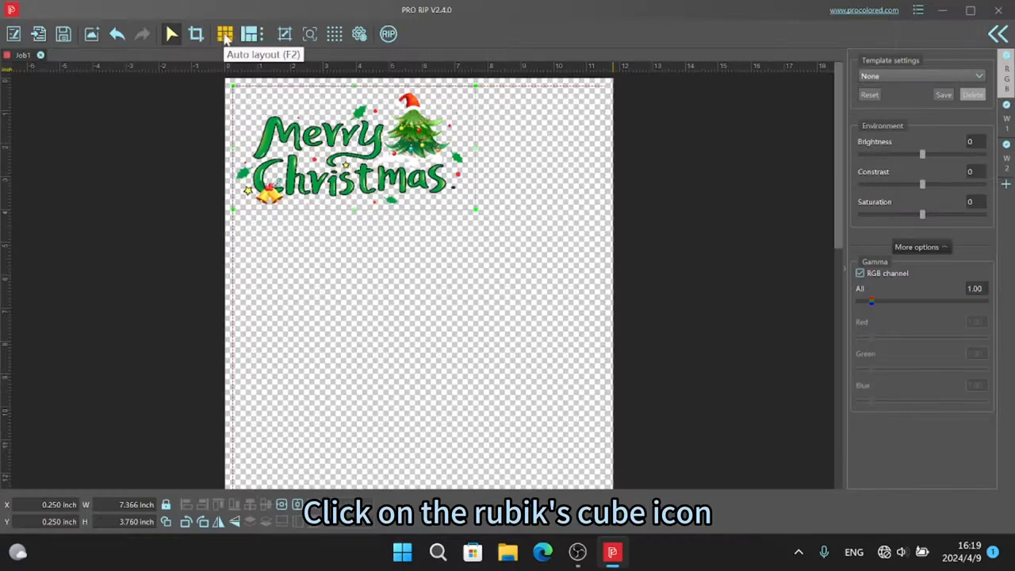
Auto-layout the Merry Christmas design as a Tile of 3 rows and 2 columns.
{"action": "left_click", "coordinate": [225, 34]}
{"action": "type", "text": "2"}
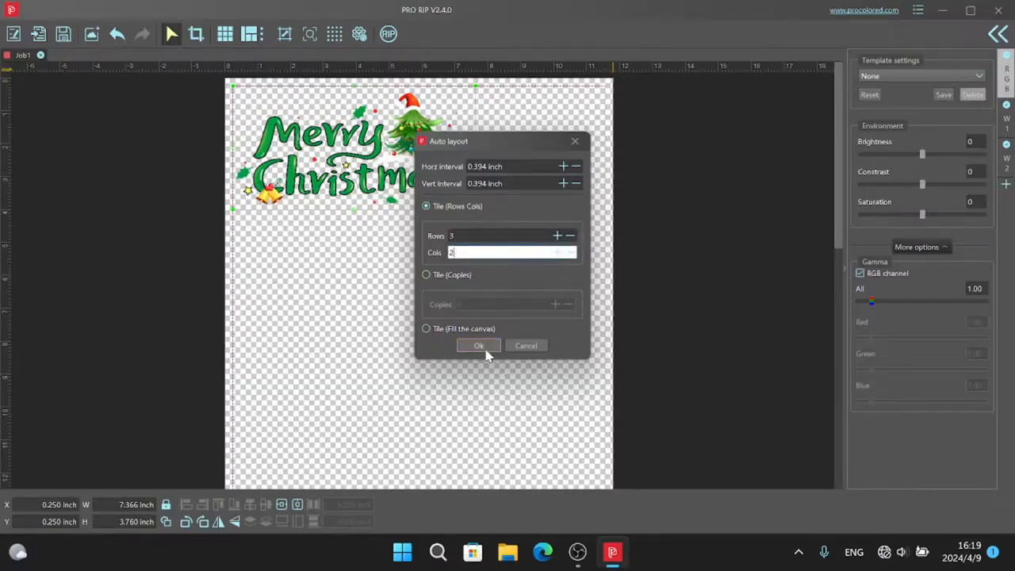
{"action": "left_click", "coordinate": [478, 345]}
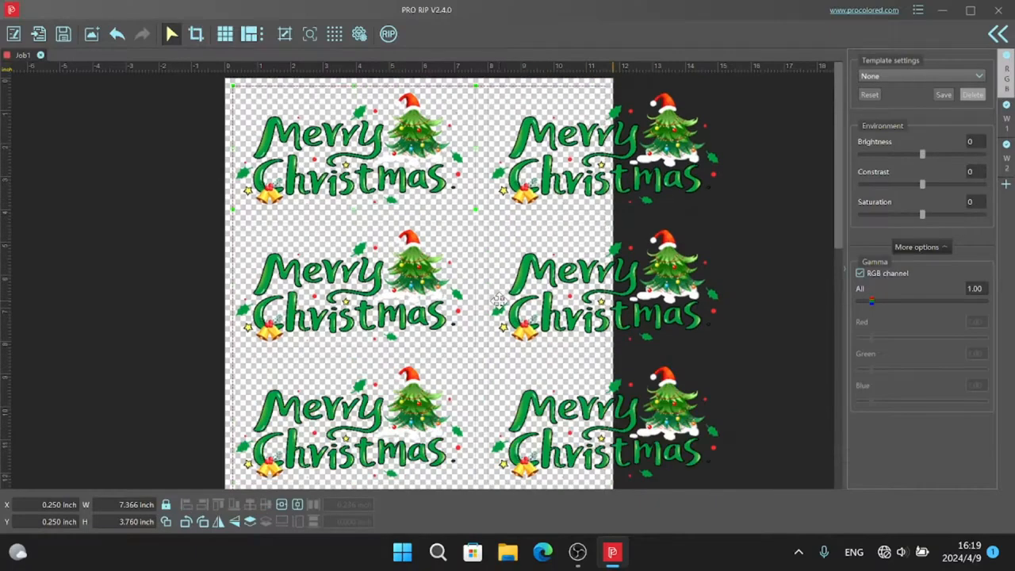
{"action": "mouse_move", "coordinate": [416, 184]}
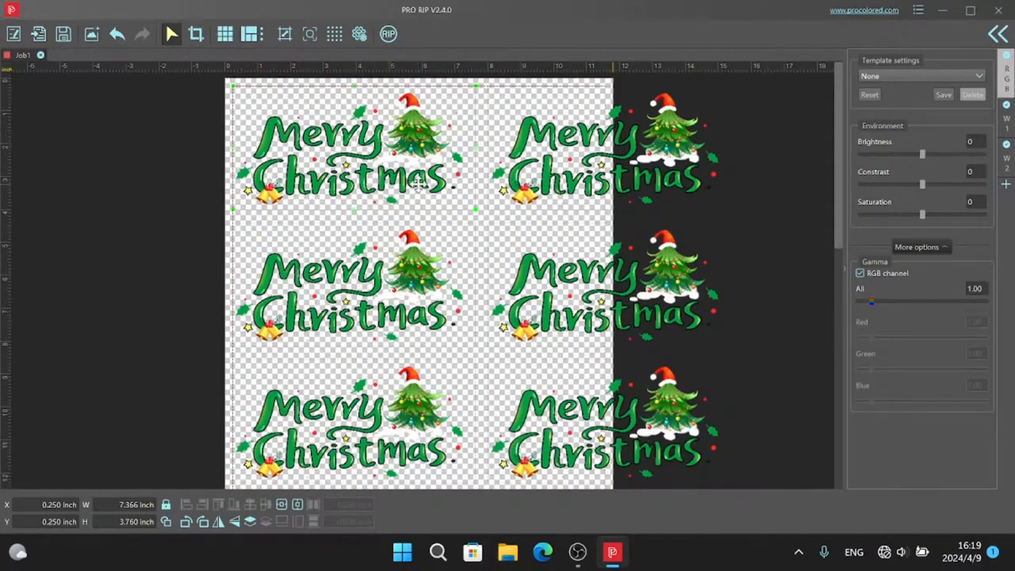
{"action": "mouse_move", "coordinate": [249, 34]}
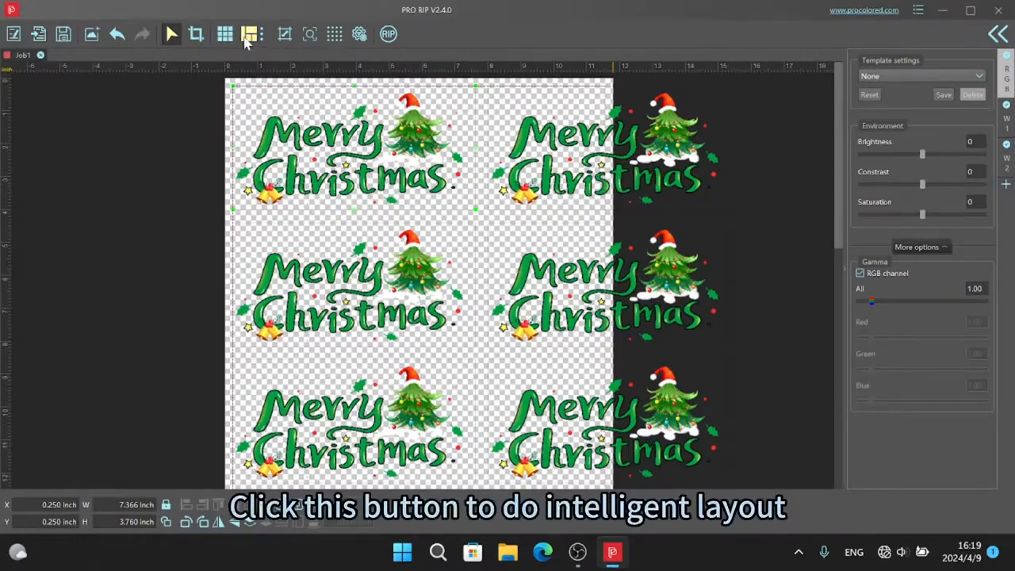
Select a Merry Christmas copy and run Intelligent layout to pack mixed-size copies.
{"action": "left_click", "coordinate": [250, 34]}
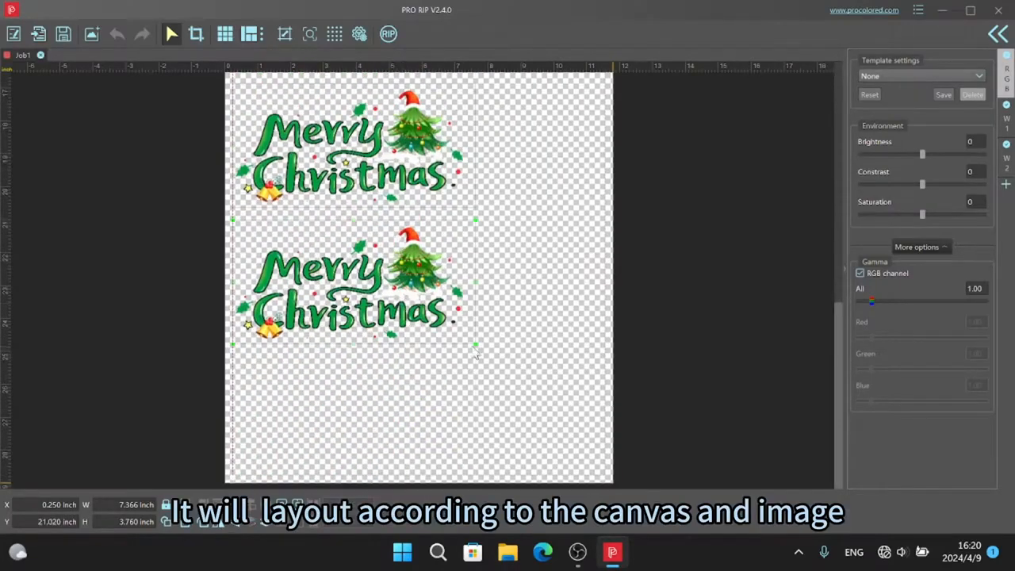
{"action": "left_click", "coordinate": [349, 282]}
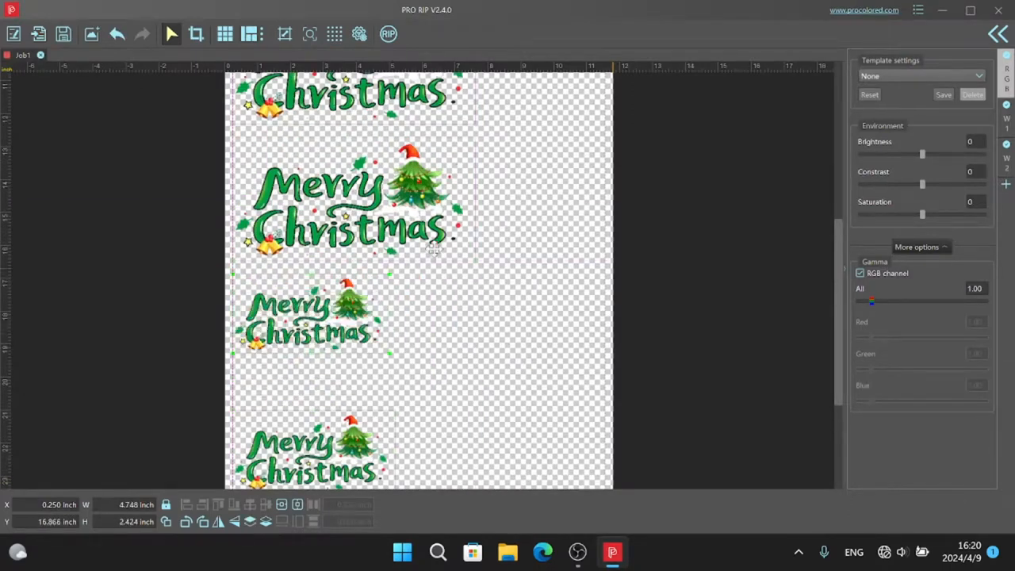
{"action": "scroll", "scroll_direction": "down", "scroll_amount": 3}
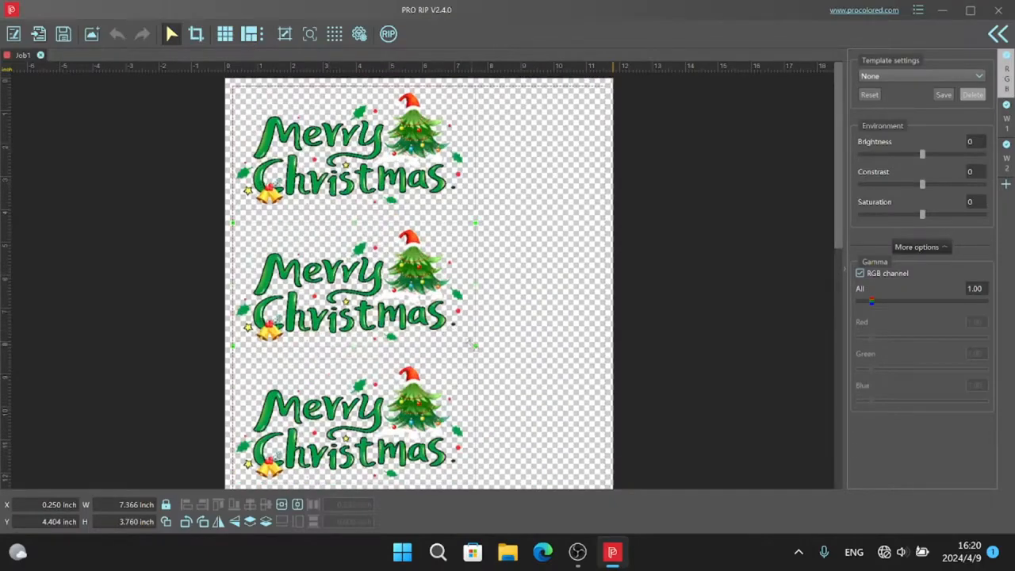
{"action": "left_click", "coordinate": [345, 278]}
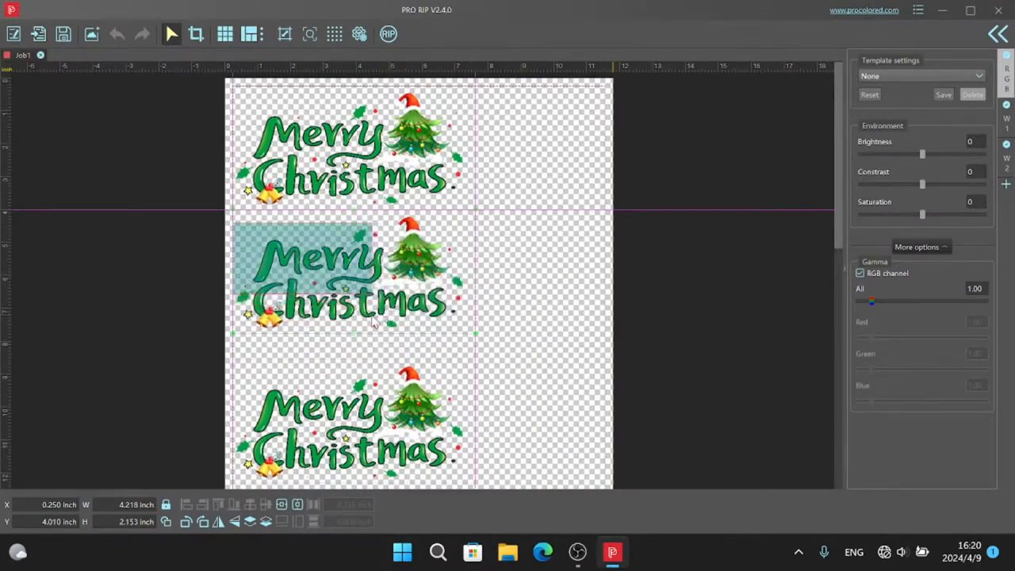
{"action": "left_click", "coordinate": [250, 34]}
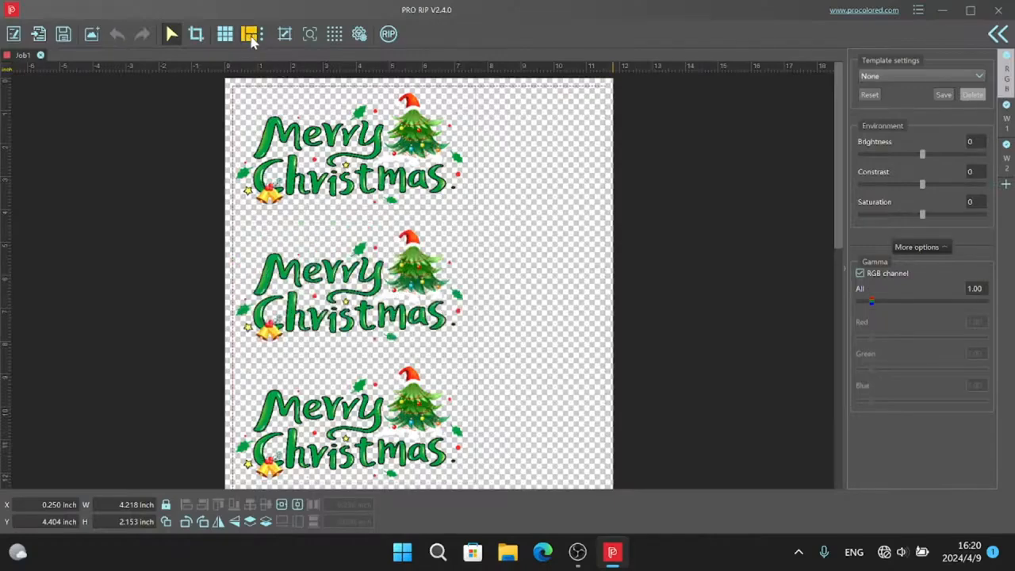
{"action": "left_click", "coordinate": [250, 33]}
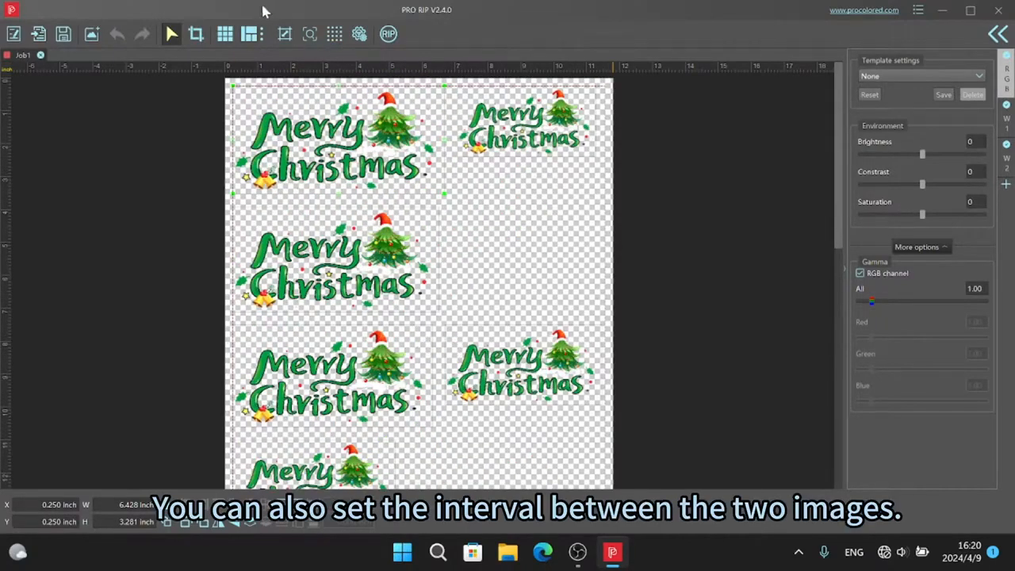
Review the 10 mm Intelligent layout intervals, dismiss the dialog, and remove the extra copies.
{"action": "left_click", "coordinate": [250, 33]}
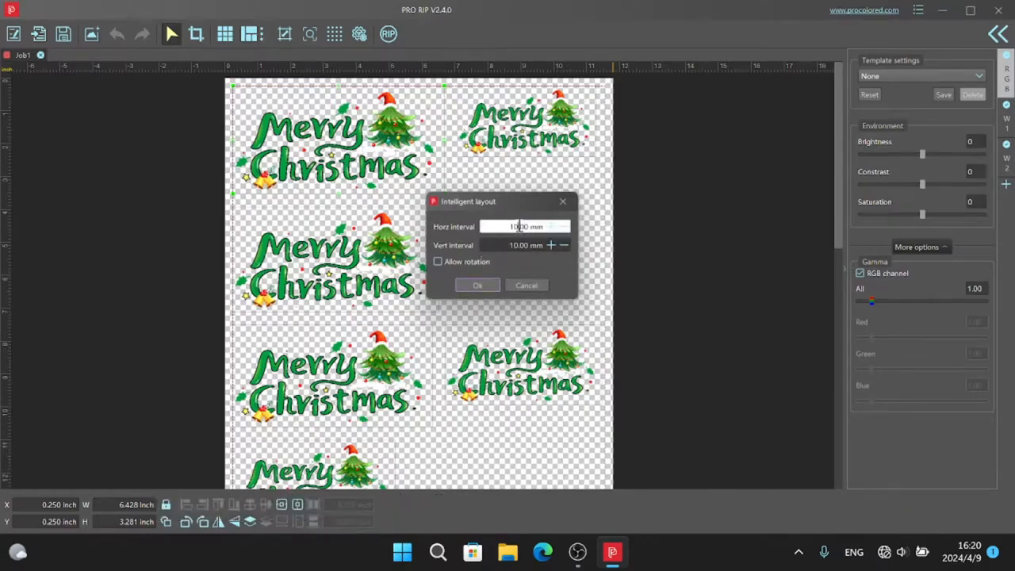
{"action": "left_click", "coordinate": [527, 245]}
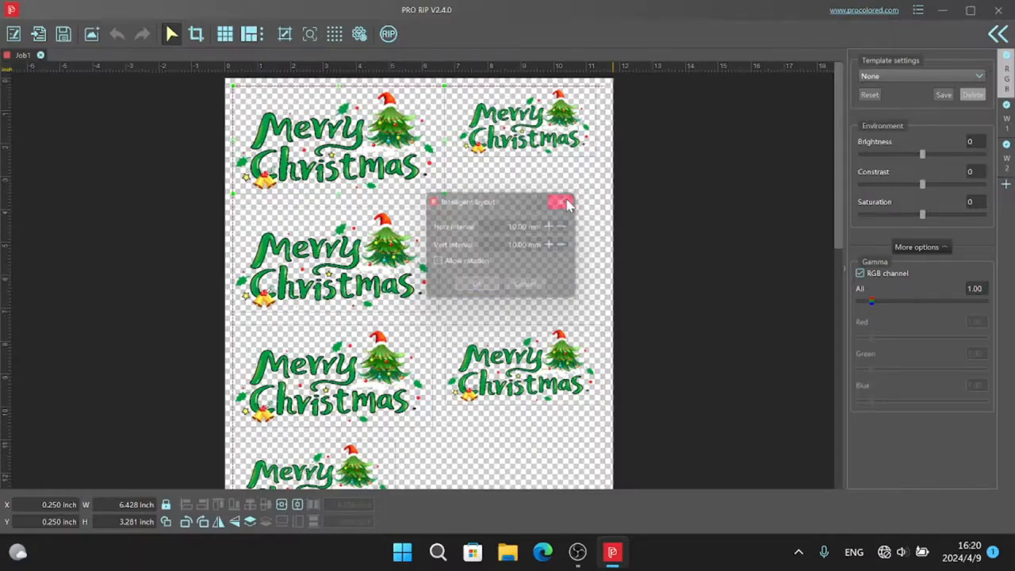
{"action": "left_click", "coordinate": [561, 202]}
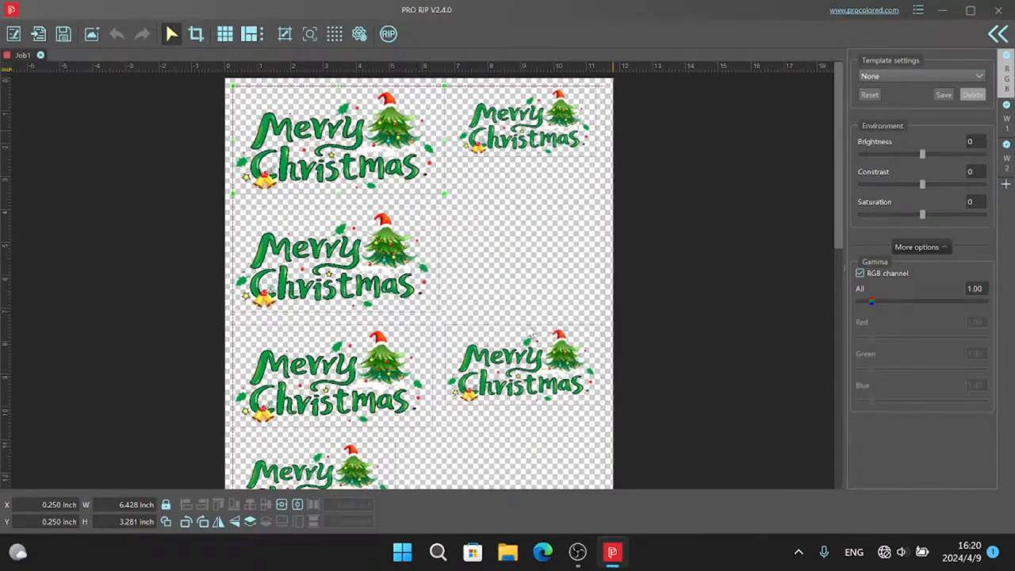
{"action": "left_click", "coordinate": [523, 369]}
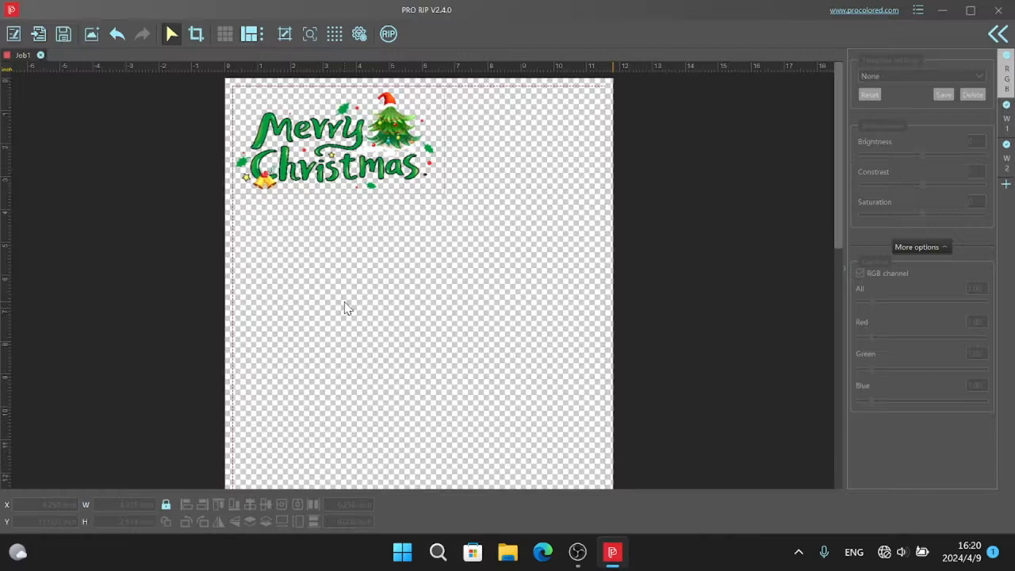
{"action": "mouse_move", "coordinate": [300, 87]}
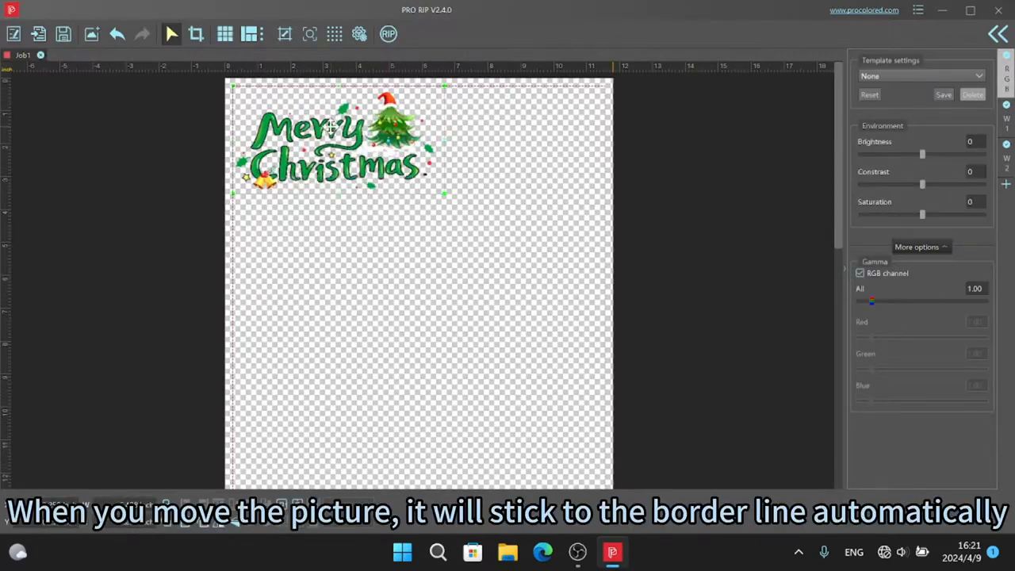
Turn off Absorption guide line snapping and nudge the design just past the top-left edge.
{"action": "left_click_drag", "start_coordinate": [329, 139], "coordinate": [389, 163]}
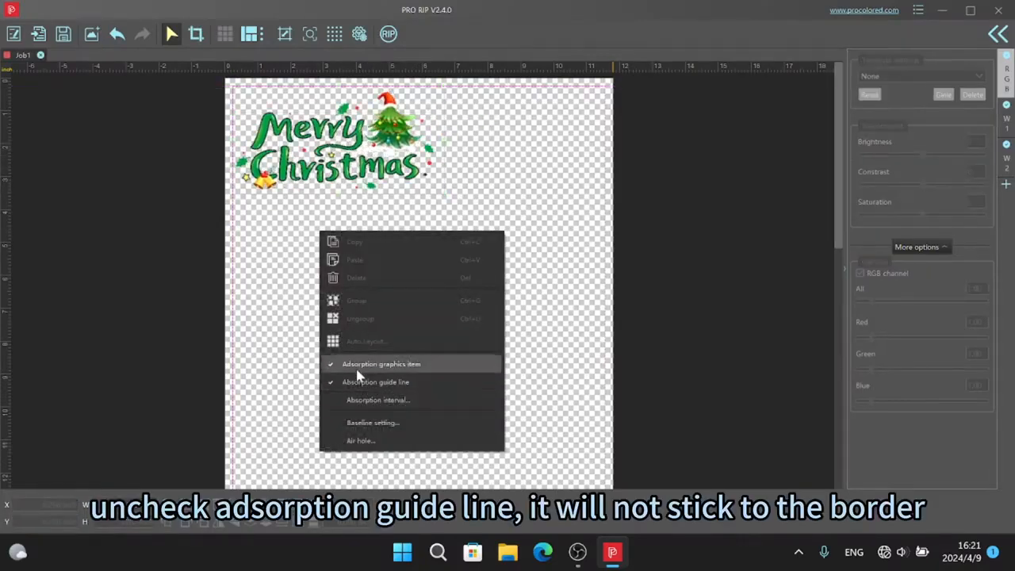
{"action": "left_click", "coordinate": [375, 381]}
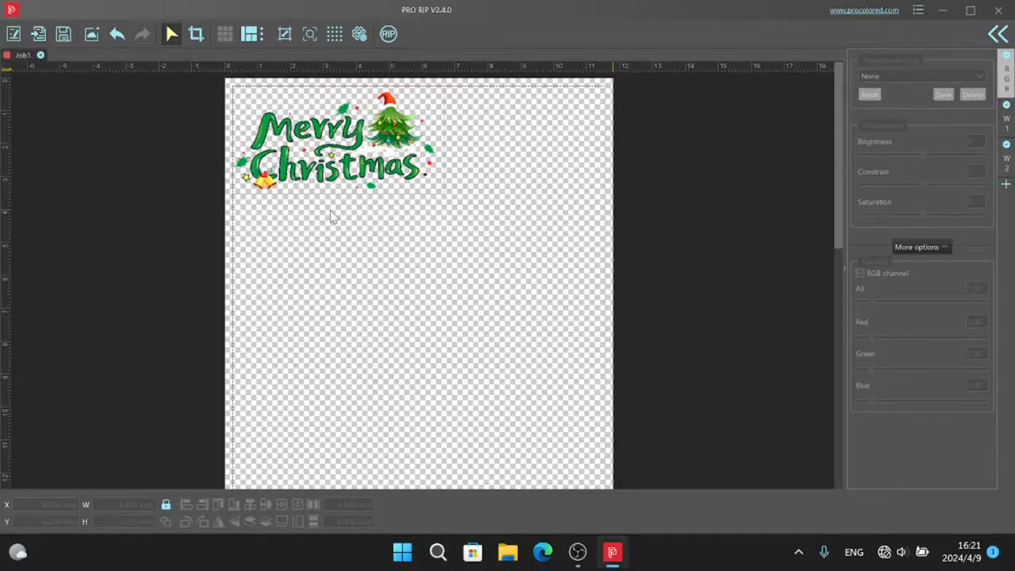
{"action": "left_click", "coordinate": [333, 150]}
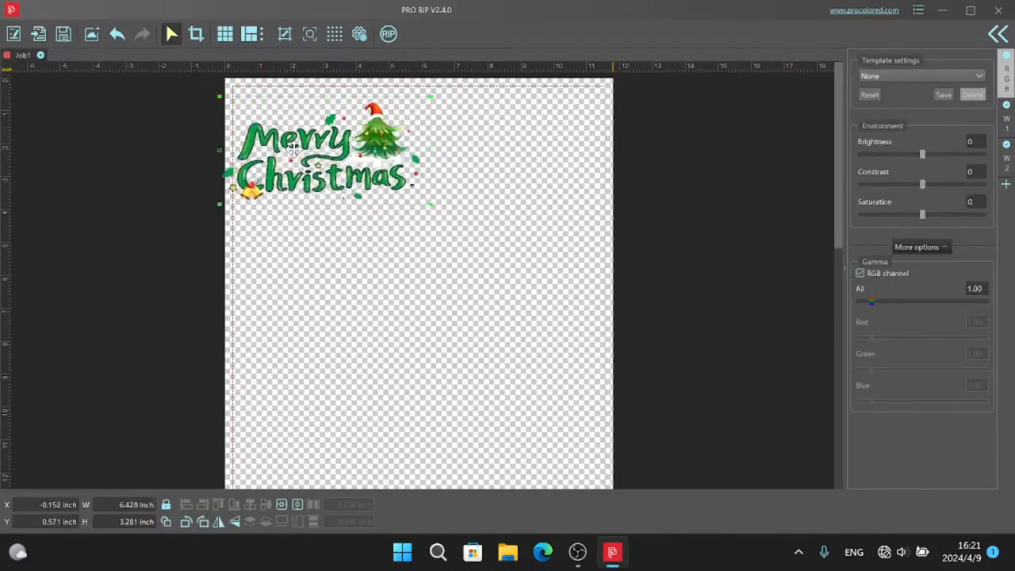
{"action": "left_click_drag", "start_coordinate": [317, 150], "coordinate": [337, 143]}
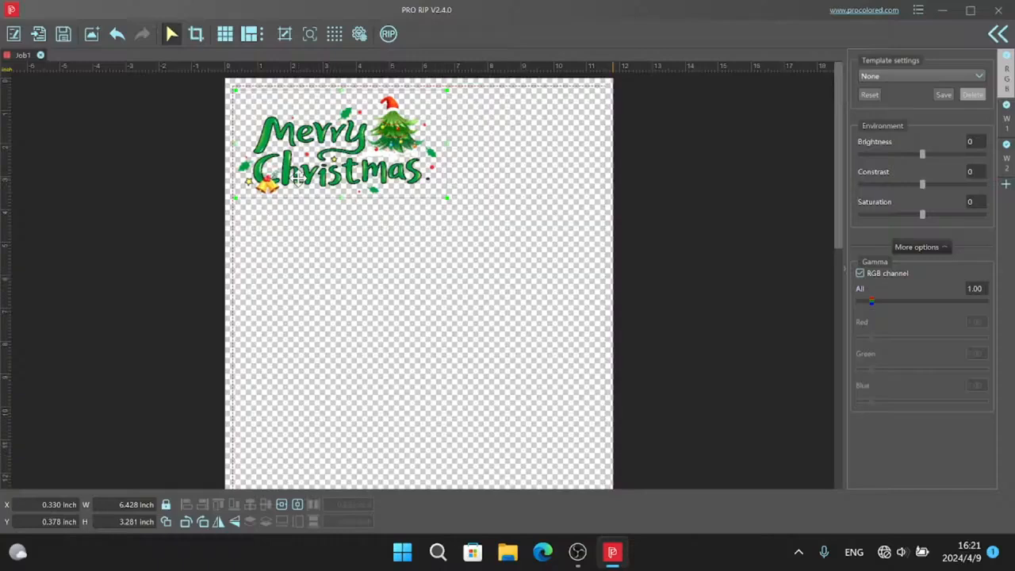
{"action": "left_click_drag", "start_coordinate": [337, 146], "coordinate": [325, 147]}
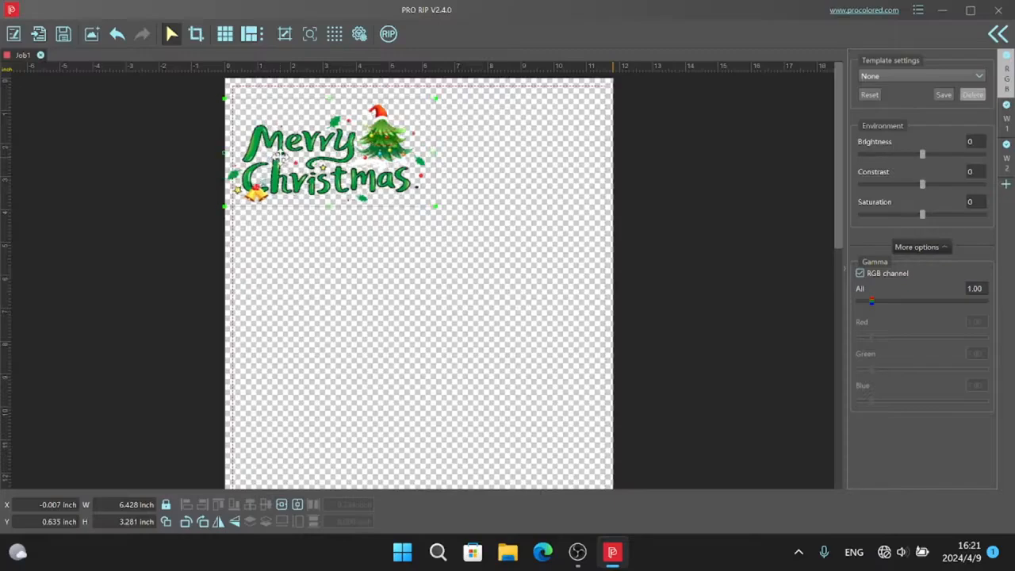
{"action": "left_click_drag", "start_coordinate": [329, 150], "coordinate": [329, 166]}
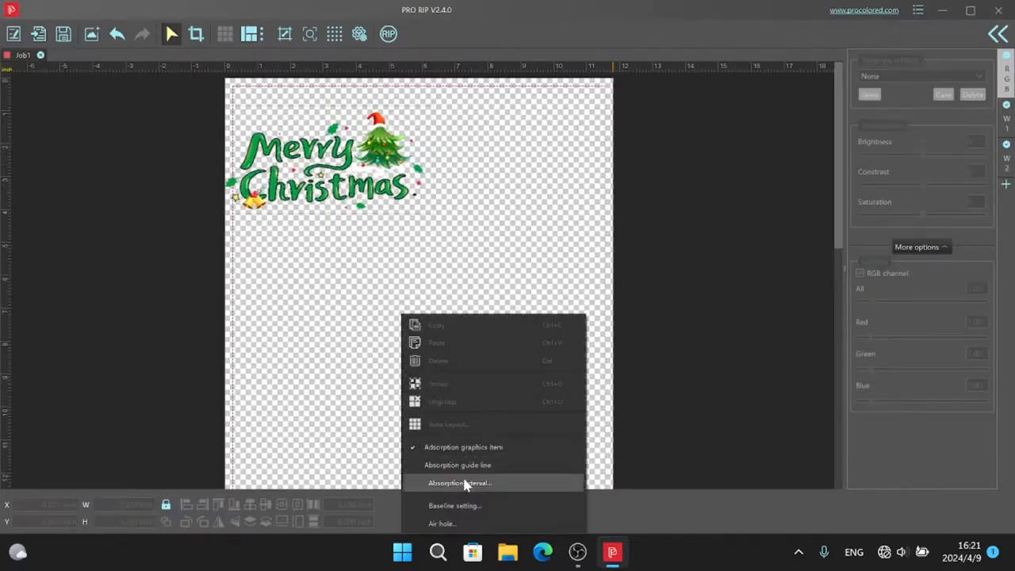
{"action": "mouse_move", "coordinate": [459, 464]}
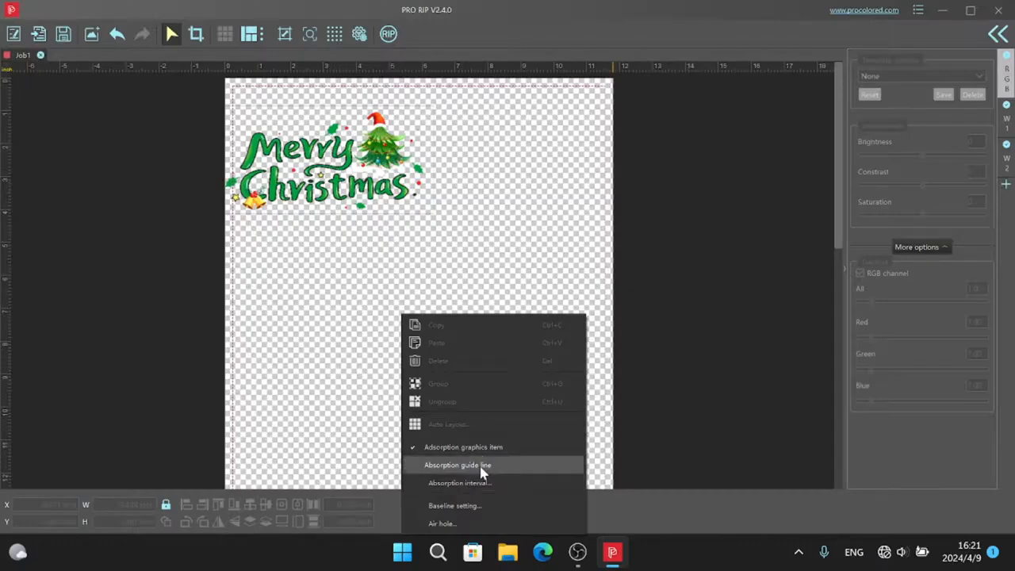
{"action": "mouse_move", "coordinate": [476, 454]}
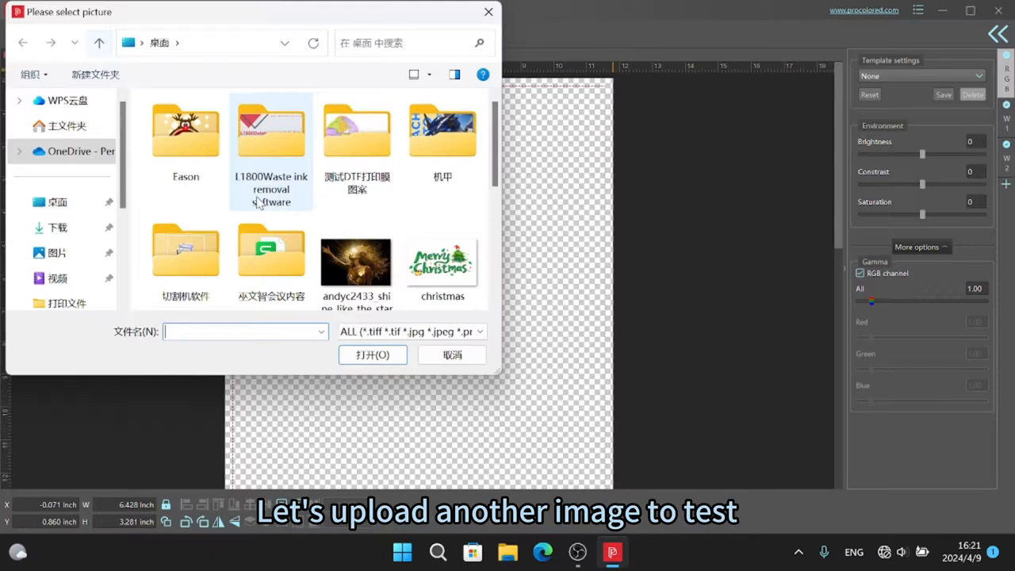
Move the gold frame below the design, turn off Absorption graphics item, and reselect the design.
{"action": "scroll", "scroll_direction": "down", "scroll_amount": 3}
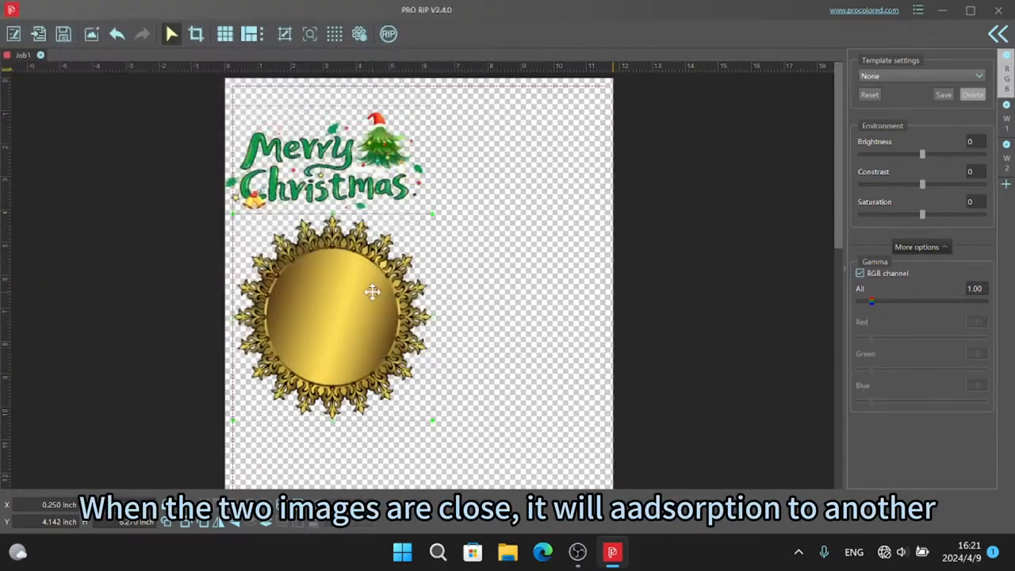
{"action": "left_click_drag", "start_coordinate": [372, 291], "coordinate": [380, 316]}
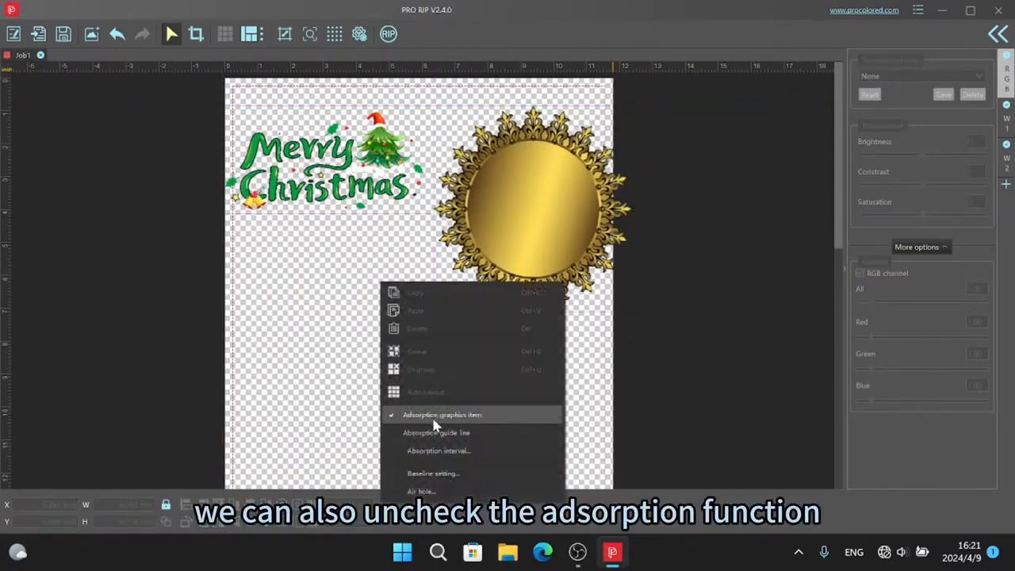
{"action": "left_click", "coordinate": [442, 413]}
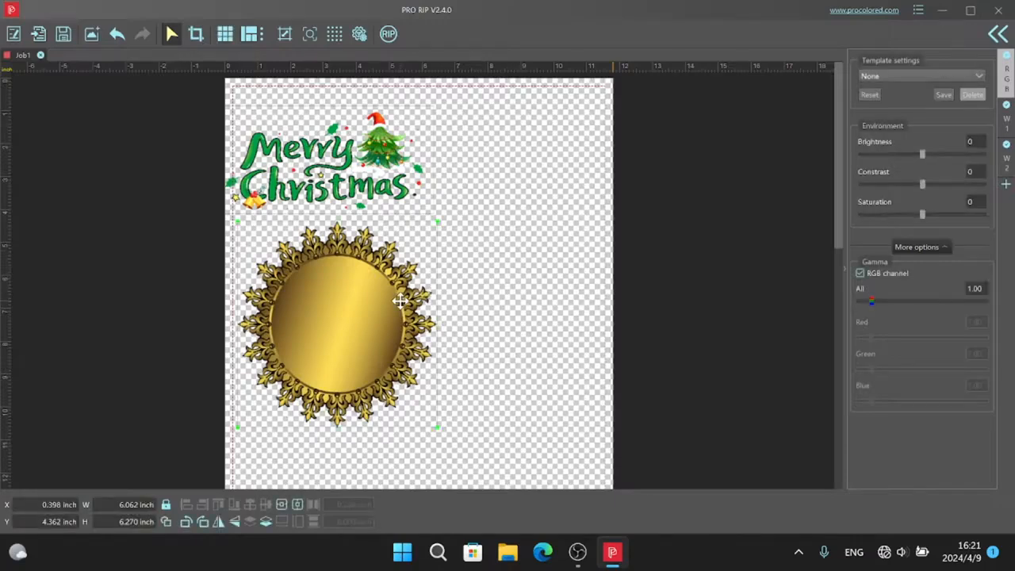
{"action": "left_click", "coordinate": [325, 158]}
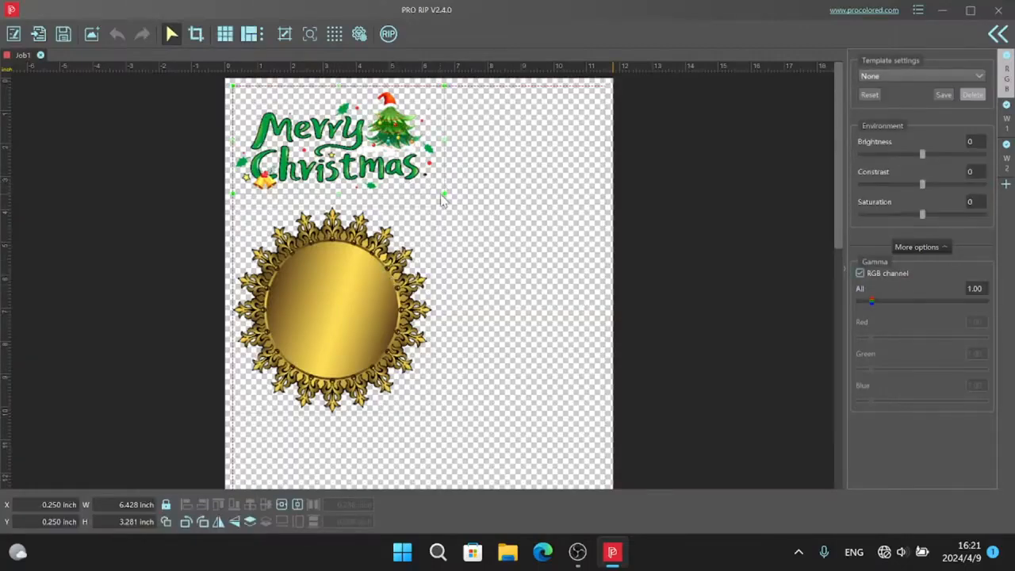
Move the gold frame right of the design at the top, shrink it slightly, and preview white ink.
{"action": "left_click_drag", "start_coordinate": [444, 194], "coordinate": [403, 173]}
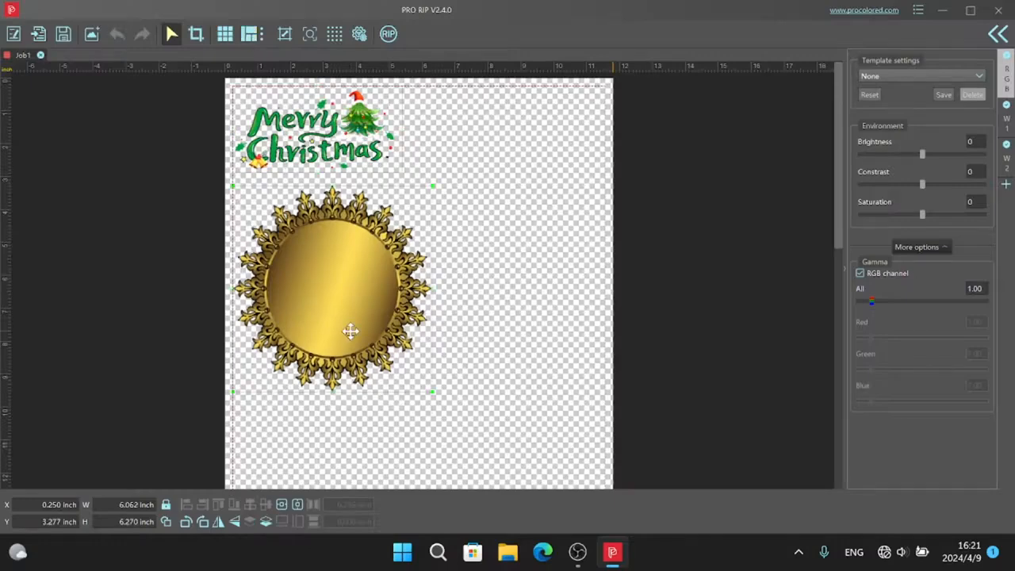
{"action": "left_click_drag", "start_coordinate": [350, 331], "coordinate": [517, 230]}
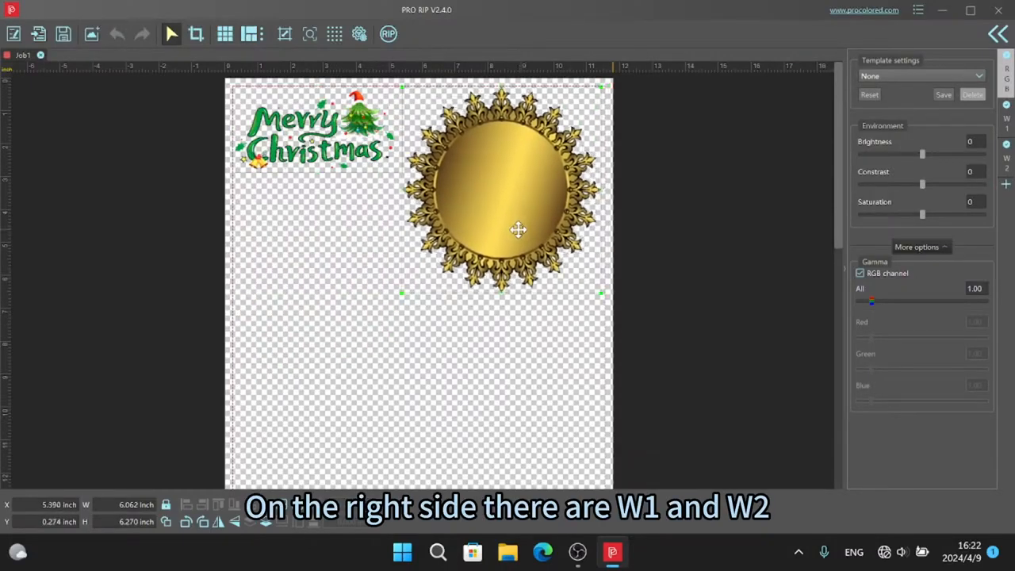
{"action": "left_click_drag", "start_coordinate": [518, 230], "coordinate": [503, 175]}
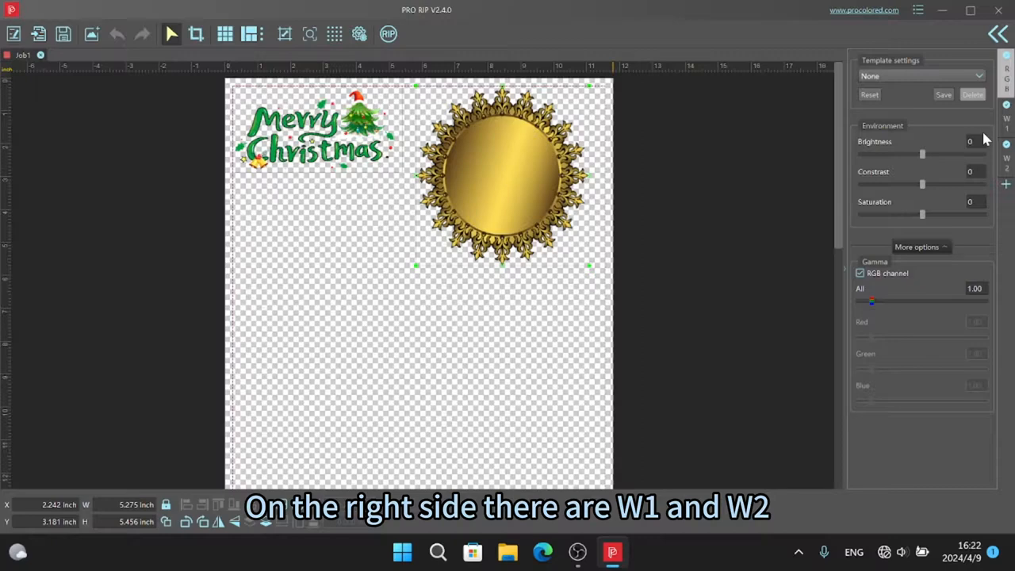
{"action": "left_click", "coordinate": [1006, 111]}
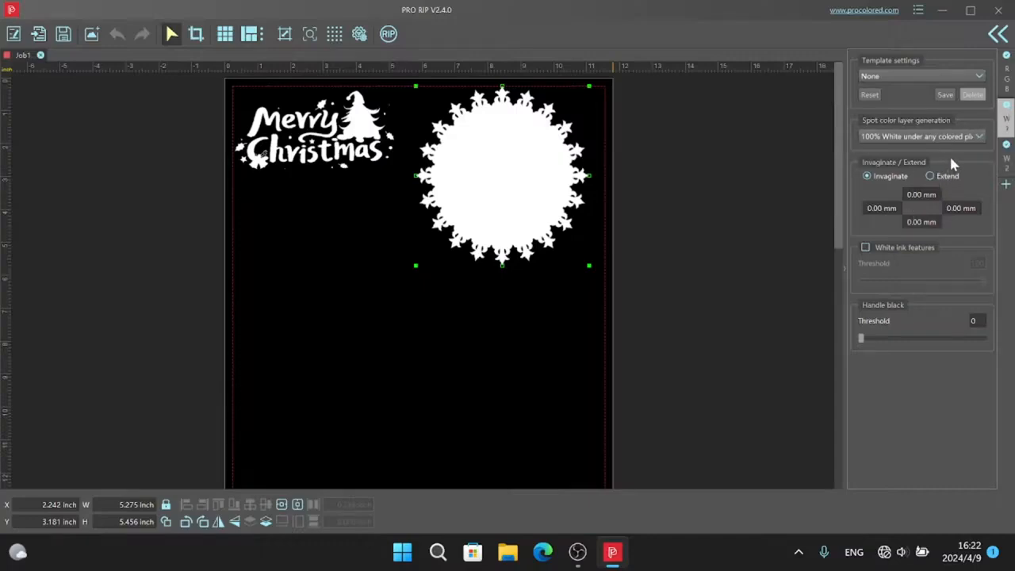
{"action": "mouse_move", "coordinate": [565, 146]}
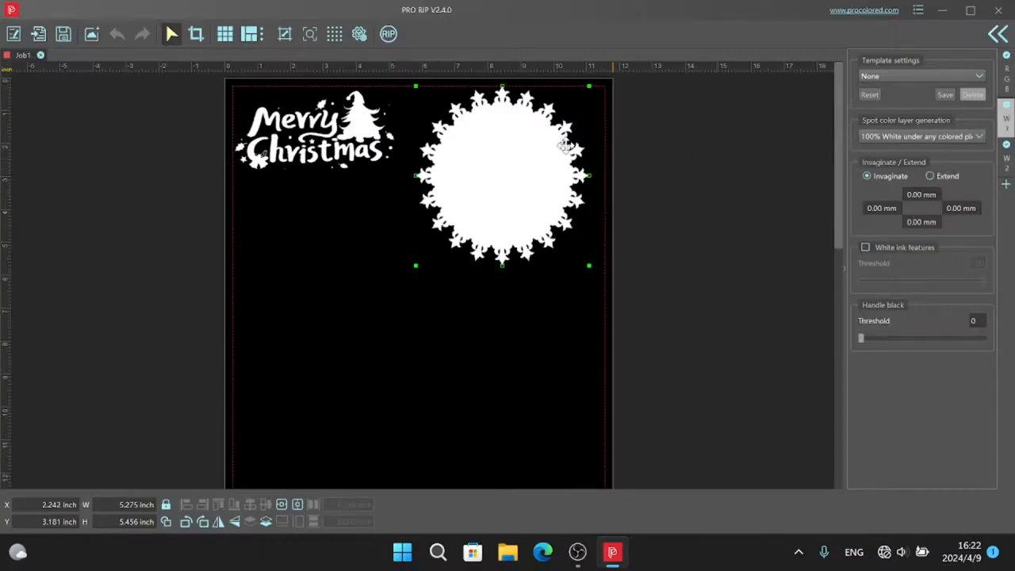
{"action": "mouse_move", "coordinate": [705, 156]}
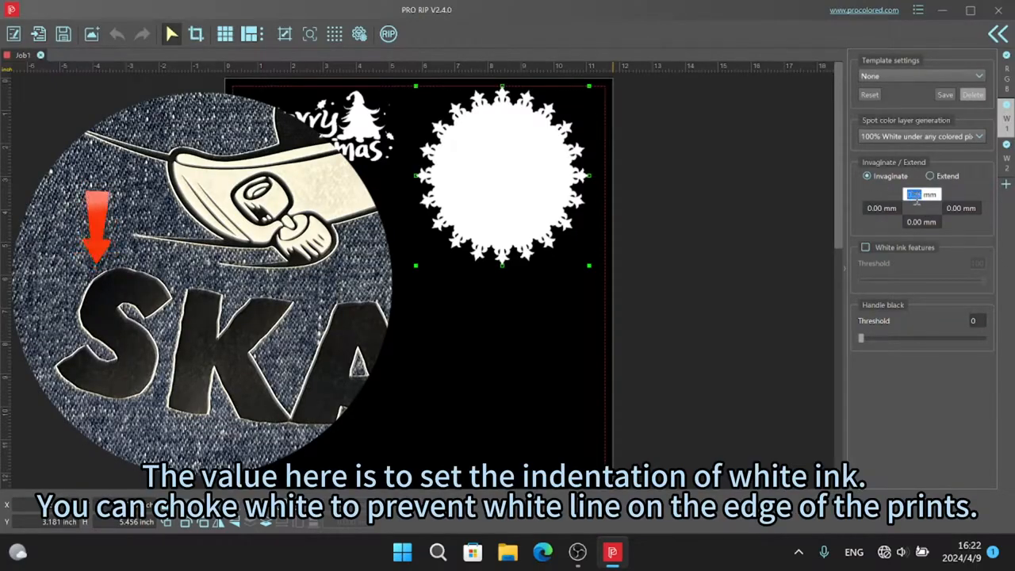
Enter 0.25 mm Invaginate offsets for the W1 layer's top, bottom, left and right.
{"action": "type", "text": "0.25"}
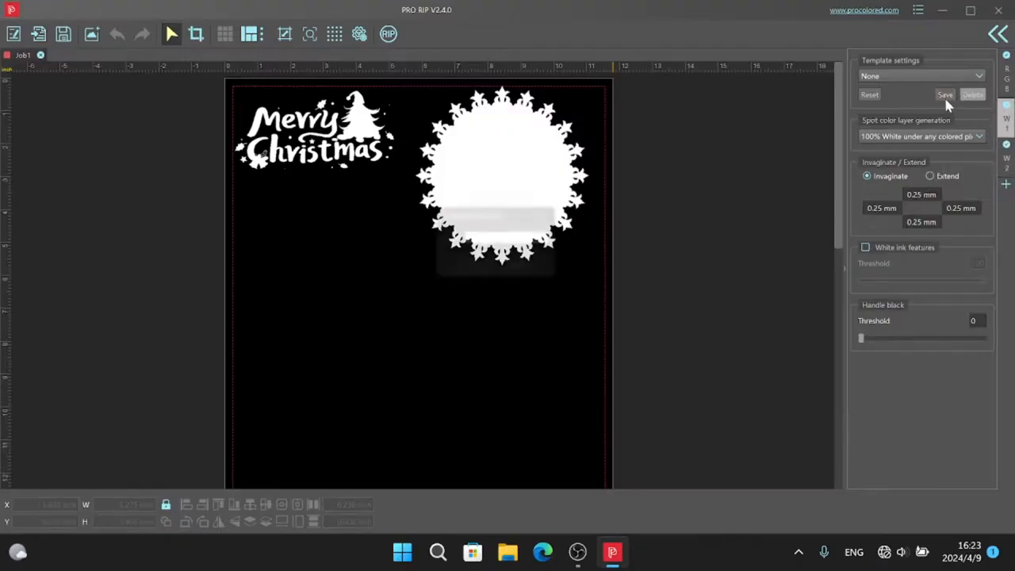
Save the current white-ink settings as a template named 'choke white 0.25mm'.
{"action": "left_click", "coordinate": [945, 95]}
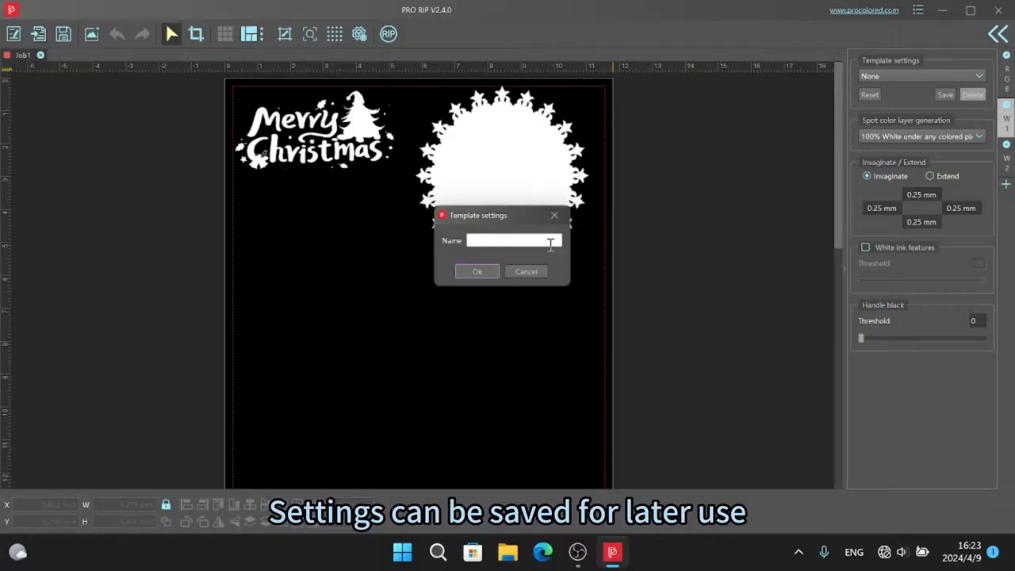
{"action": "type", "text": "cho"}
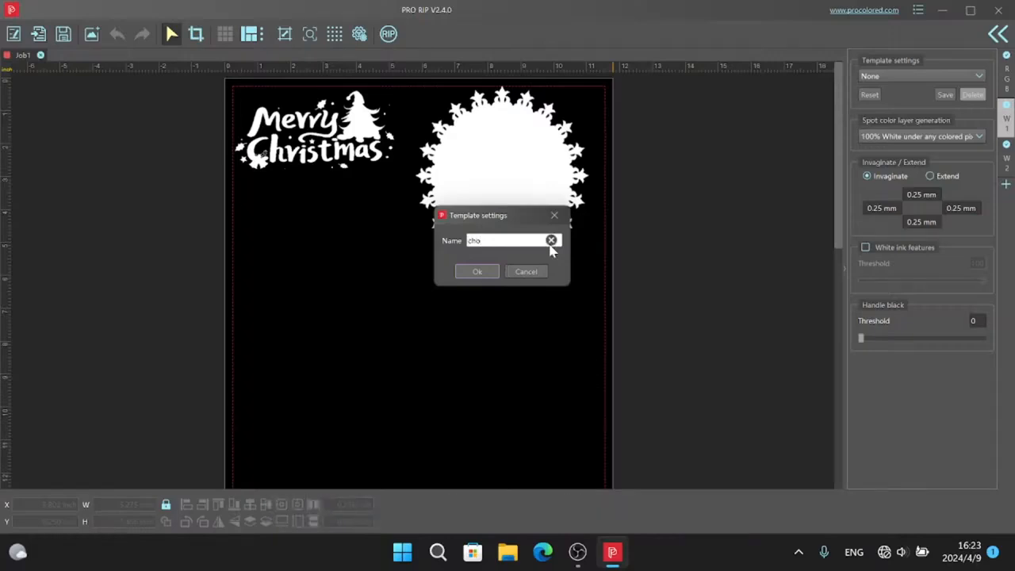
{"action": "type", "text": "ke wh"}
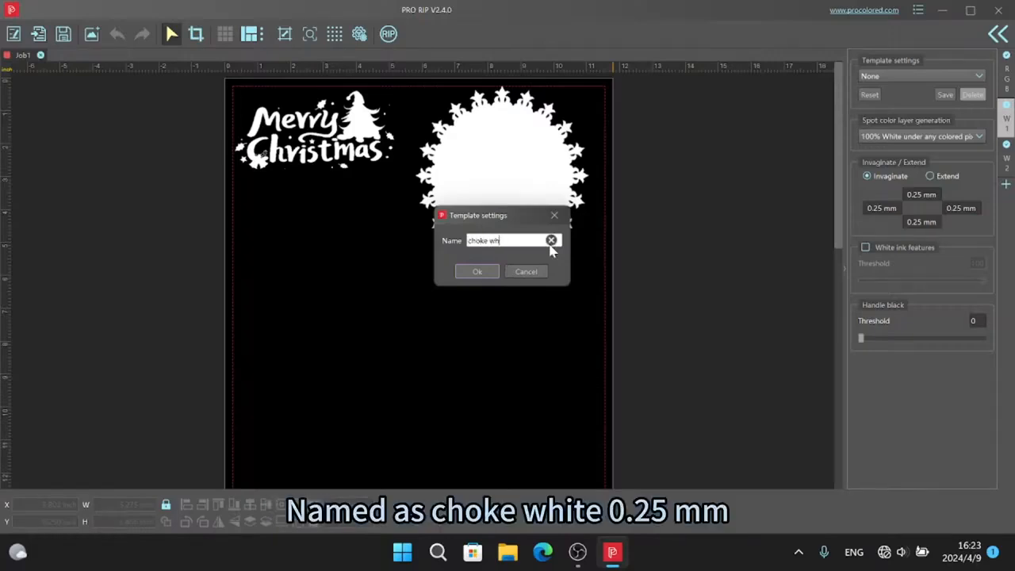
{"action": "type", "text": "ite 0.2"}
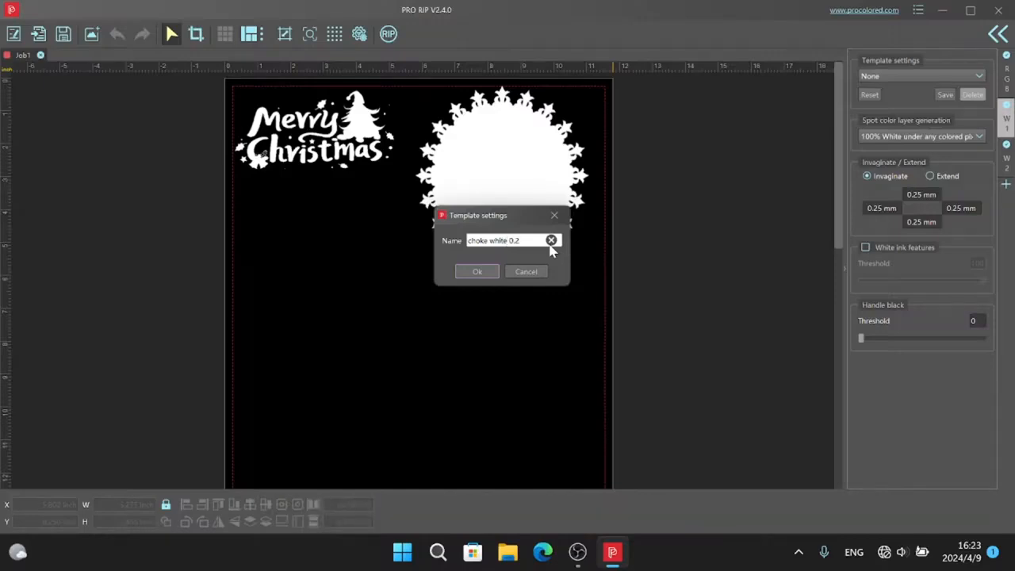
{"action": "type", "text": "5"}
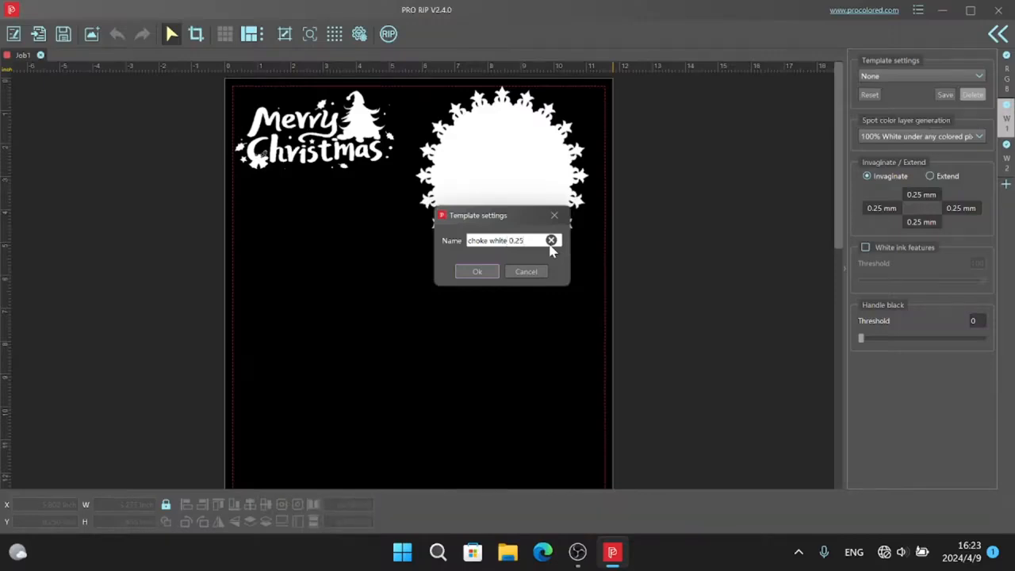
{"action": "type", "text": "mm"}
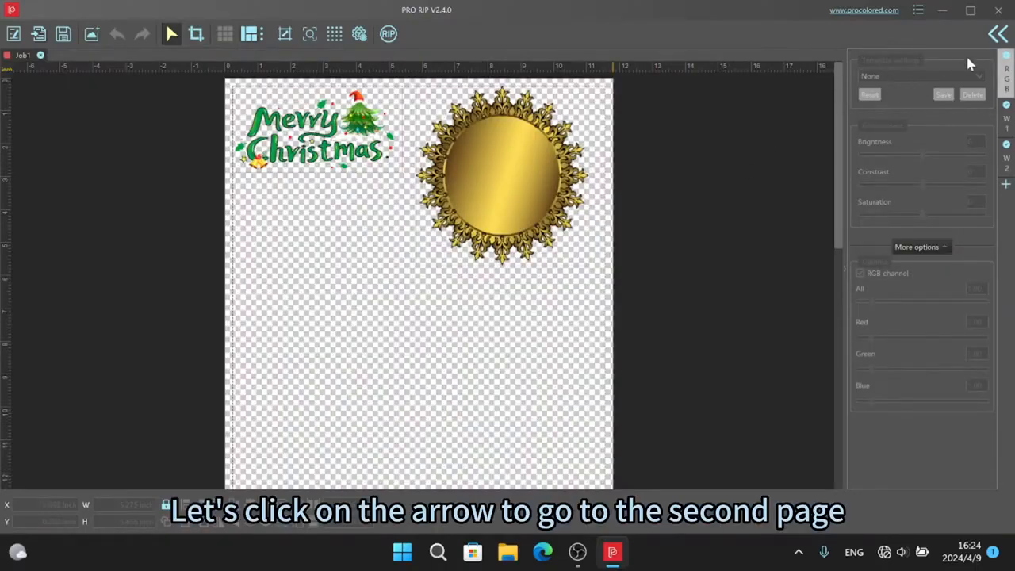
Open the job queue page, then view the Epson maintenance and printer status dialogs.
{"action": "left_click", "coordinate": [998, 34]}
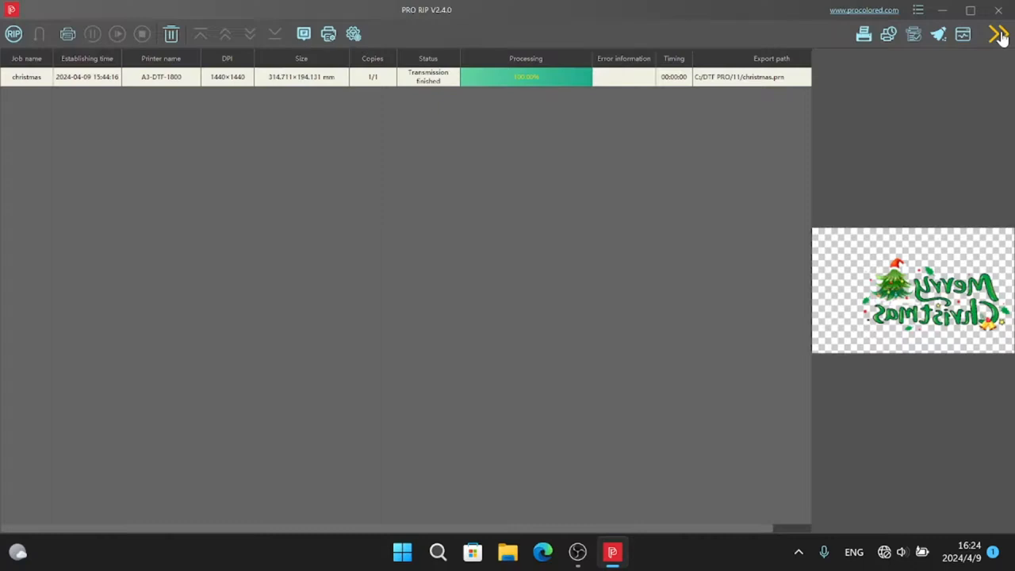
{"action": "mouse_move", "coordinate": [827, 128]}
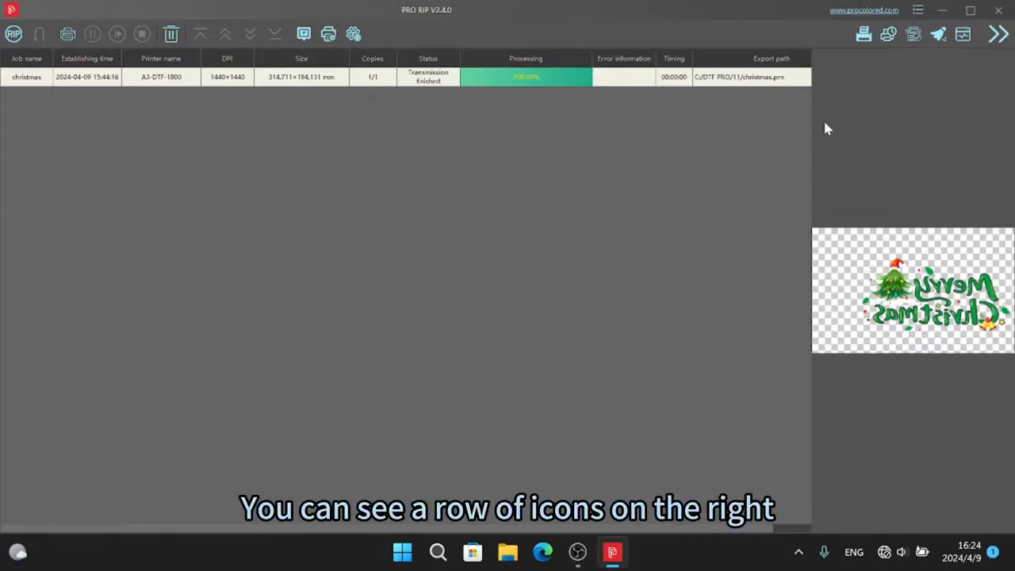
{"action": "mouse_move", "coordinate": [818, 72]}
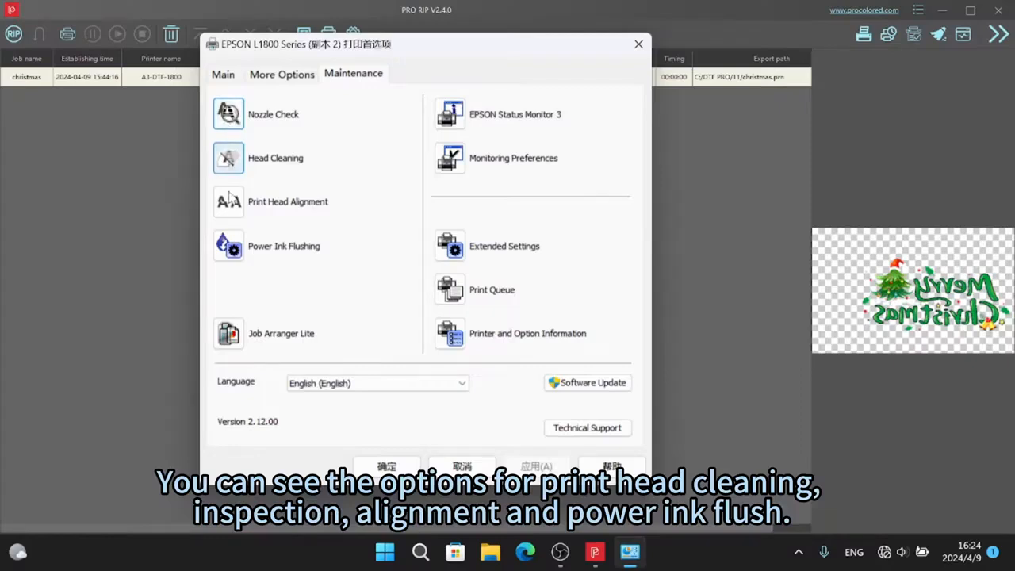
{"action": "mouse_move", "coordinate": [506, 402]}
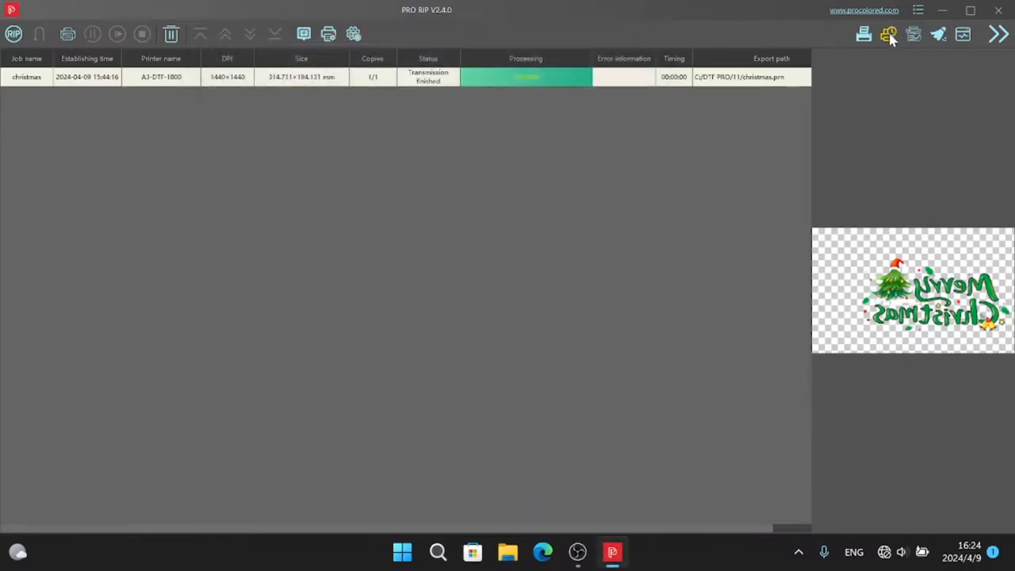
{"action": "left_click", "coordinate": [888, 34]}
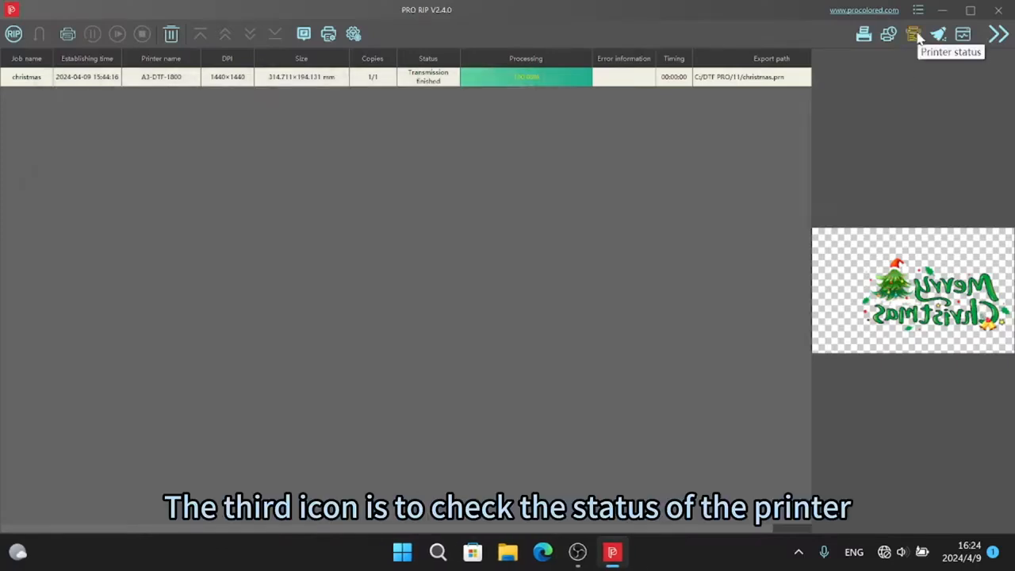
{"action": "left_click", "coordinate": [912, 34]}
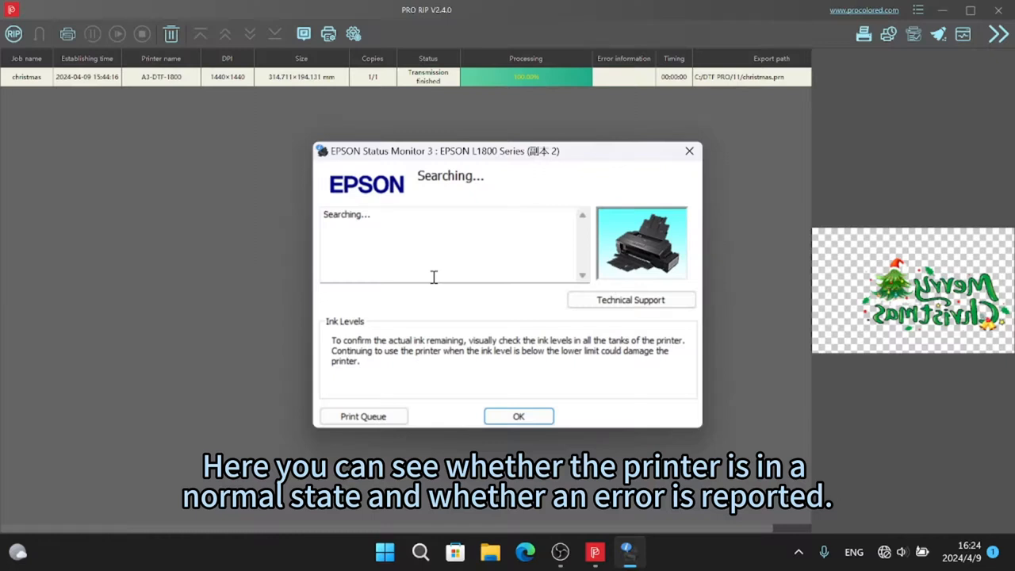
{"action": "mouse_move", "coordinate": [689, 150]}
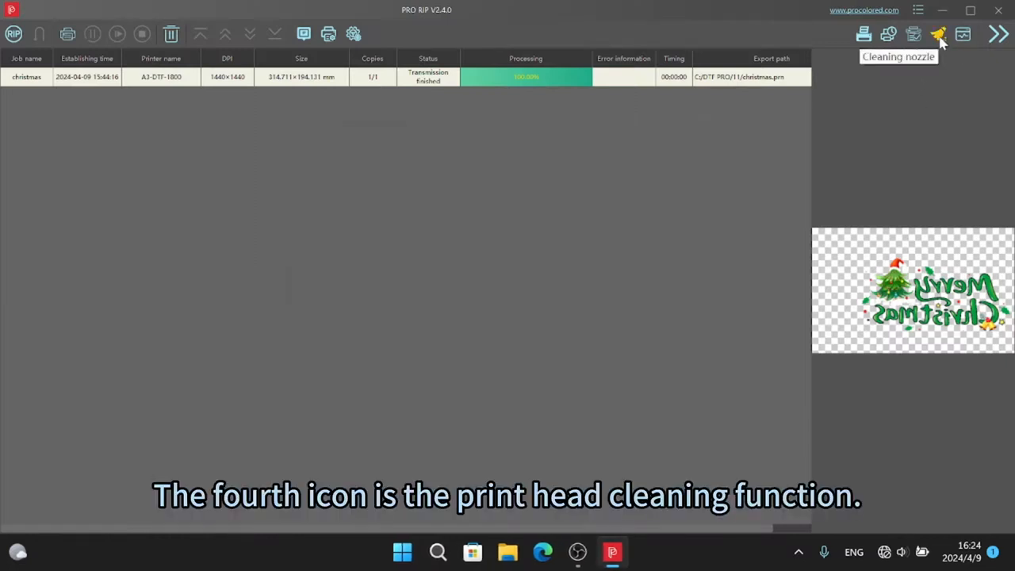
{"action": "mouse_move", "coordinate": [962, 34]}
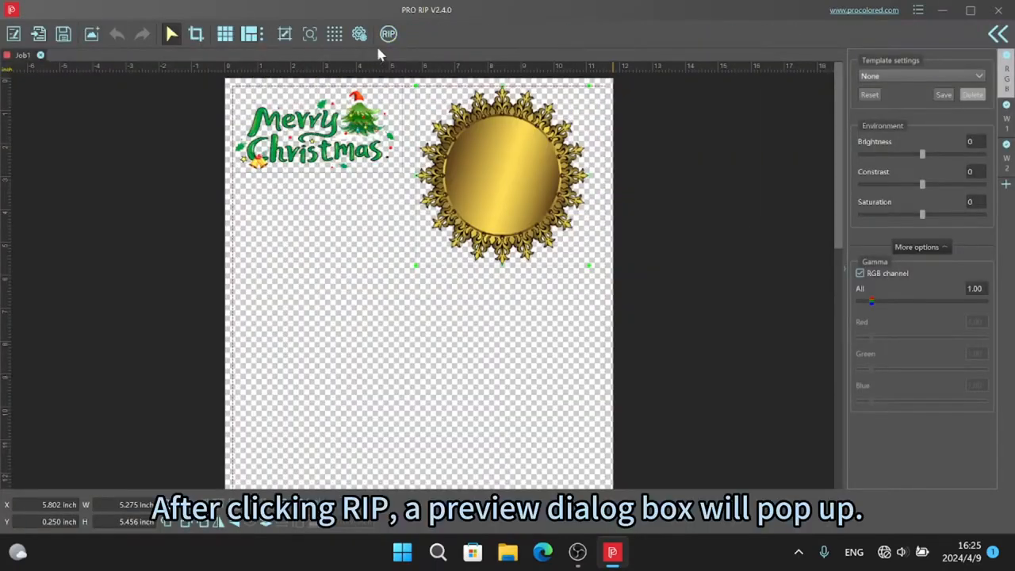
Start ripping and open the A3-DTF-1800 driver settings, keeping the 1440x1440dpi combination.
{"action": "left_click", "coordinate": [388, 34]}
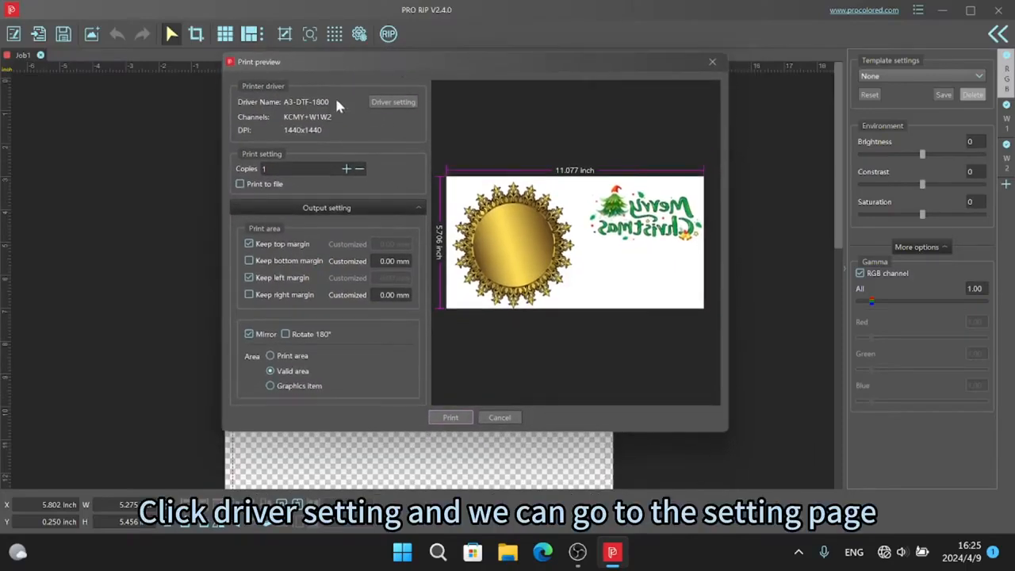
{"action": "left_click", "coordinate": [393, 101]}
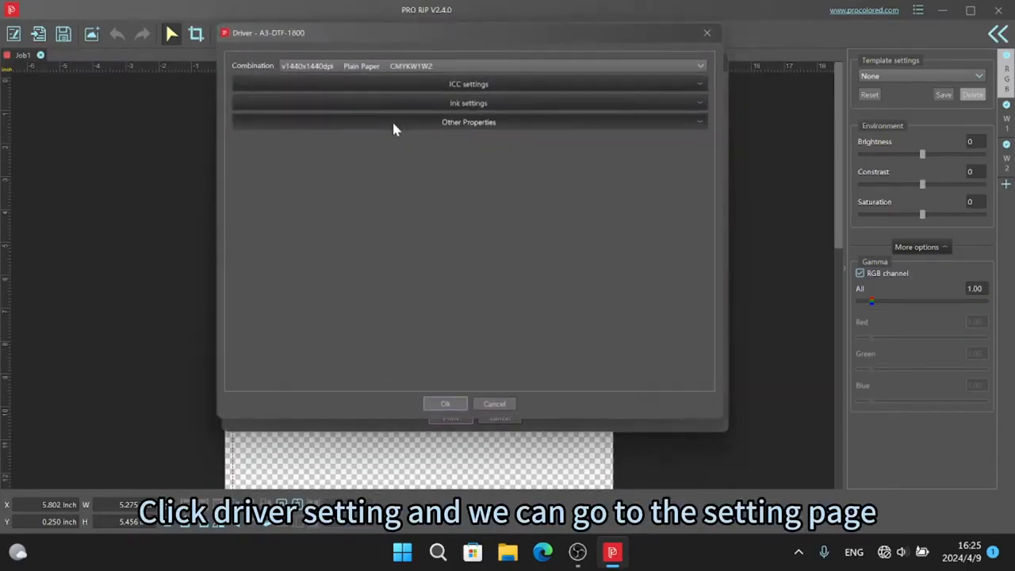
{"action": "left_click", "coordinate": [700, 66]}
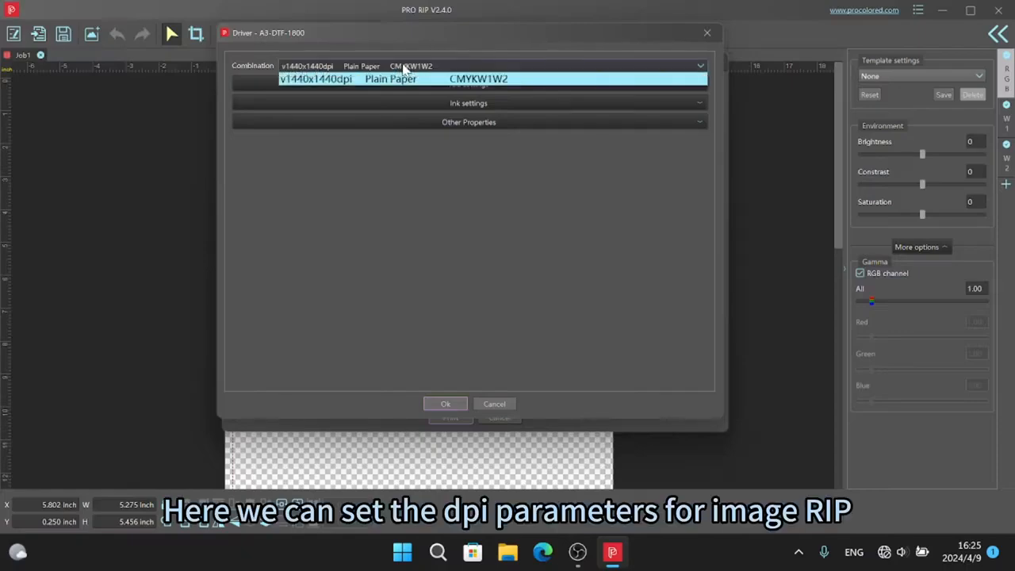
{"action": "left_click", "coordinate": [468, 66]}
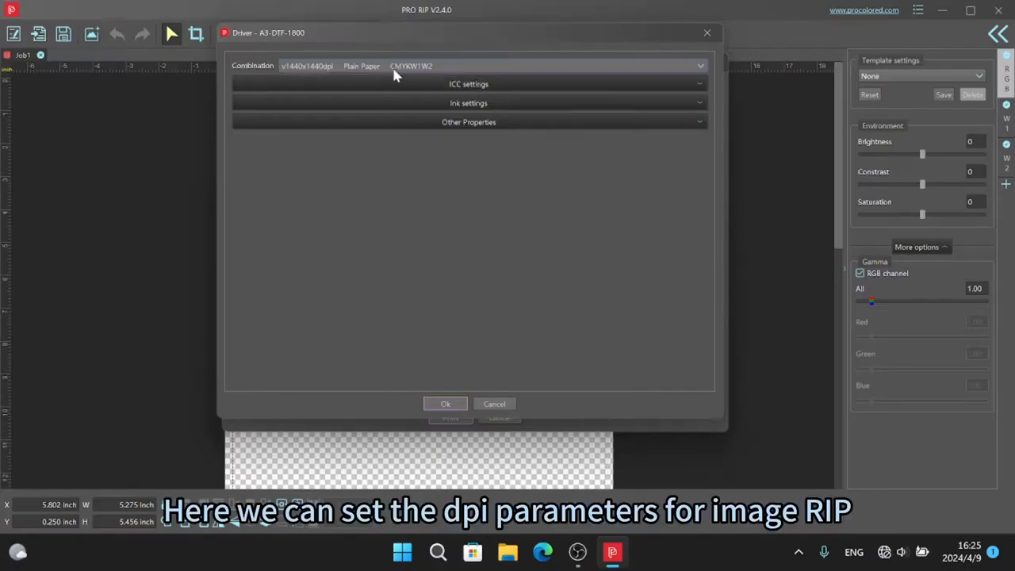
Review ICC and ink settings, testing magenta limit and ink buttons, then restoring 77% defaults.
{"action": "left_click", "coordinate": [468, 83]}
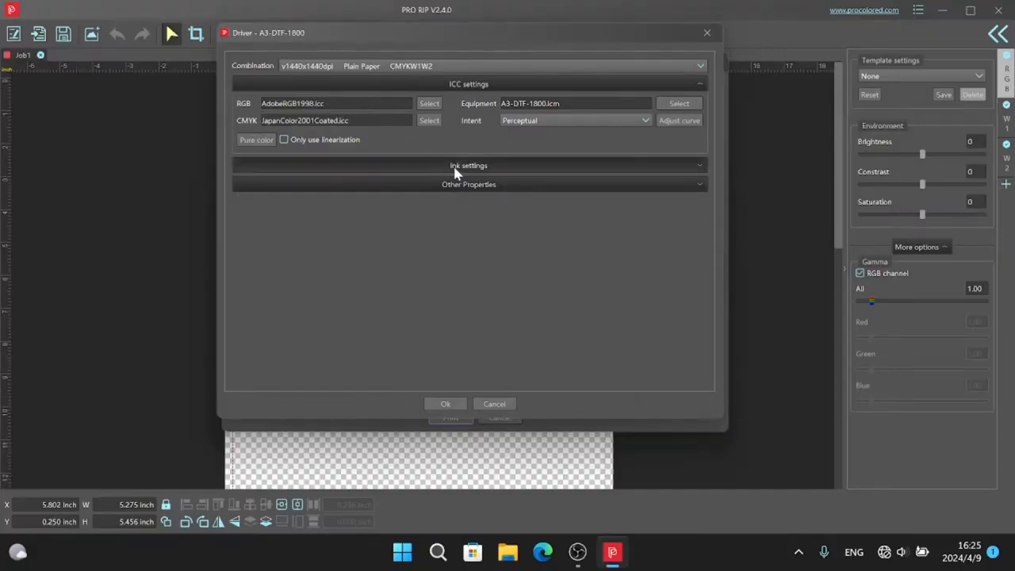
{"action": "left_click", "coordinate": [468, 165]}
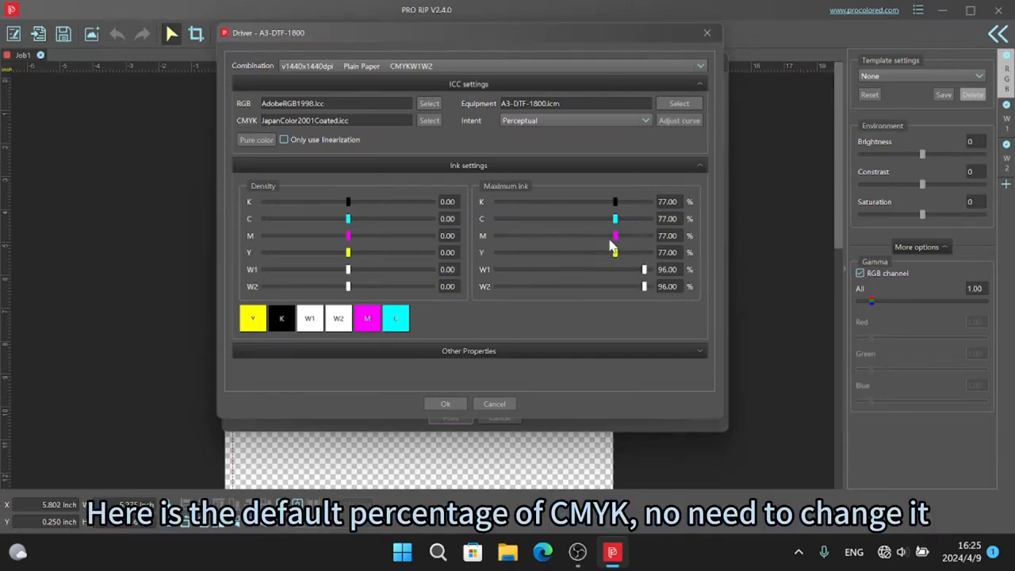
{"action": "left_click_drag", "start_coordinate": [615, 235], "coordinate": [648, 235]}
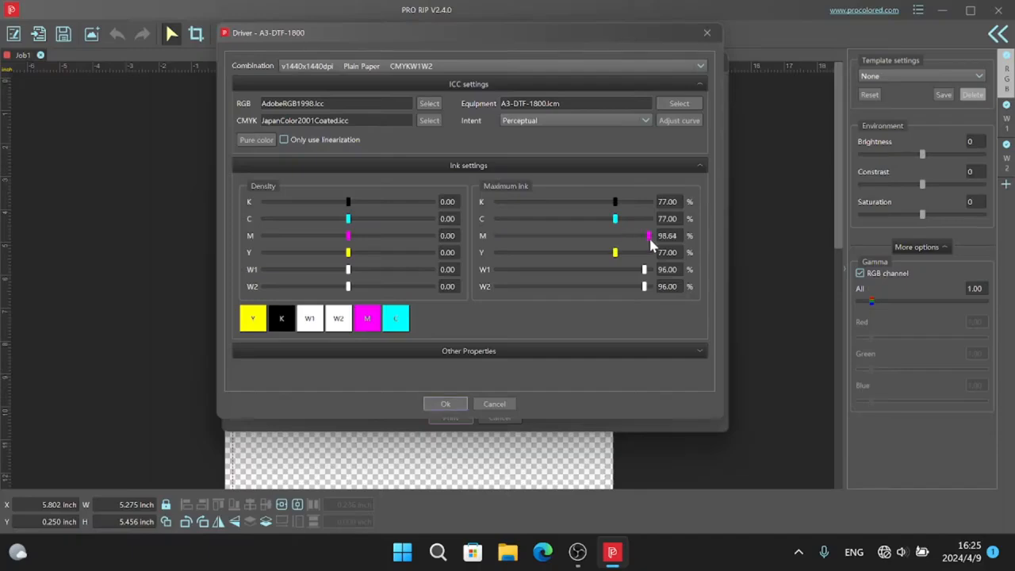
{"action": "left_click_drag", "start_coordinate": [649, 235], "coordinate": [614, 236]}
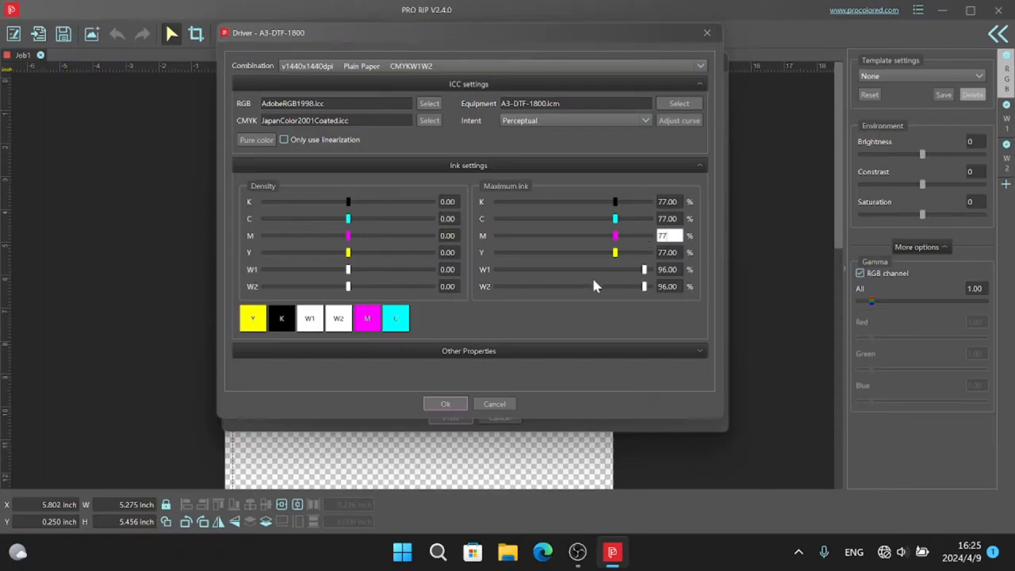
{"action": "left_click", "coordinate": [281, 317]}
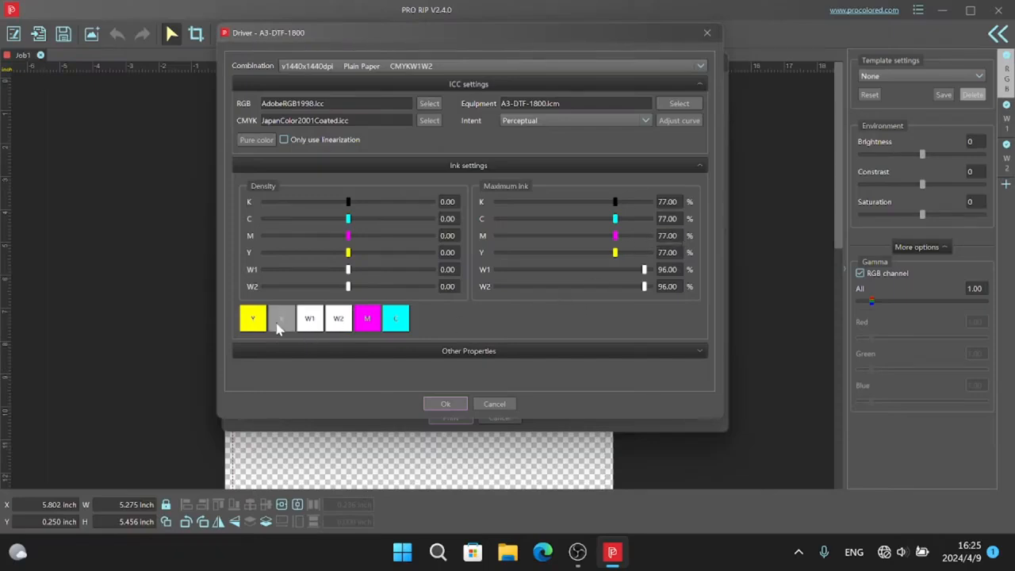
{"action": "double_click", "coordinate": [281, 318]}
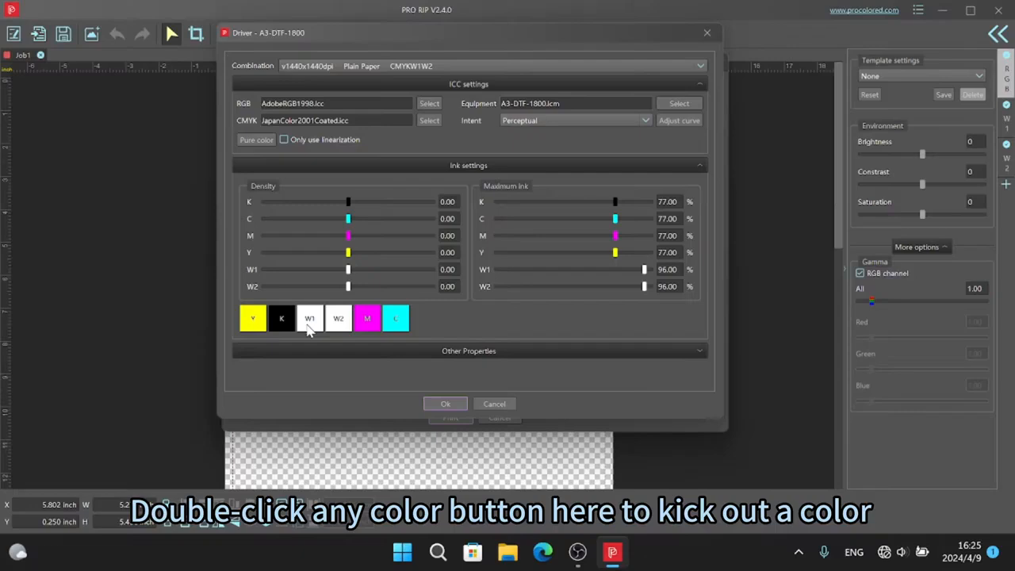
{"action": "double_click", "coordinate": [367, 318]}
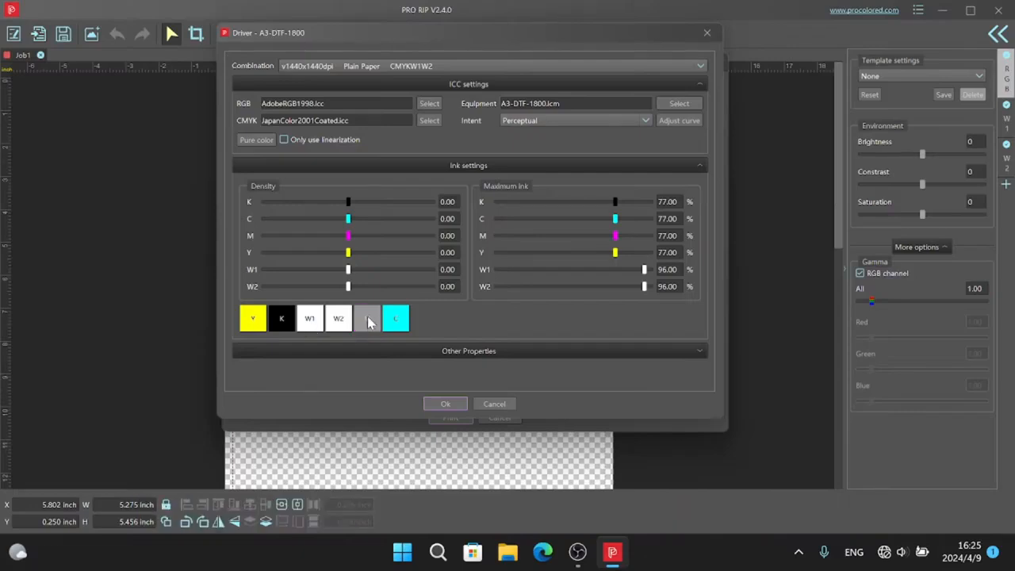
{"action": "left_click", "coordinate": [367, 318]}
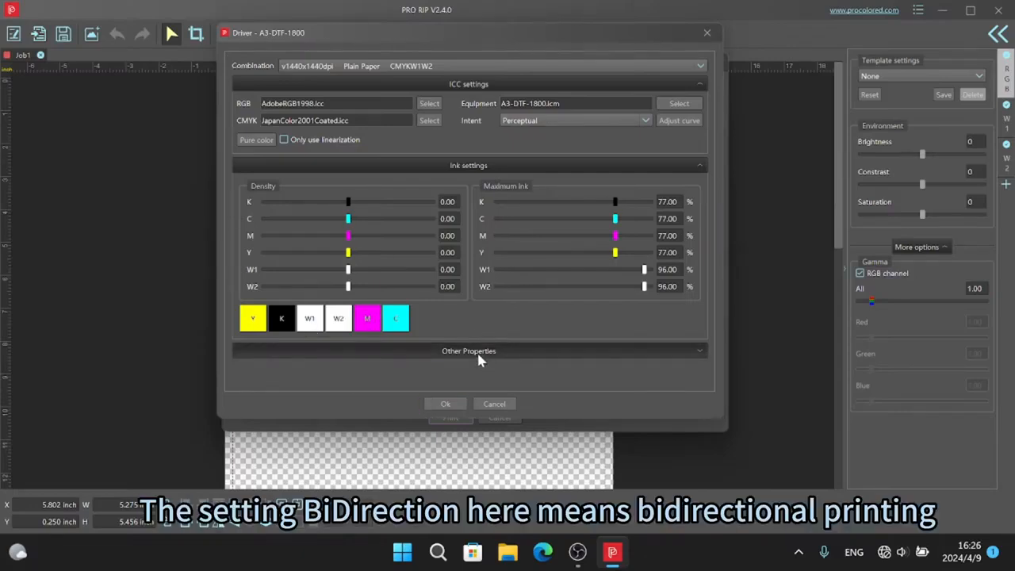
In Other Properties, review print speed options and set Printing Complete state to Motionless.
{"action": "left_click", "coordinate": [468, 350]}
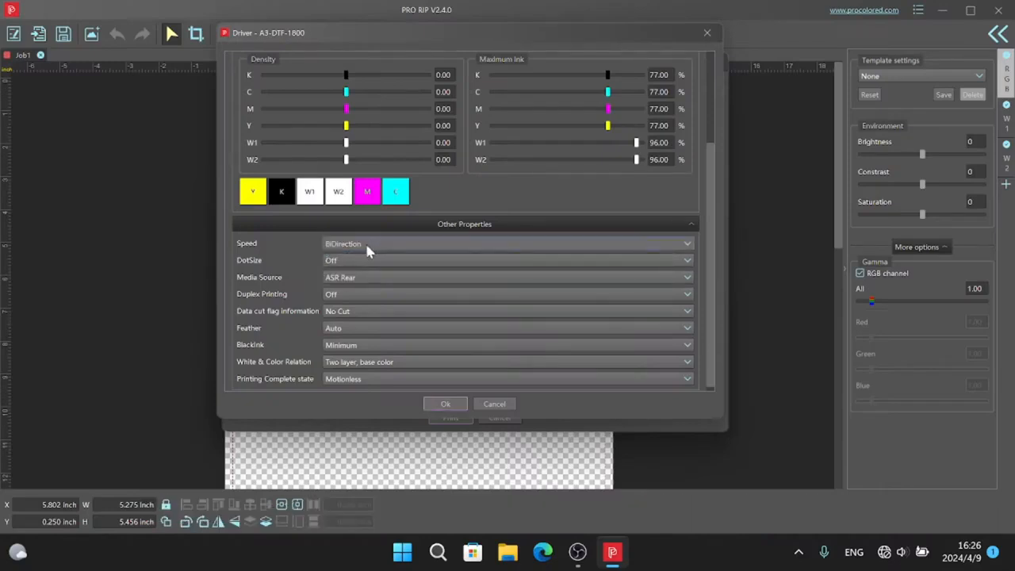
{"action": "left_click", "coordinate": [507, 243]}
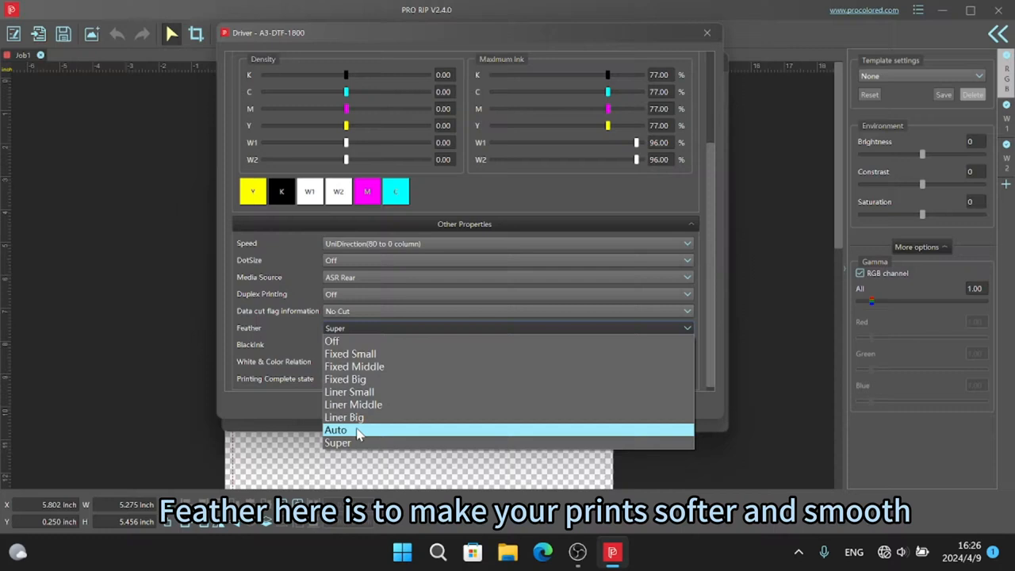
{"action": "left_click", "coordinate": [336, 429]}
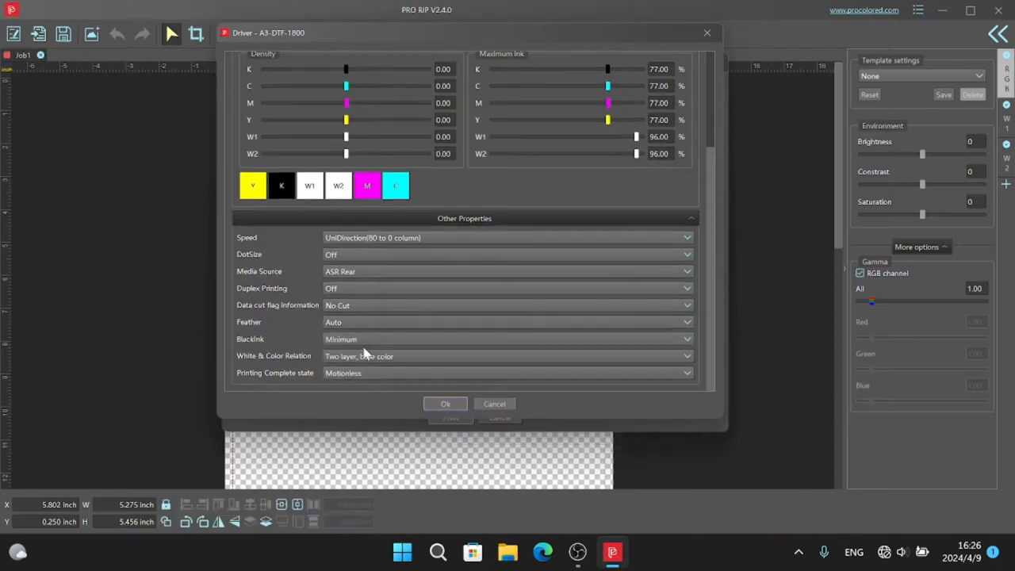
{"action": "left_click", "coordinate": [685, 355]}
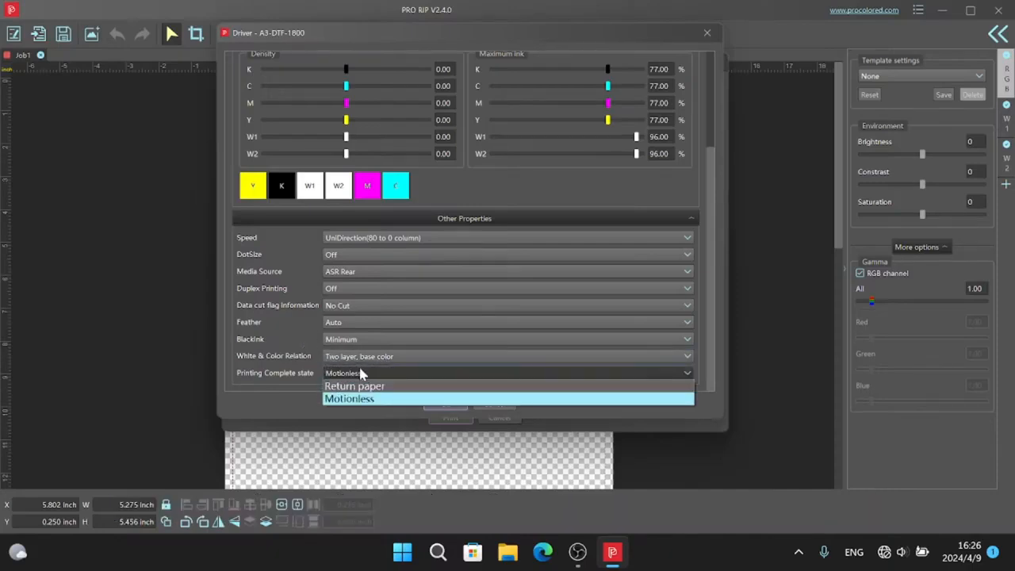
{"action": "mouse_move", "coordinate": [377, 399]}
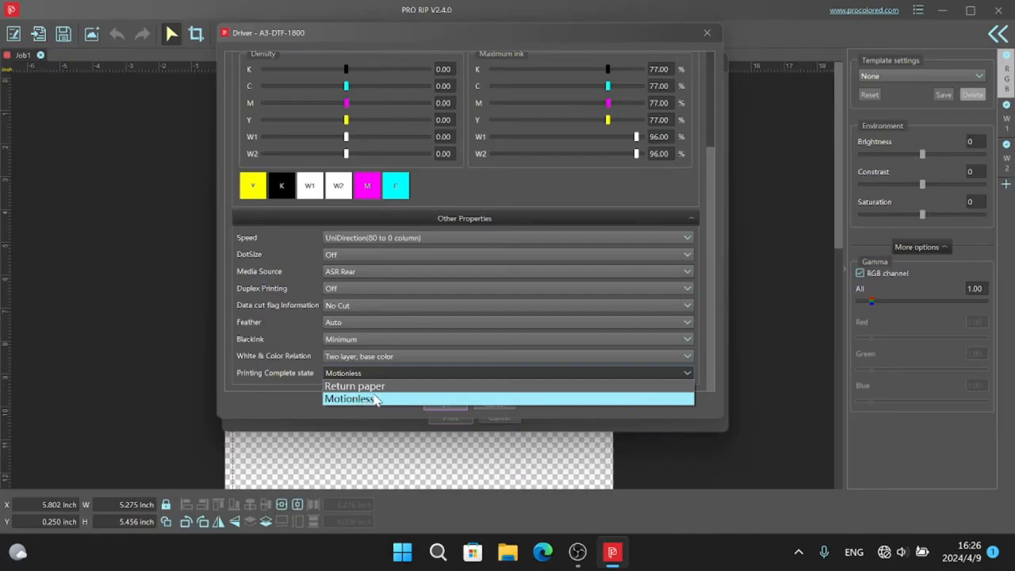
{"action": "left_click", "coordinate": [349, 398]}
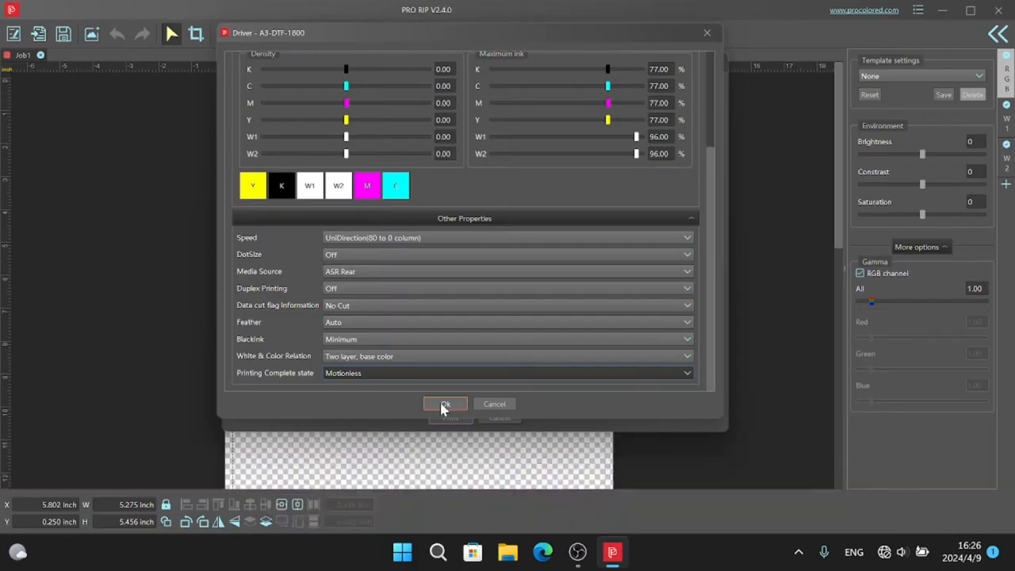
Confirm driver settings and, under Output setting, keep only the top and left margins.
{"action": "left_click", "coordinate": [445, 404]}
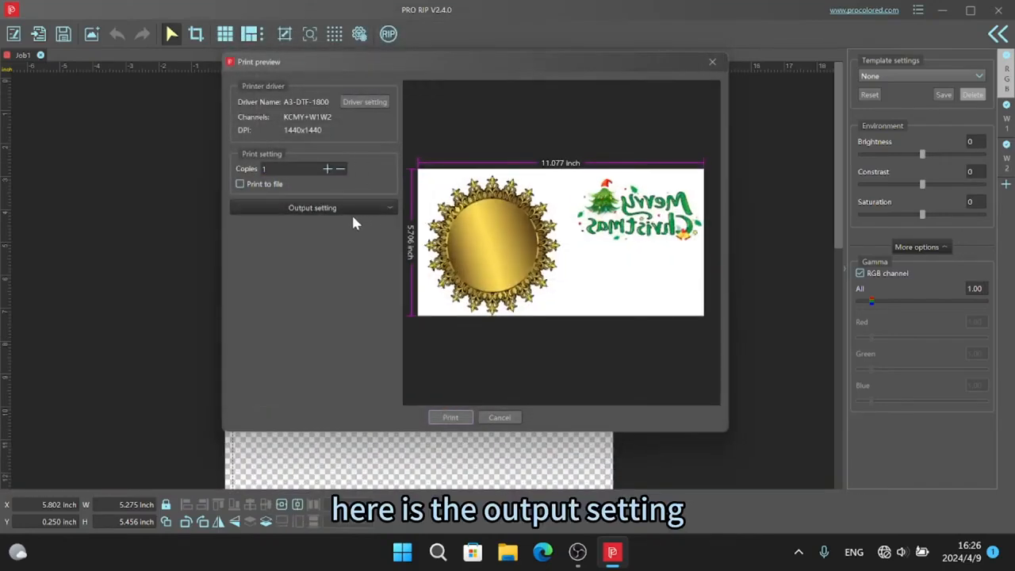
{"action": "left_click", "coordinate": [311, 207]}
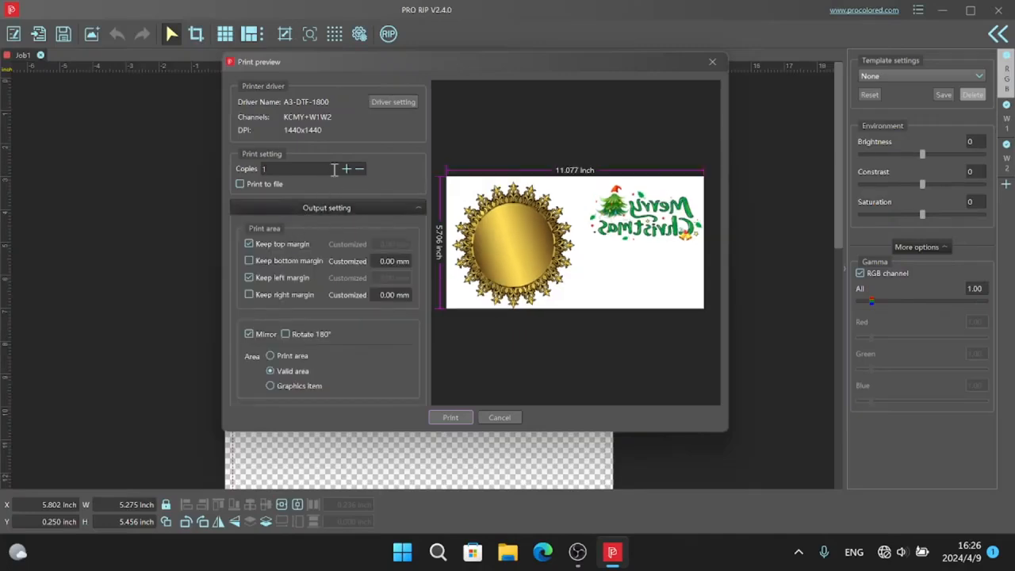
{"action": "triple_click", "coordinate": [301, 168]}
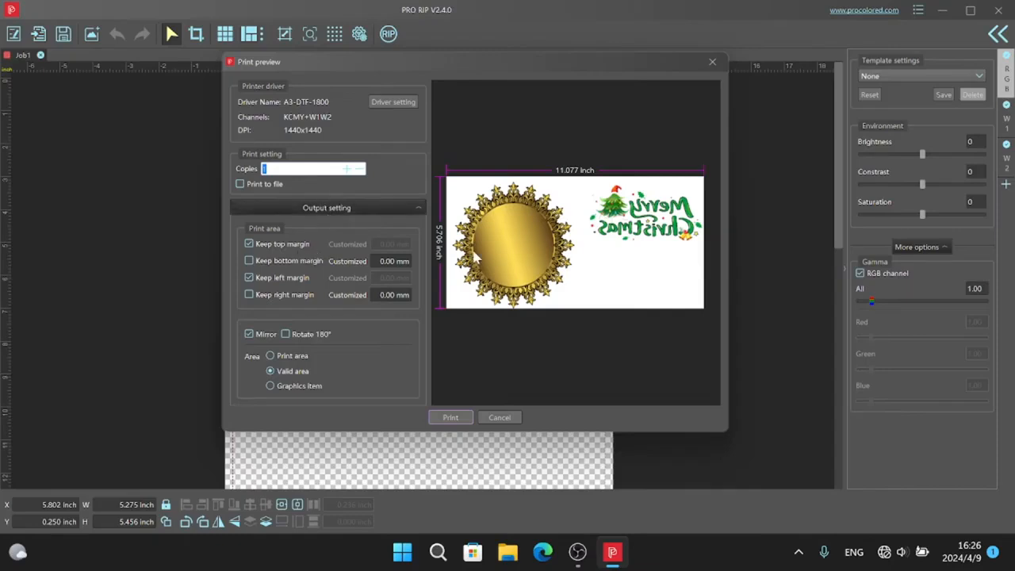
{"action": "left_click", "coordinate": [249, 243]}
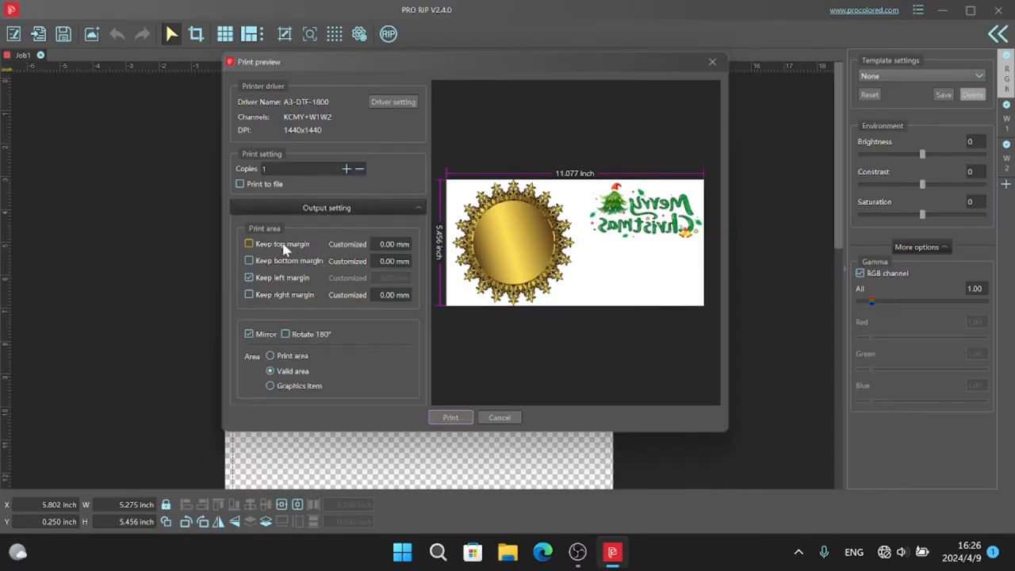
{"action": "left_click", "coordinate": [249, 260]}
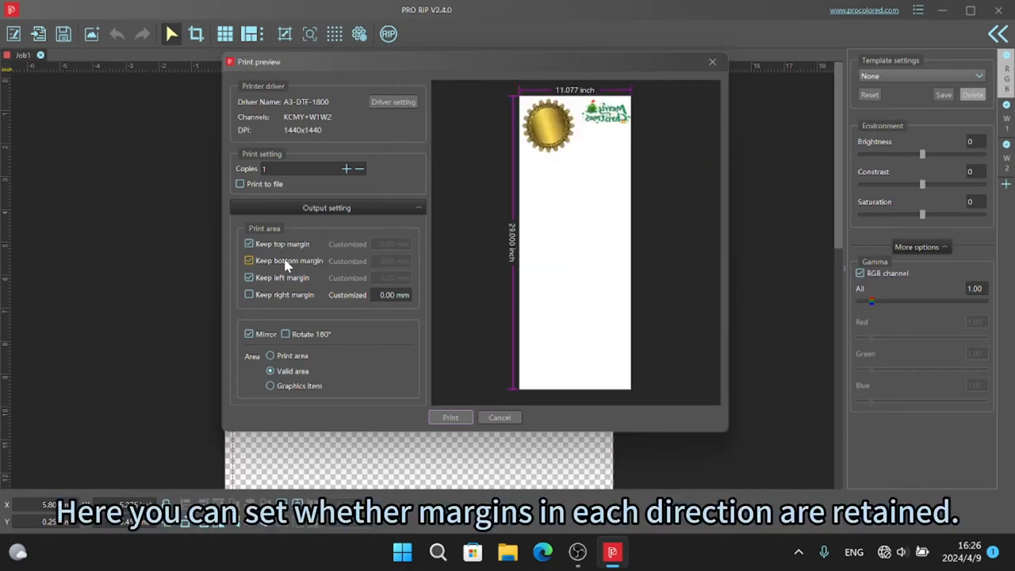
{"action": "left_click", "coordinate": [249, 260]}
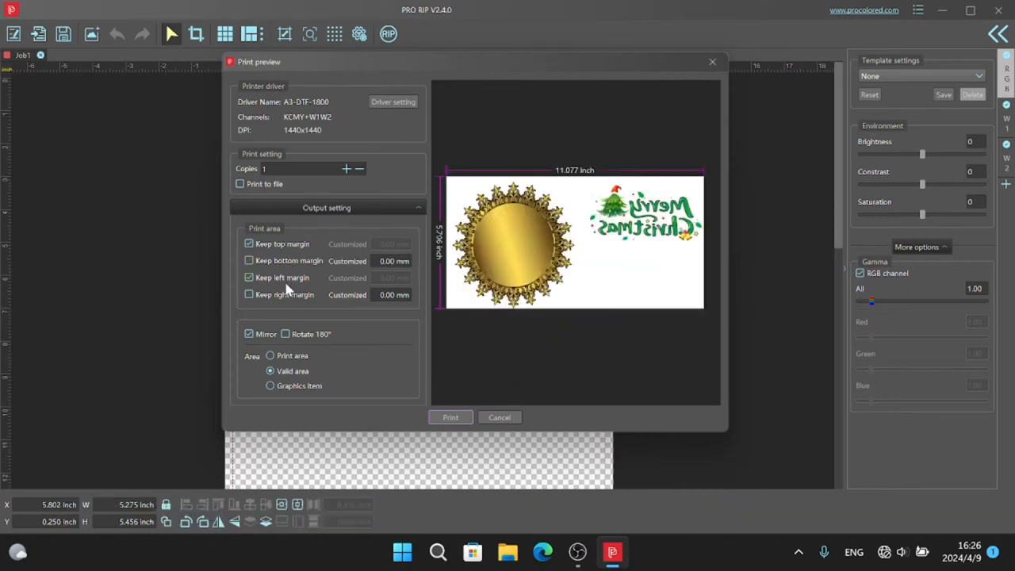
{"action": "left_click", "coordinate": [249, 294]}
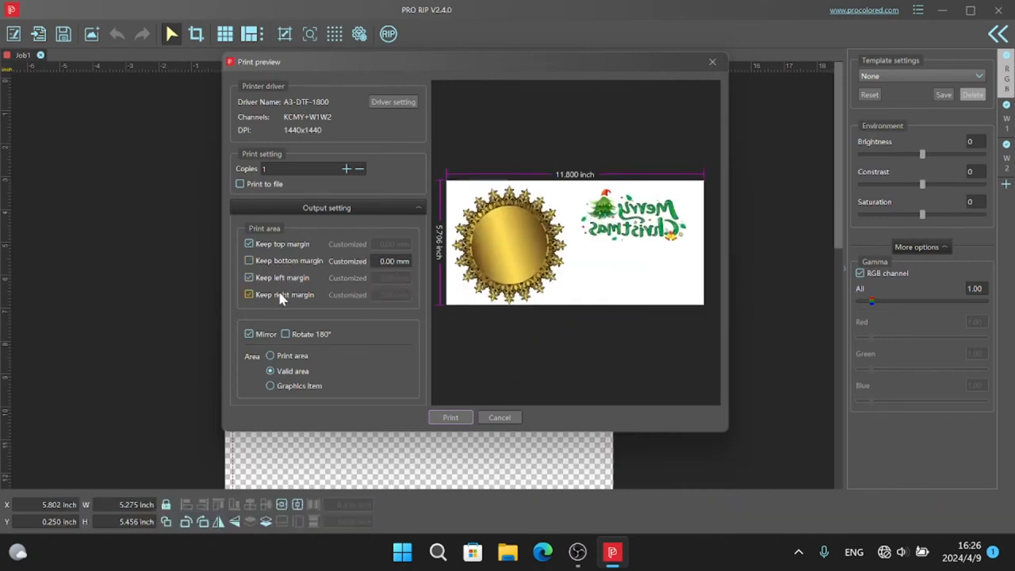
{"action": "left_click", "coordinate": [249, 294]}
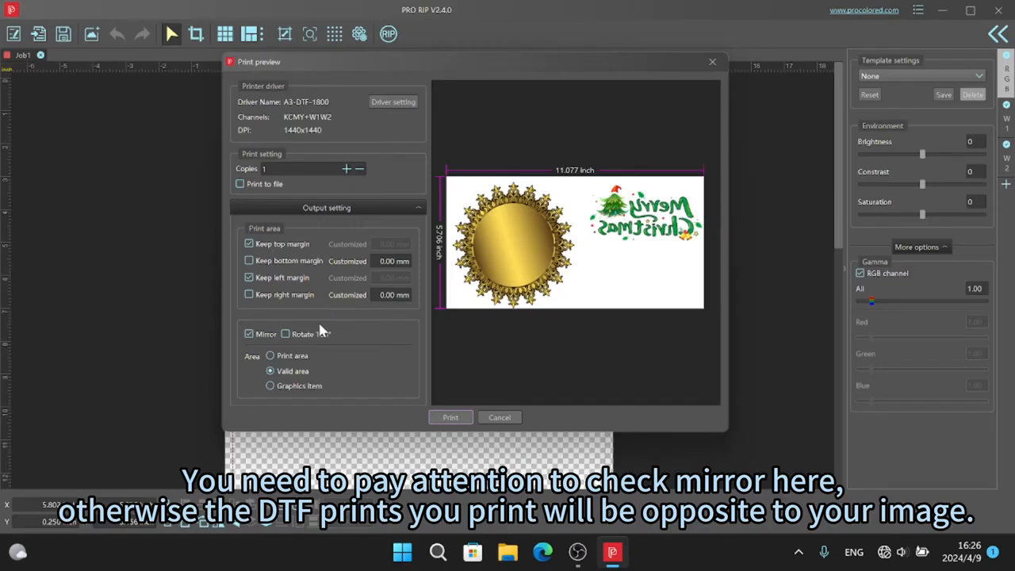
Toggle Mirror to compare the preview, leaving mirroring on for printing.
{"action": "left_click", "coordinate": [249, 334]}
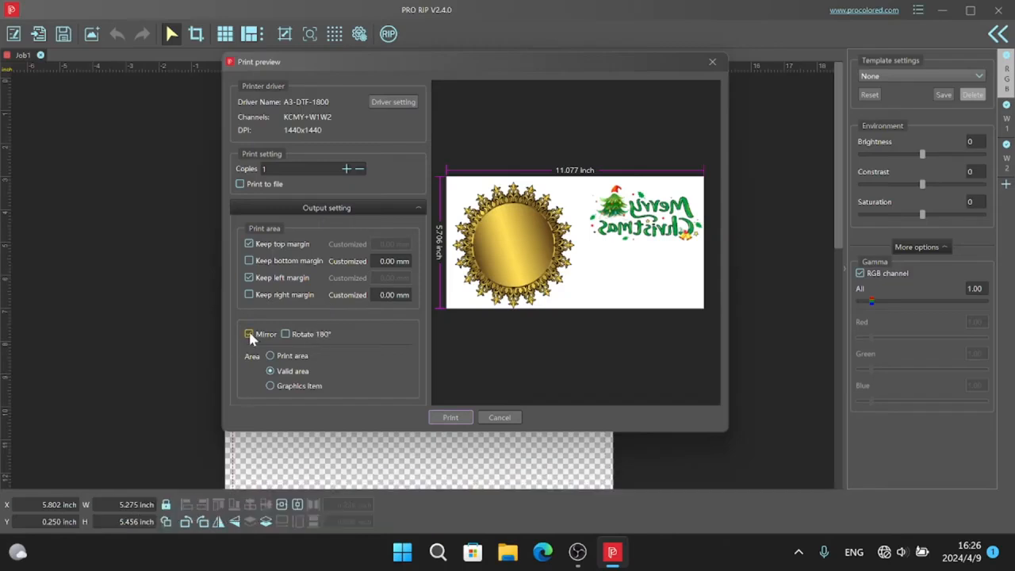
{"action": "left_click", "coordinate": [249, 334]}
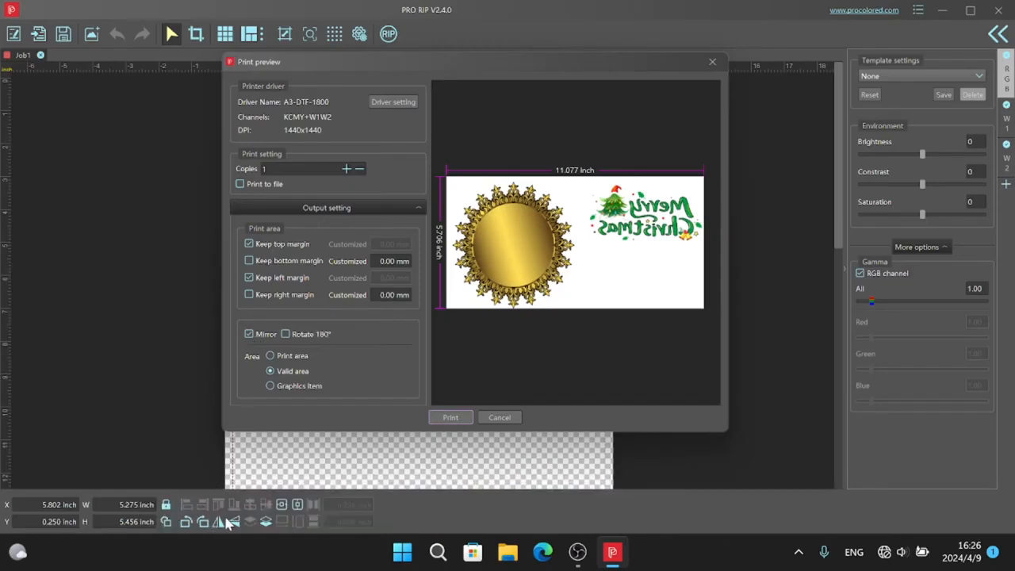
{"action": "left_click", "coordinate": [249, 334]}
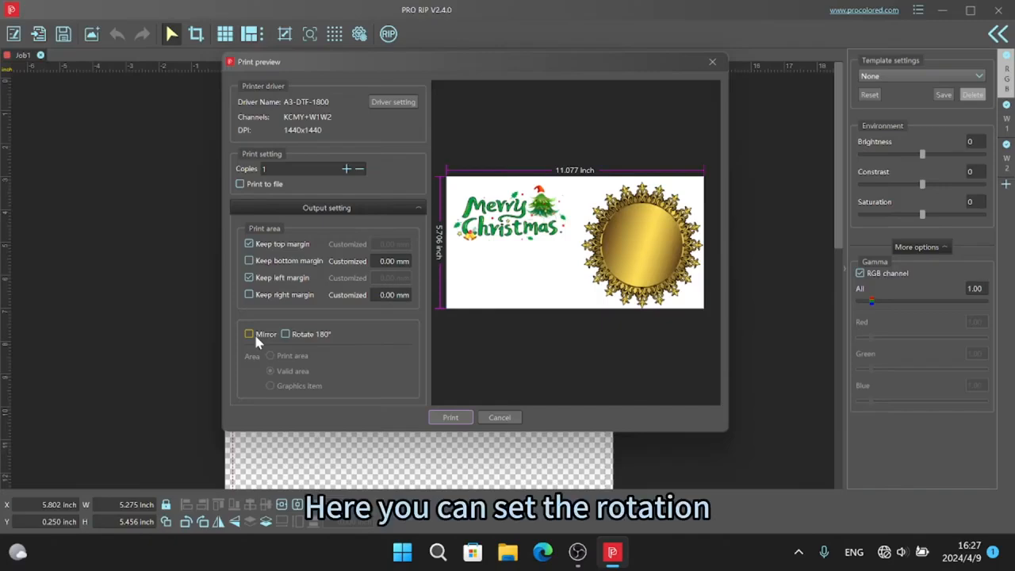
{"action": "left_click", "coordinate": [249, 333]}
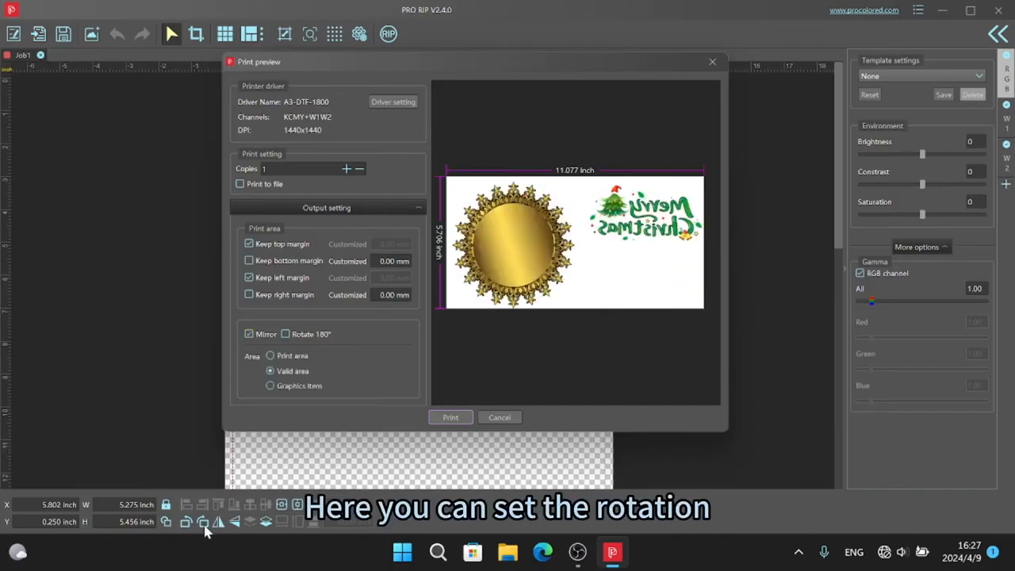
{"action": "left_click", "coordinate": [285, 334]}
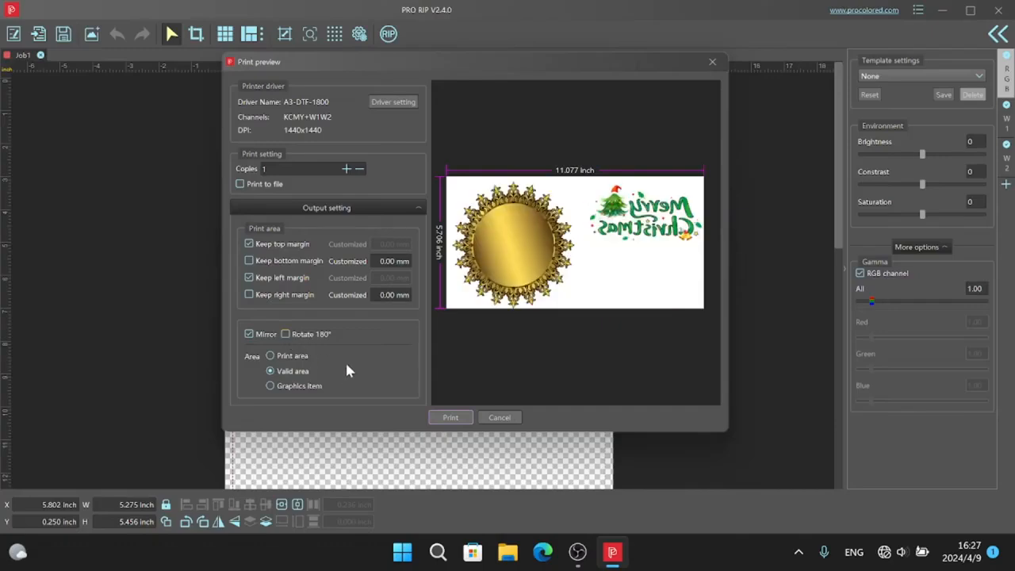
{"action": "mouse_move", "coordinate": [436, 313]}
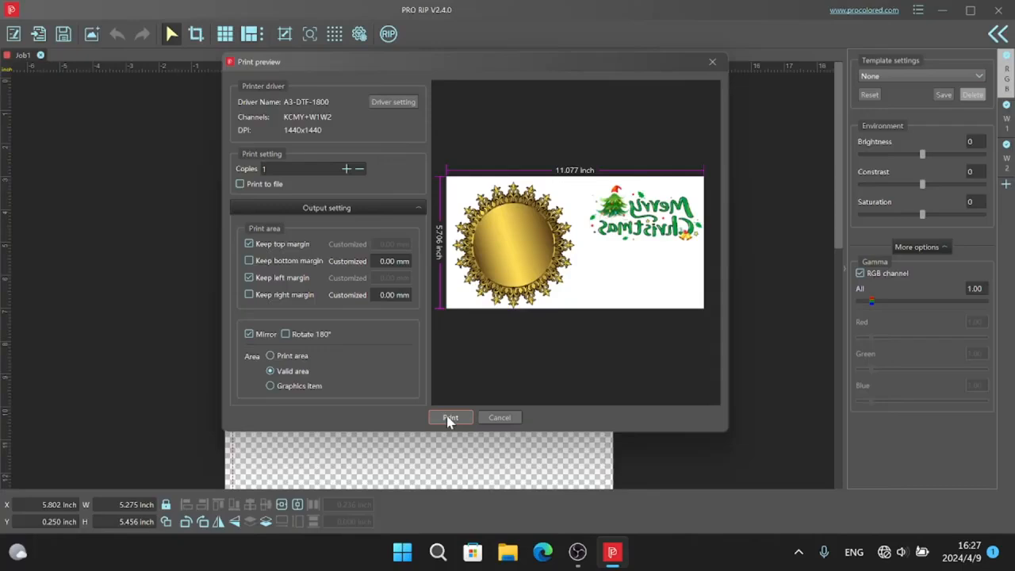
Rip the christmas_001 job, checking the Advanced print mode options without changes.
{"action": "left_click", "coordinate": [449, 417]}
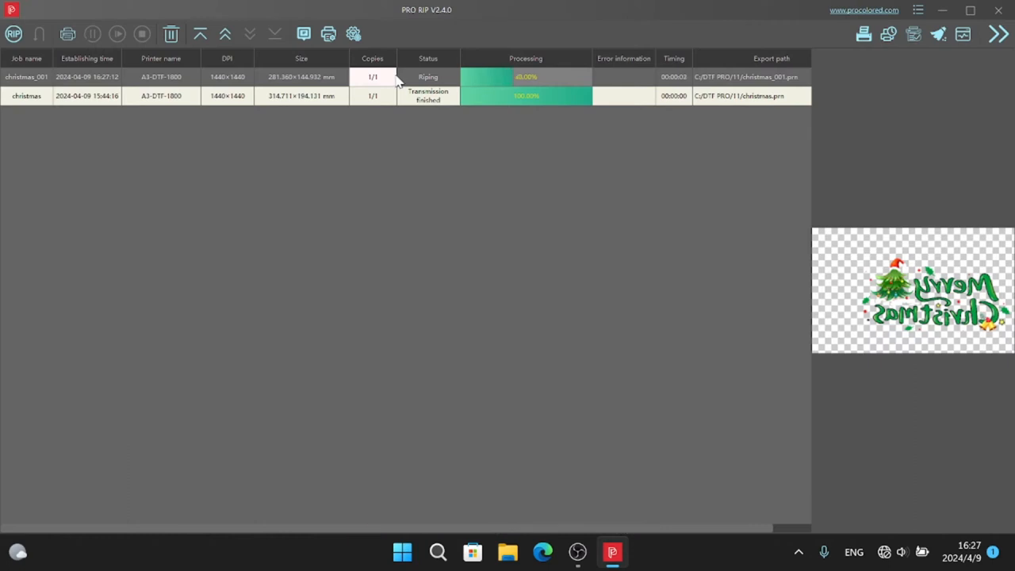
{"action": "mouse_move", "coordinate": [432, 201]}
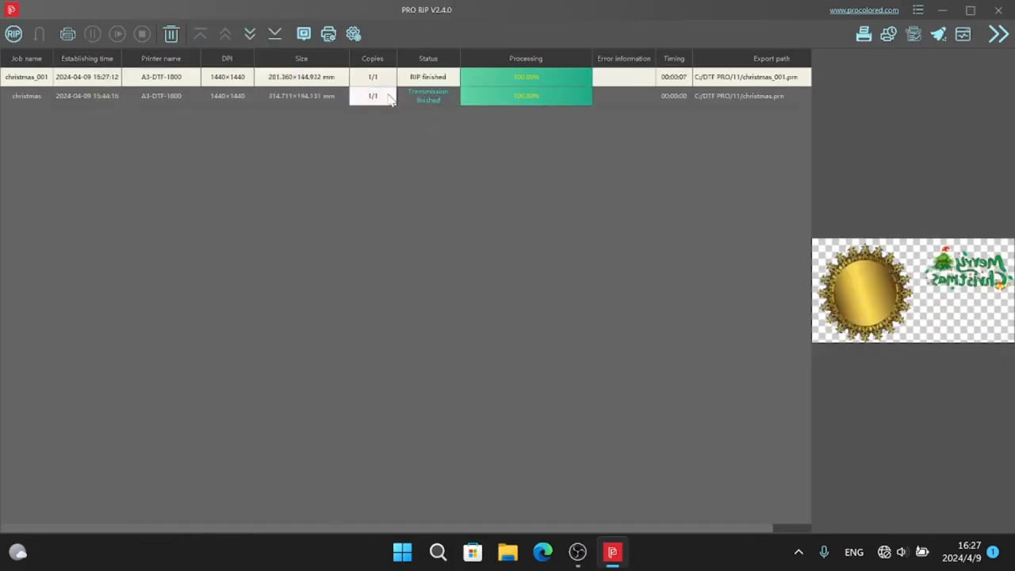
{"action": "left_click", "coordinate": [353, 33]}
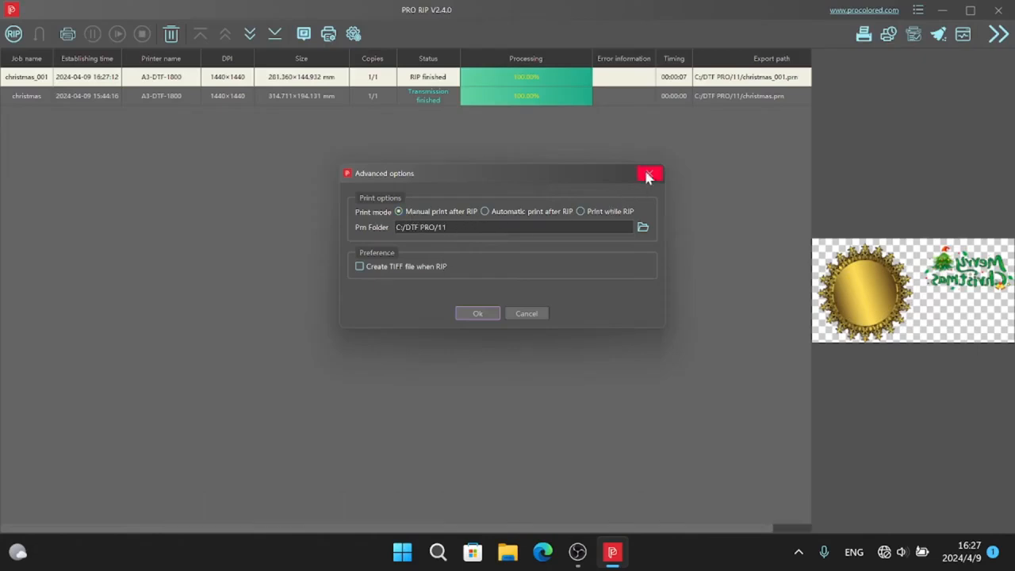
{"action": "left_click", "coordinate": [647, 174]}
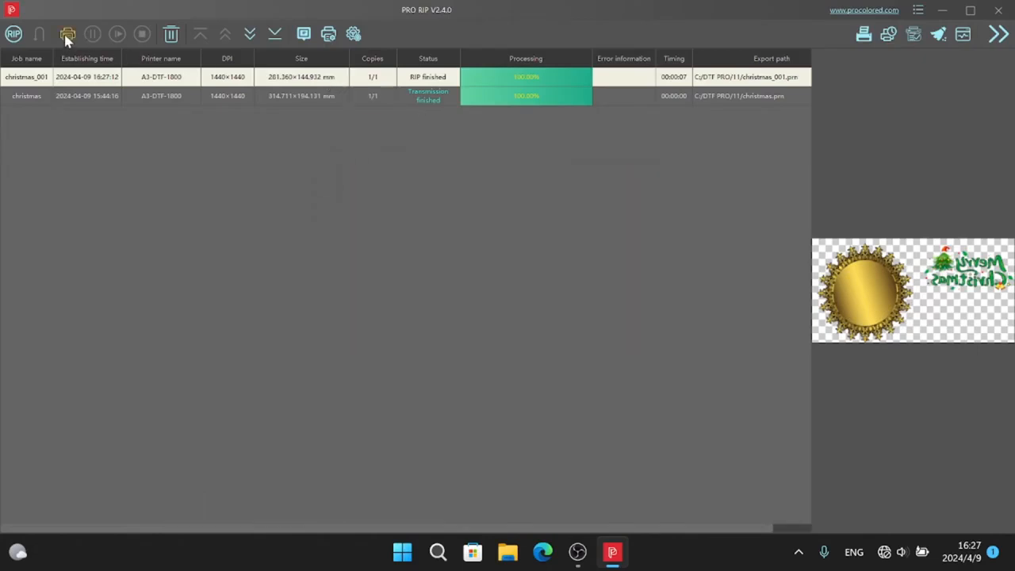
{"action": "mouse_move", "coordinate": [68, 33]}
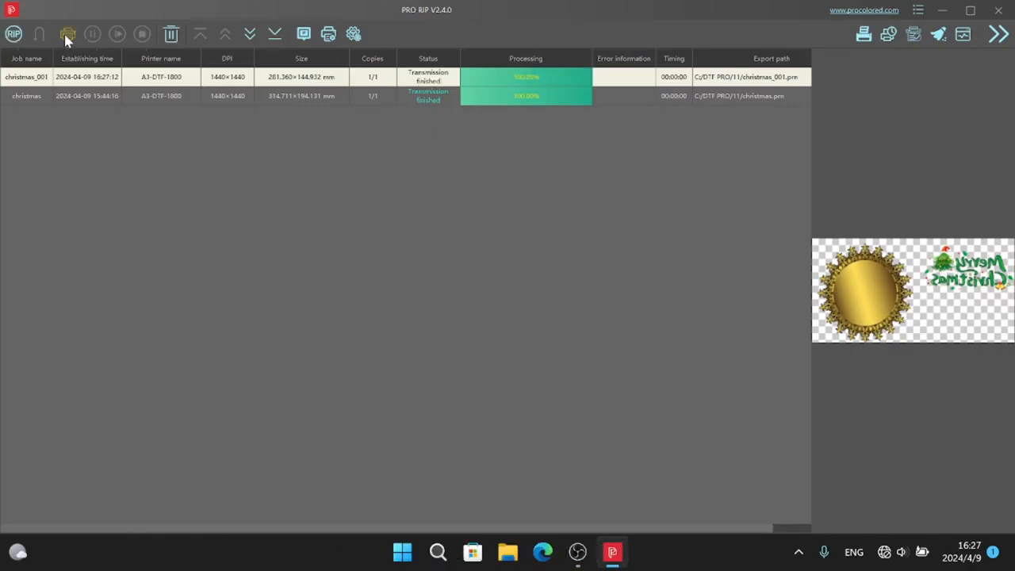
{"action": "mouse_move", "coordinate": [156, 148]}
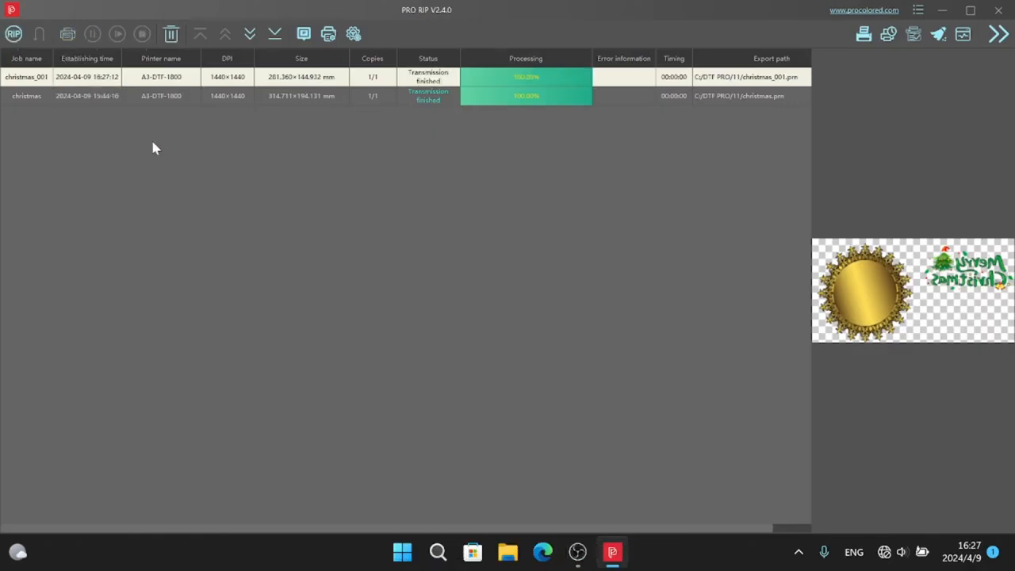
{"action": "mouse_move", "coordinate": [840, 168]}
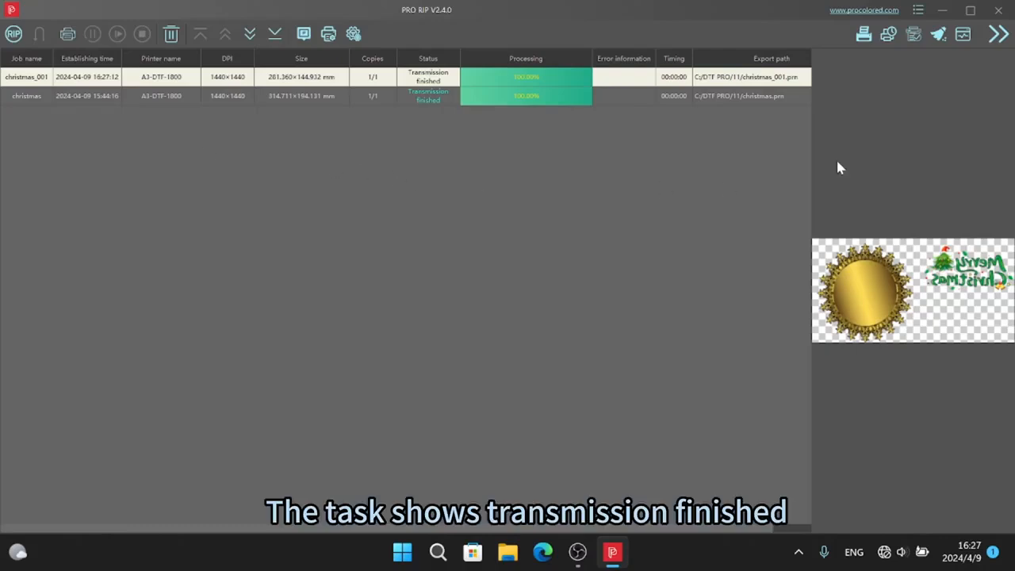
{"action": "mouse_move", "coordinate": [888, 36]}
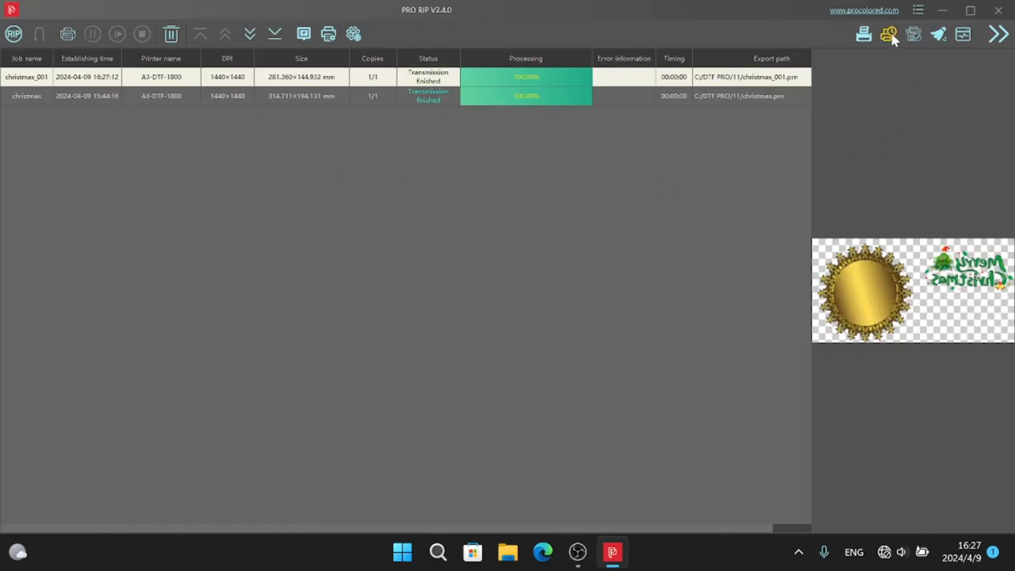
Open the EPSON L1800 Series print queue showing christmas_001 printing.
{"action": "left_click", "coordinate": [888, 33]}
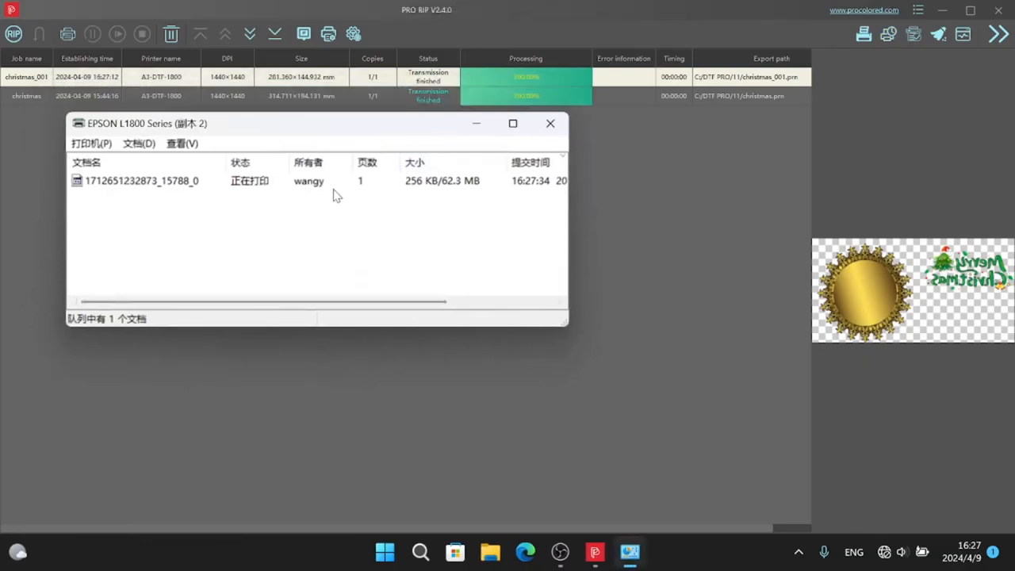
{"action": "mouse_move", "coordinate": [410, 192]}
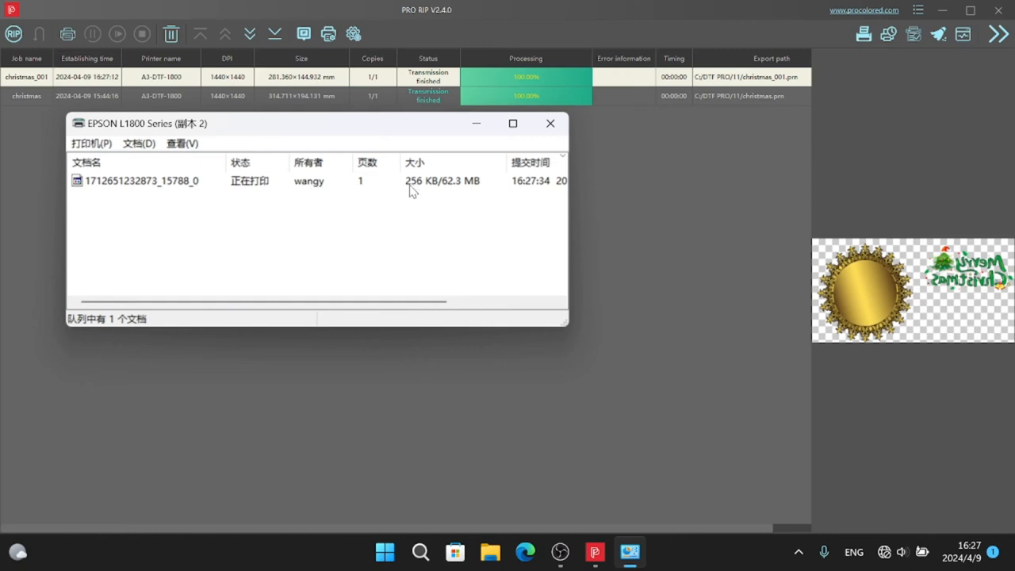